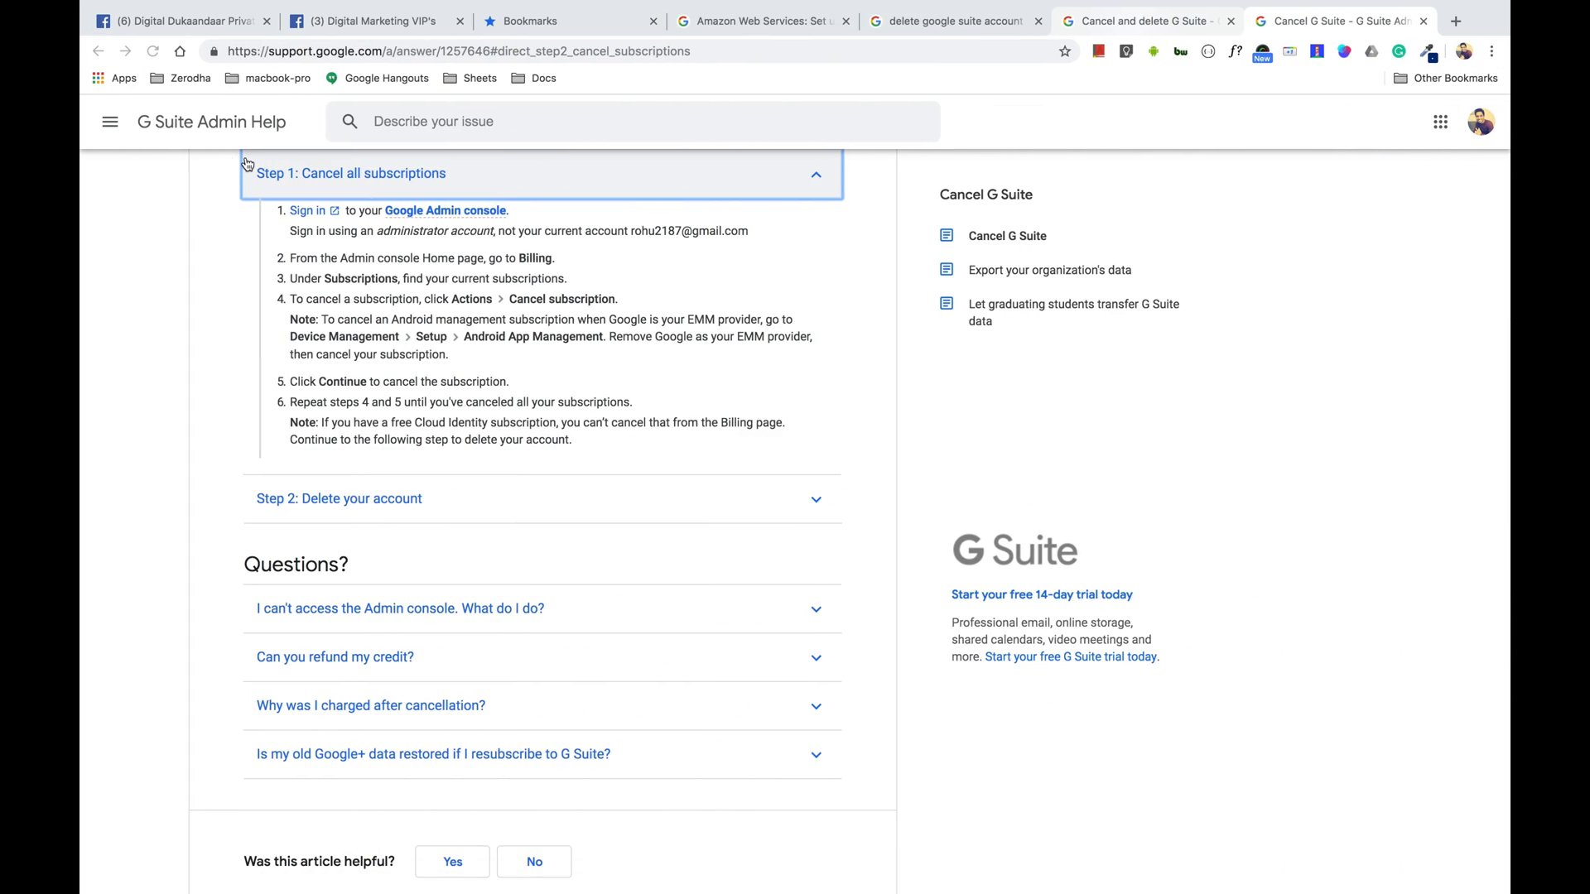
pyautogui.moveTo(167, 245)
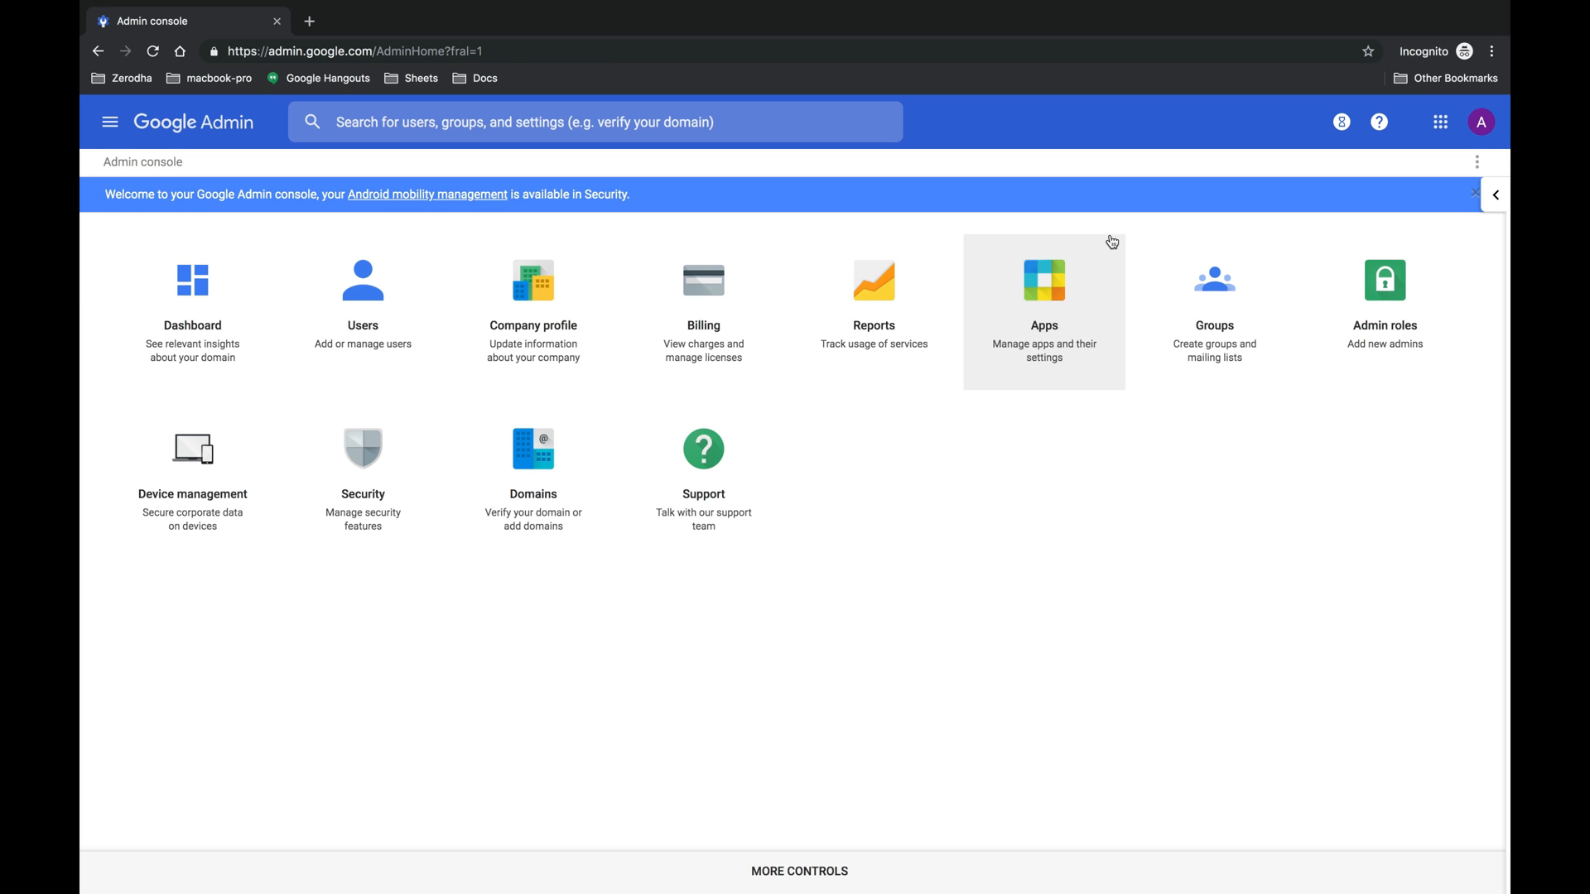
pyautogui.moveTo(400, 639)
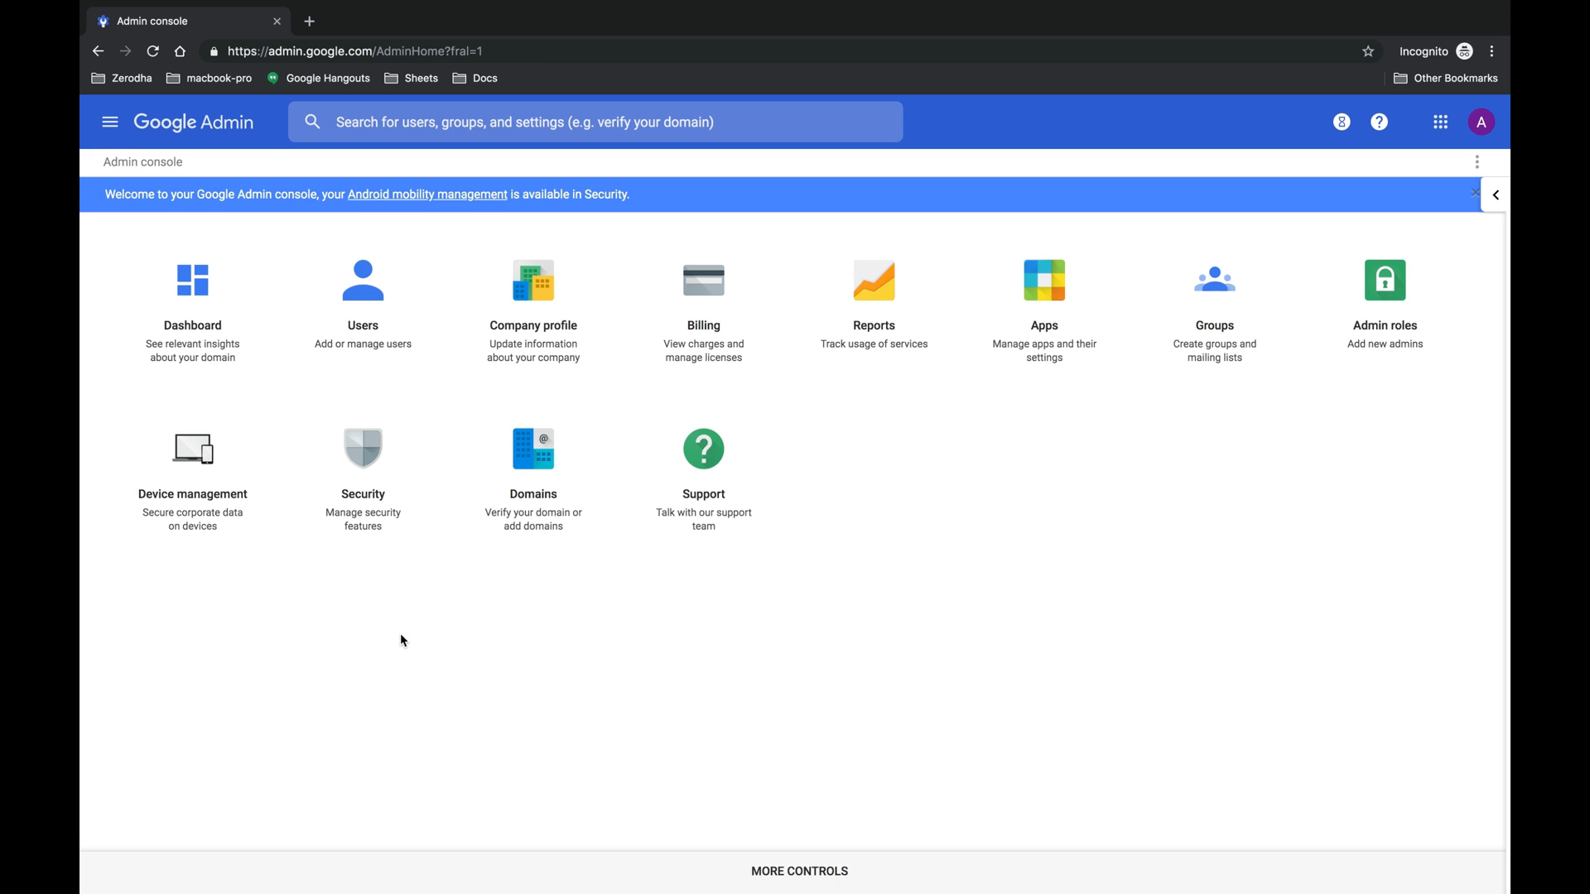
pyautogui.moveTo(702, 451)
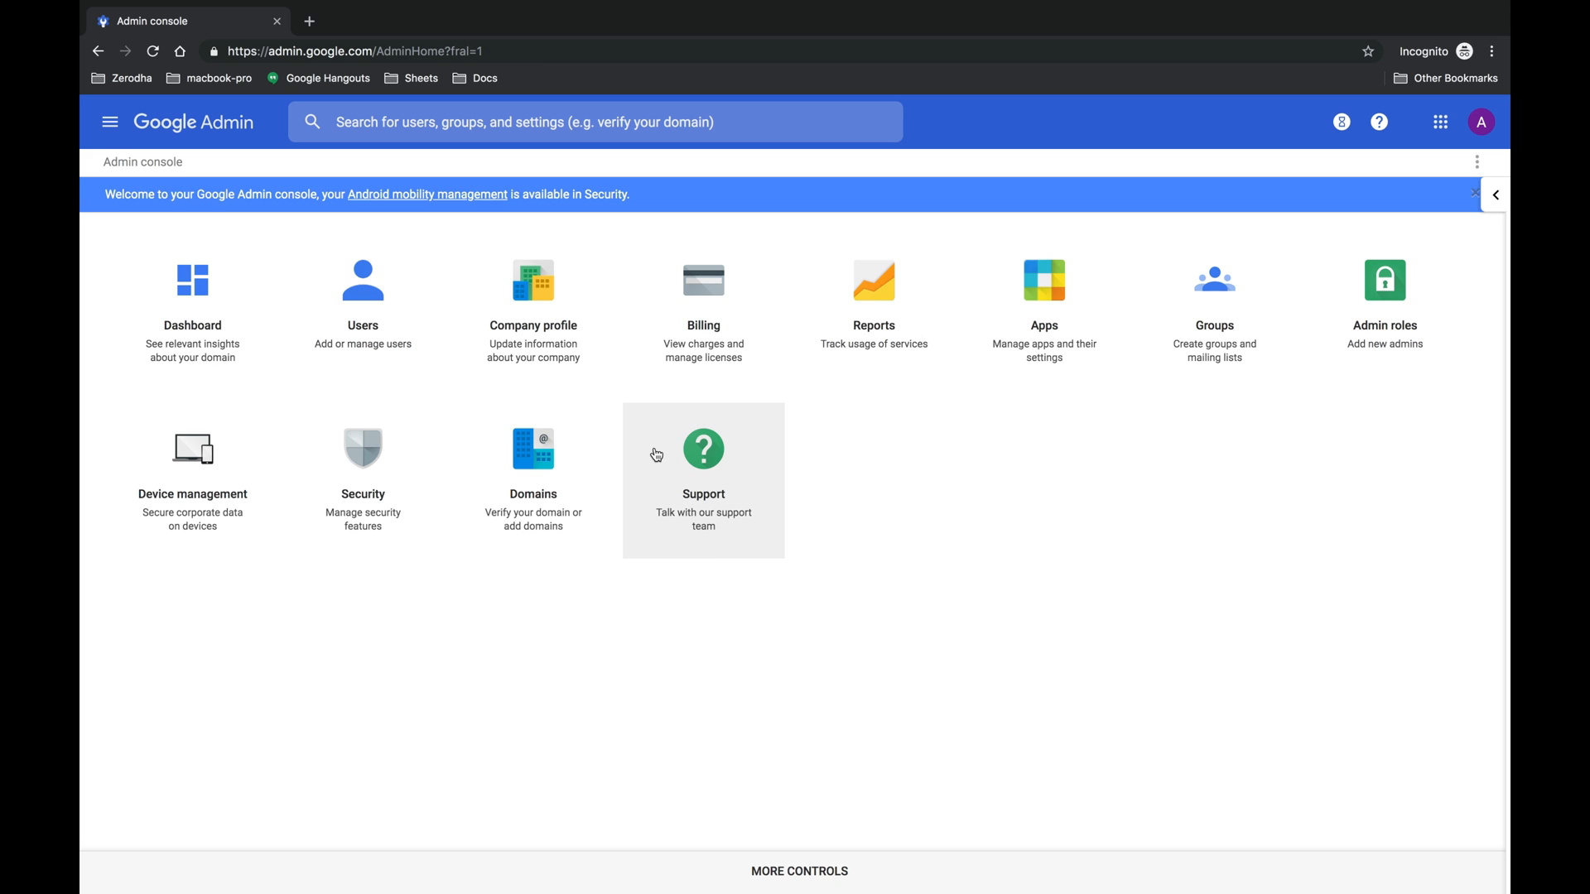
# Go to Billing to see the Android management free subscription listed.
pyautogui.click(702, 295)
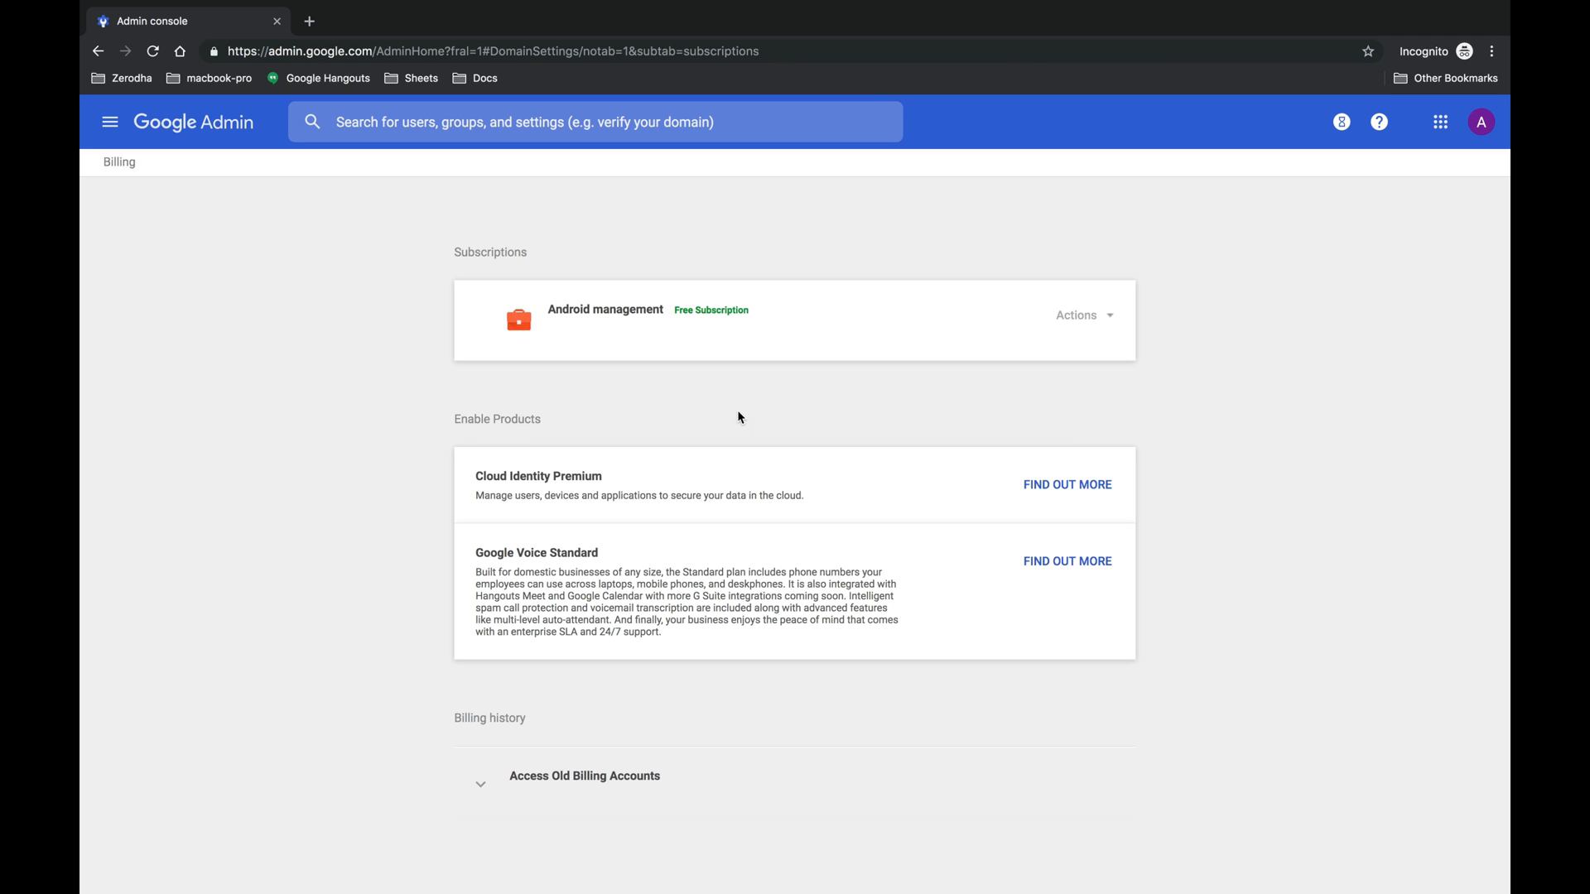
pyautogui.moveTo(1076, 315)
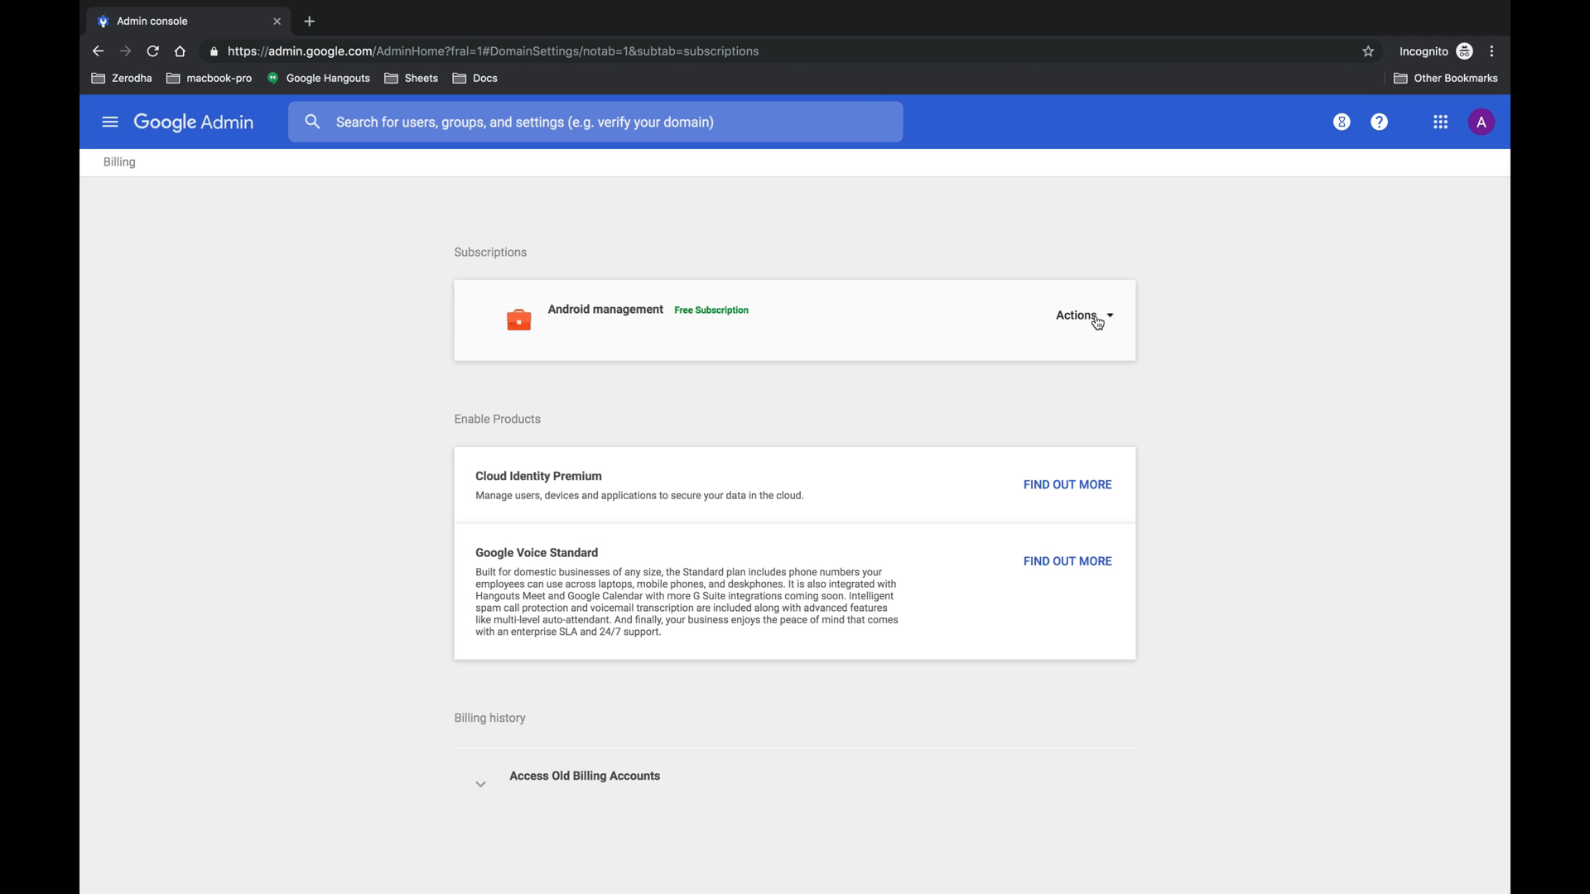
pyautogui.moveTo(1189, 311)
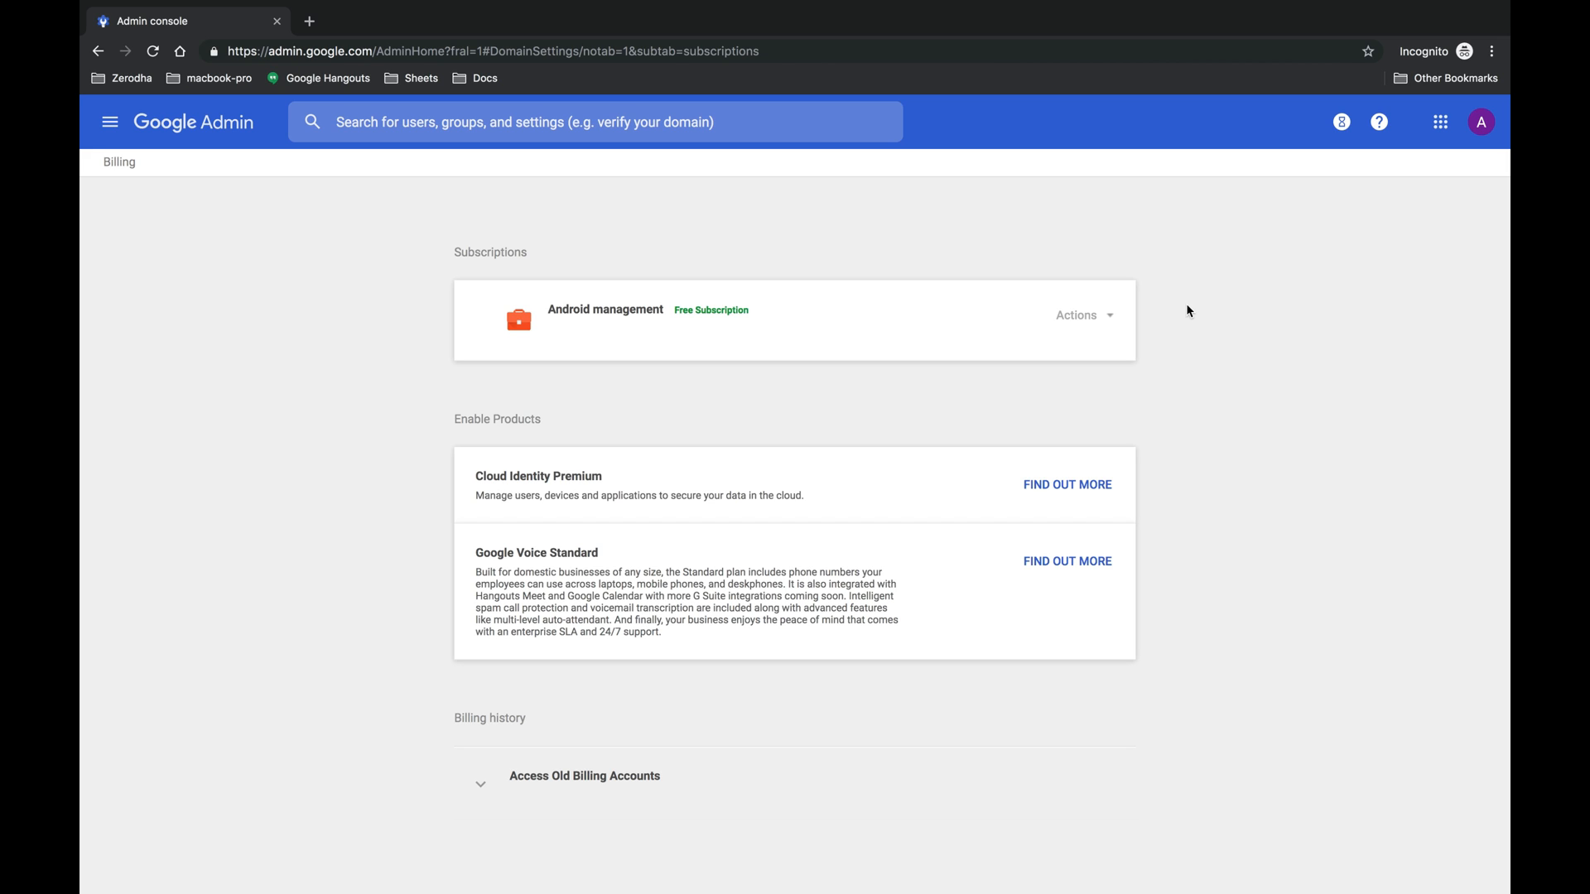
pyautogui.moveTo(1111, 311)
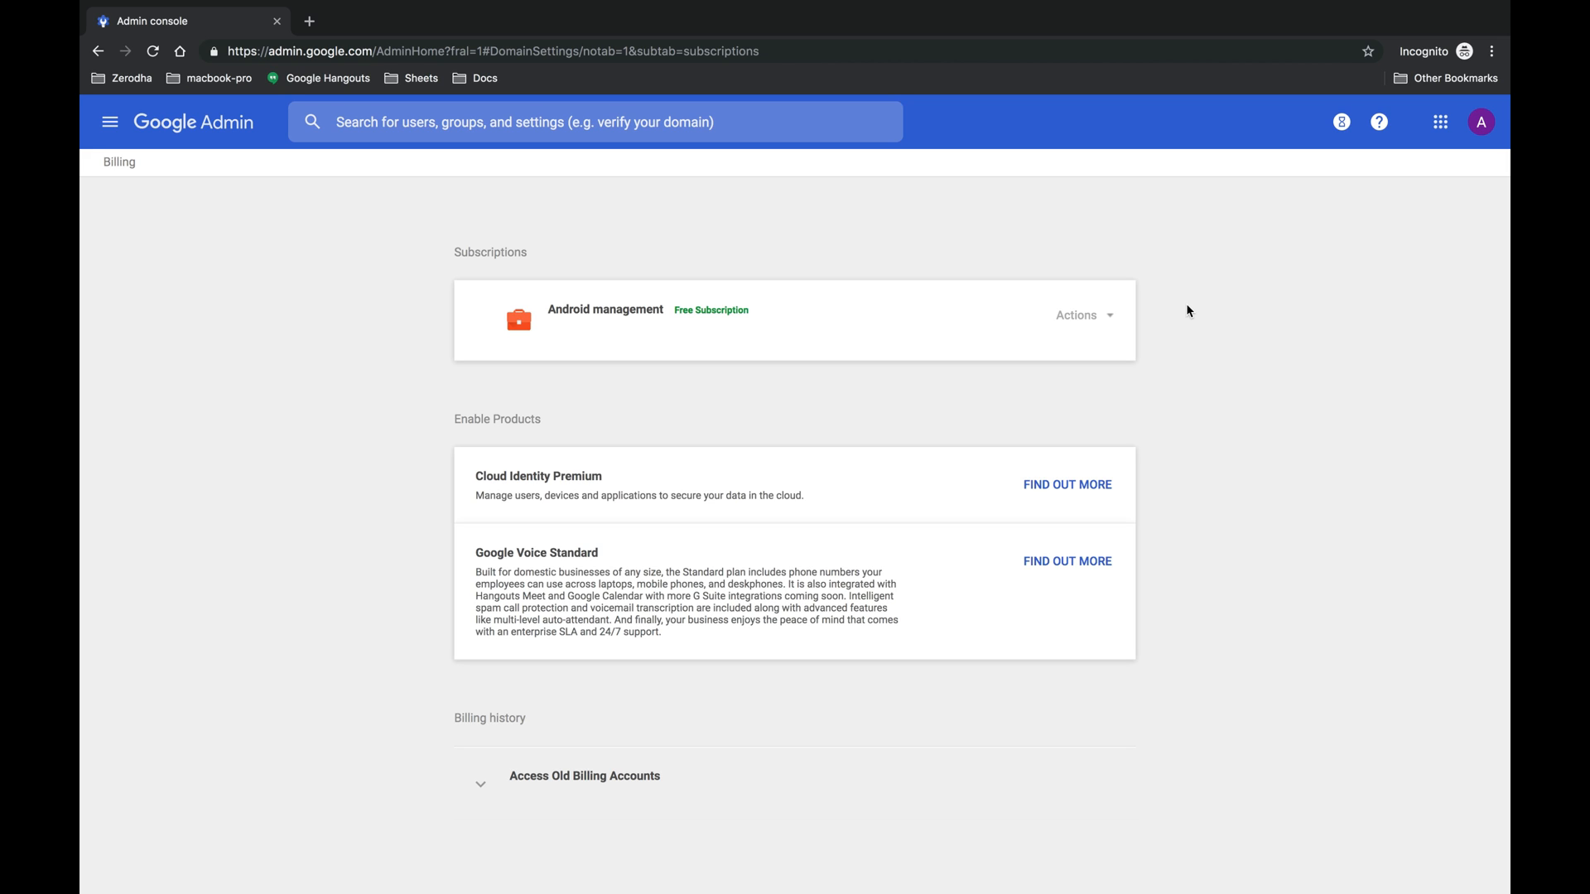
# Choose Cancel subscription for Android management, hitting the EMM-enrollment notice.
pyautogui.click(1080, 315)
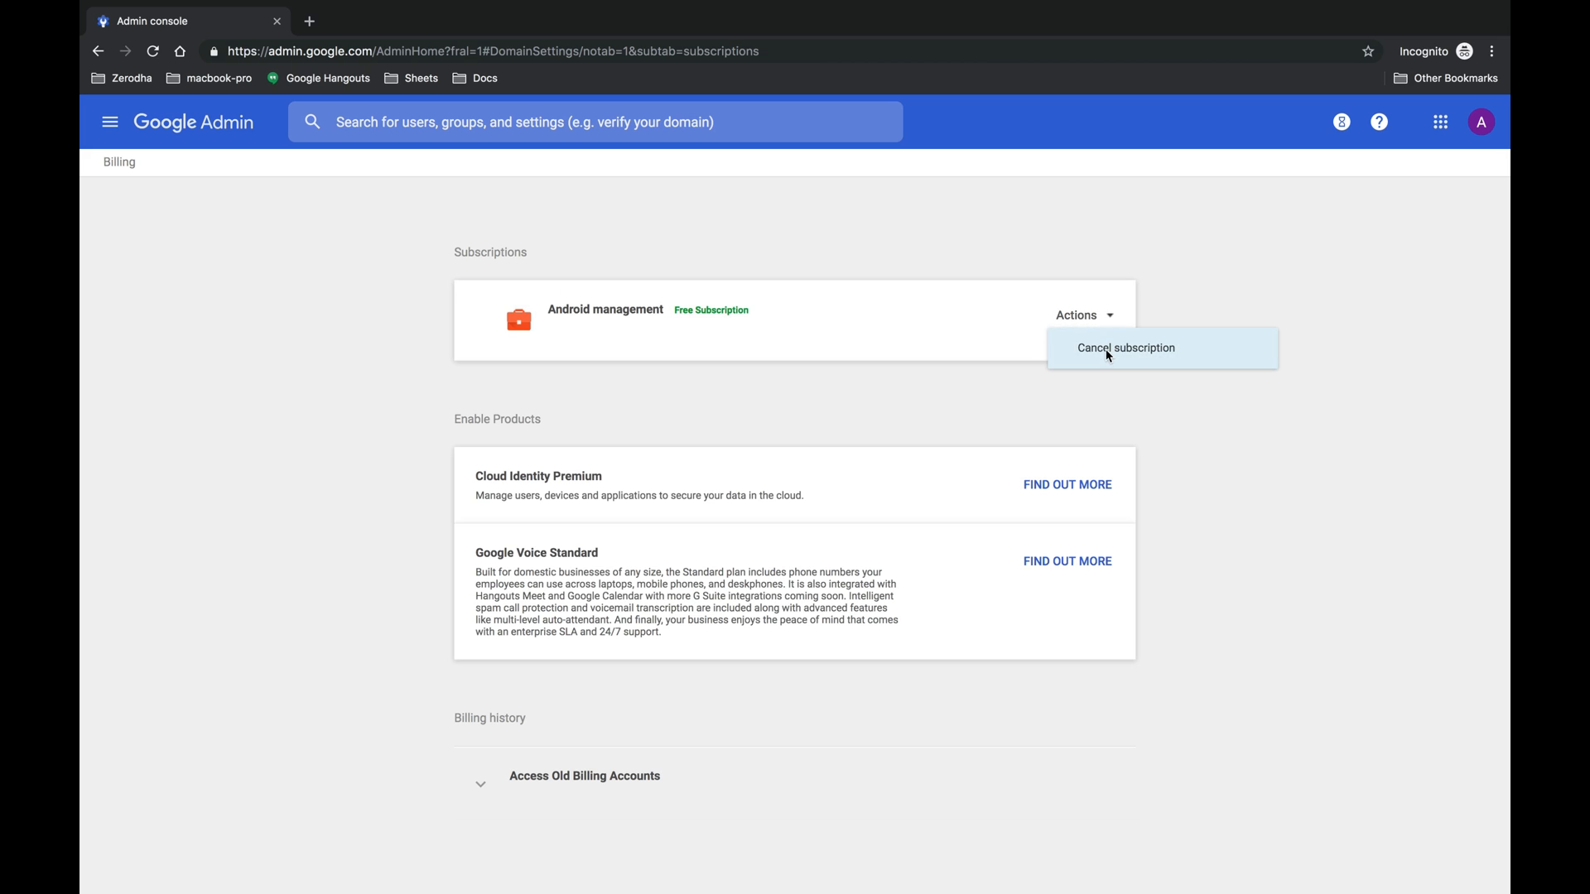
pyautogui.click(1126, 348)
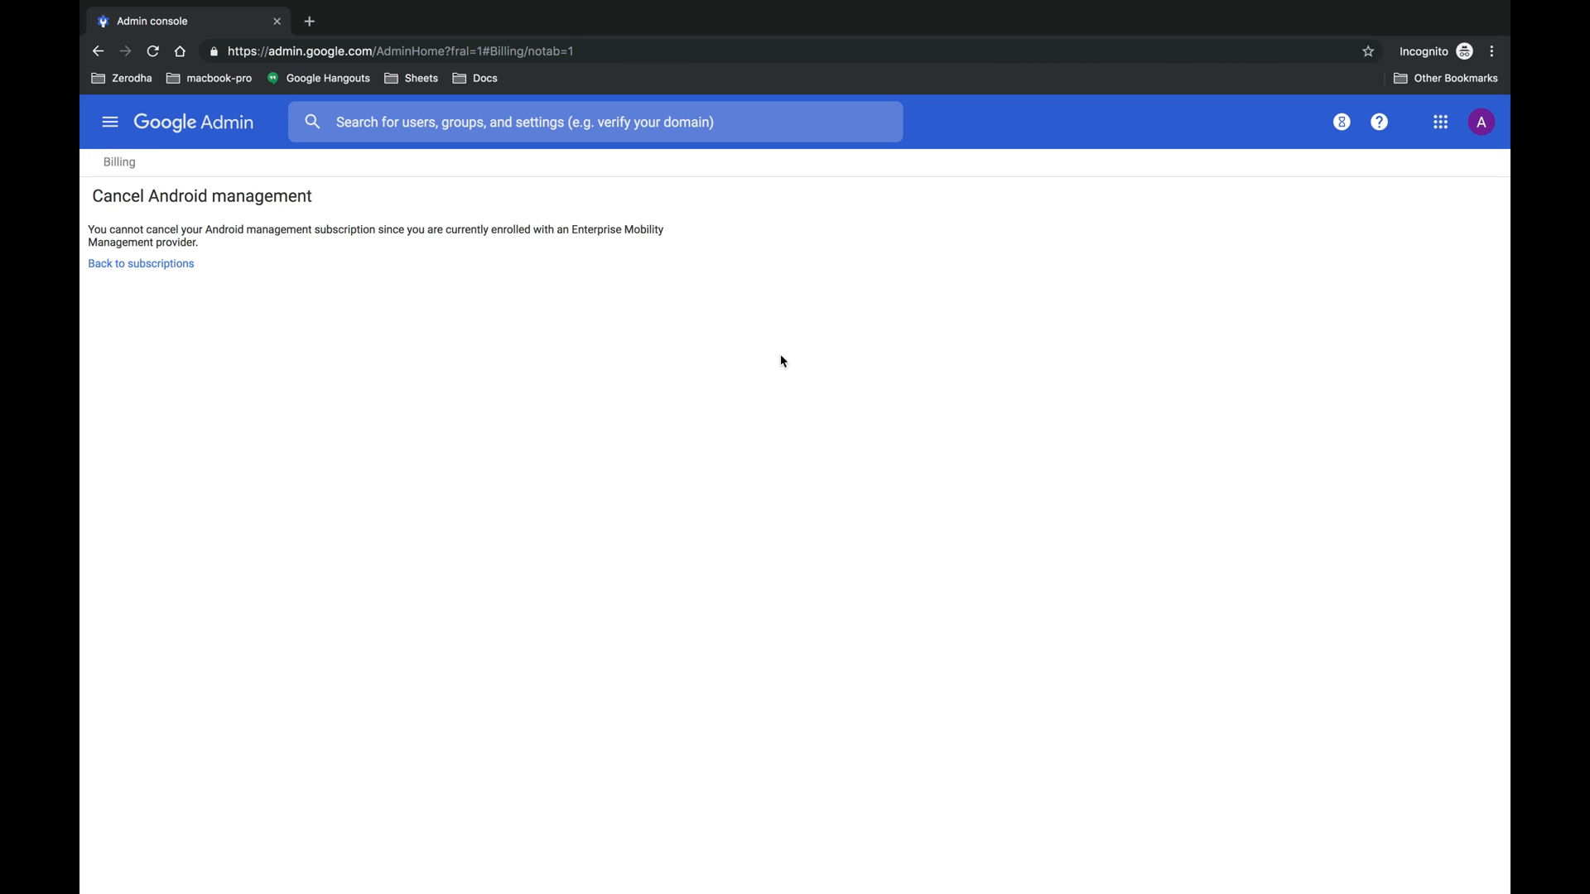
pyautogui.moveTo(745, 365)
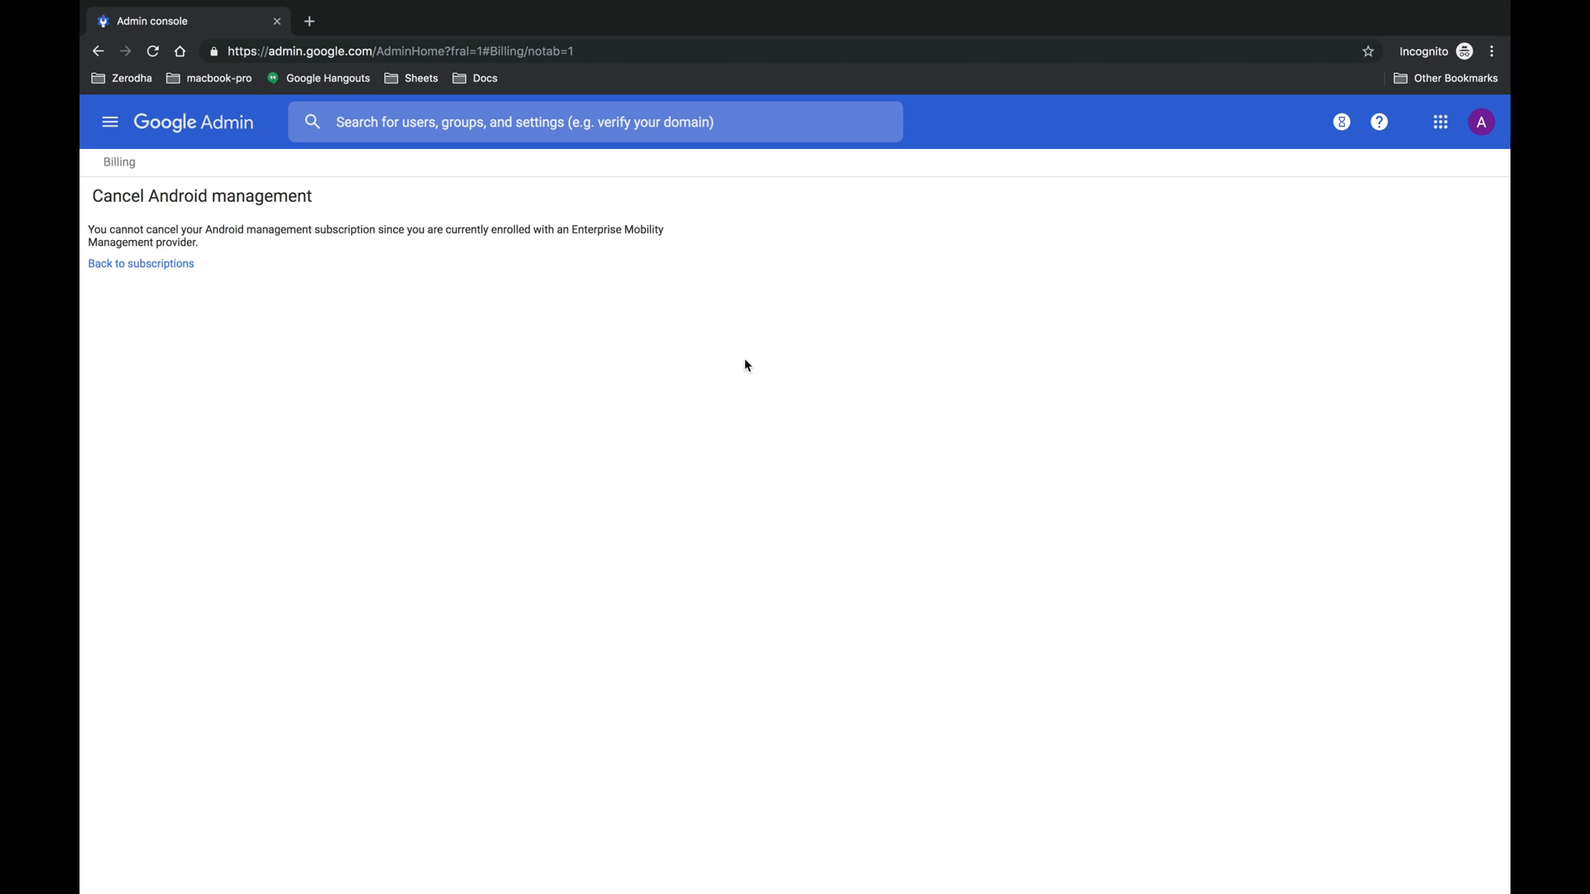
pyautogui.moveTo(570, 229)
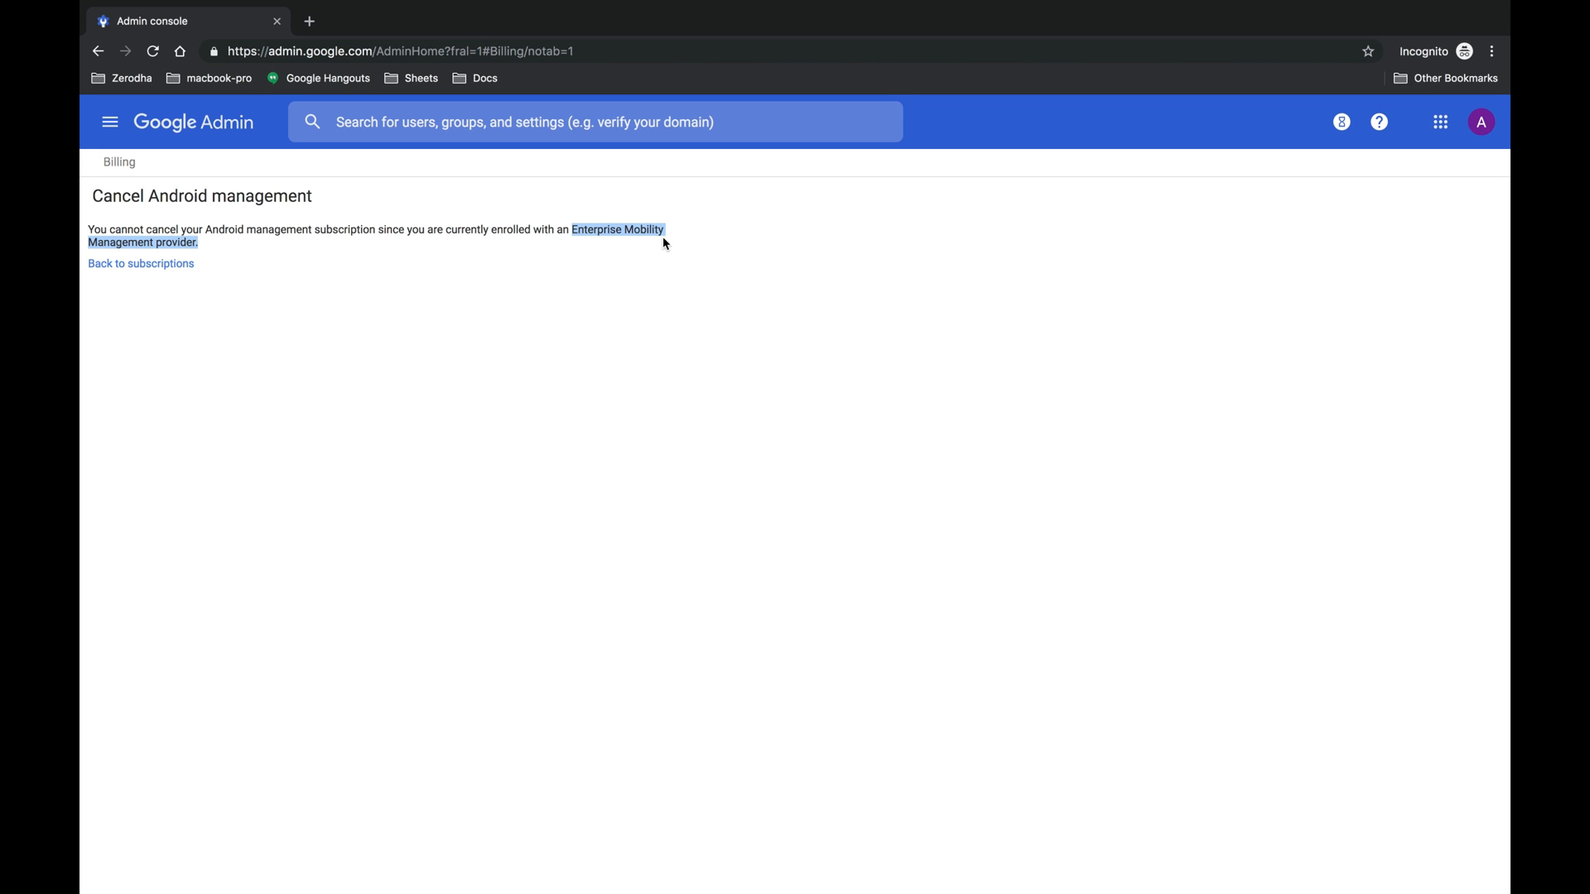
pyautogui.moveTo(598, 367)
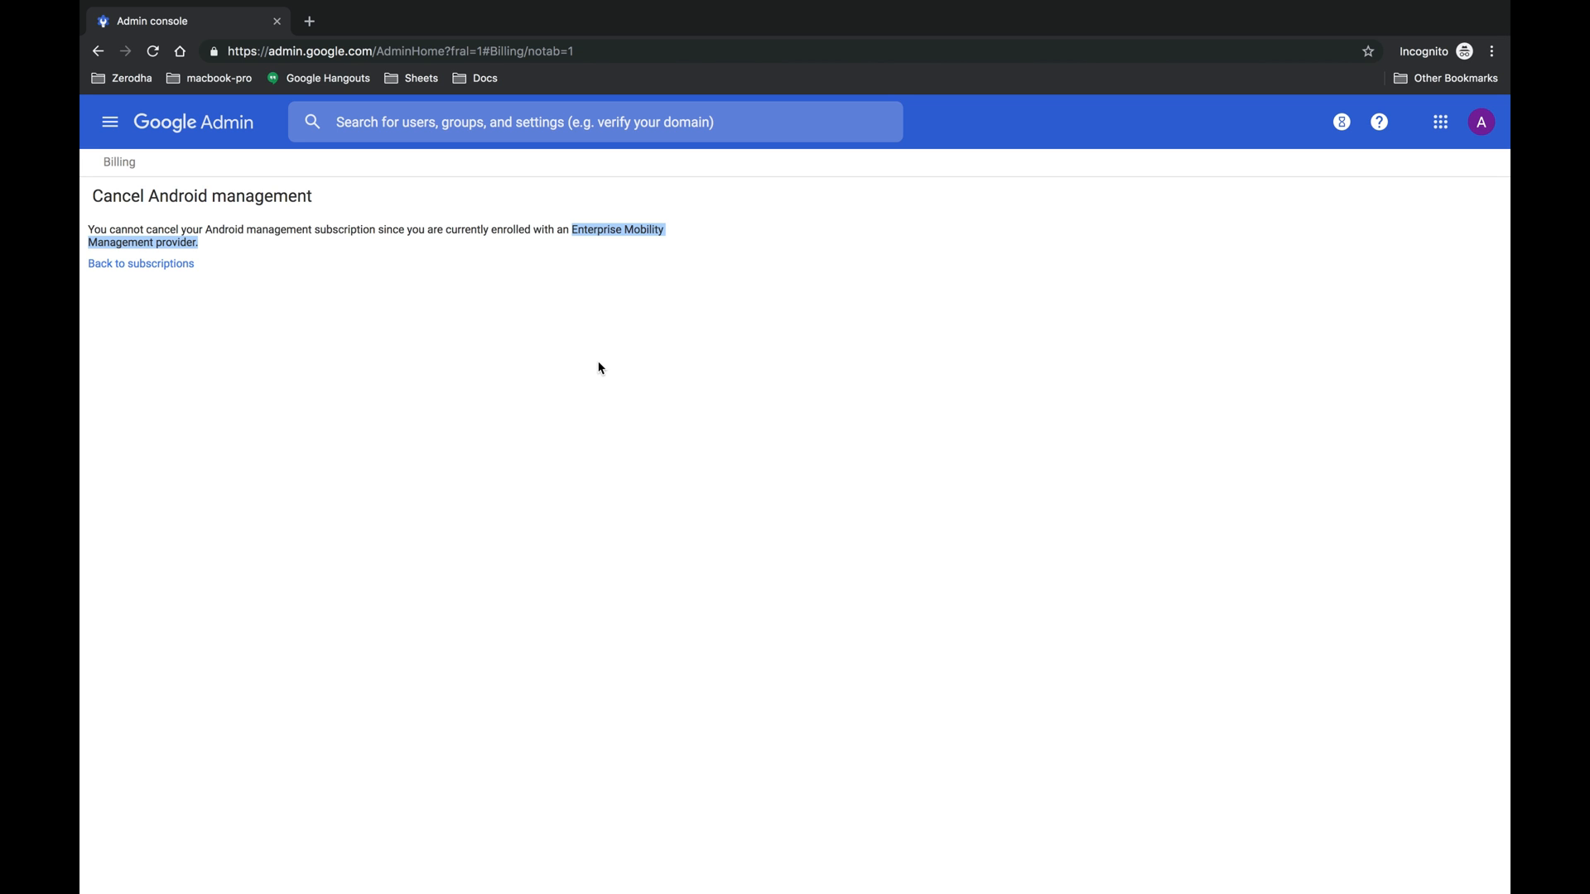
pyautogui.moveTo(139, 268)
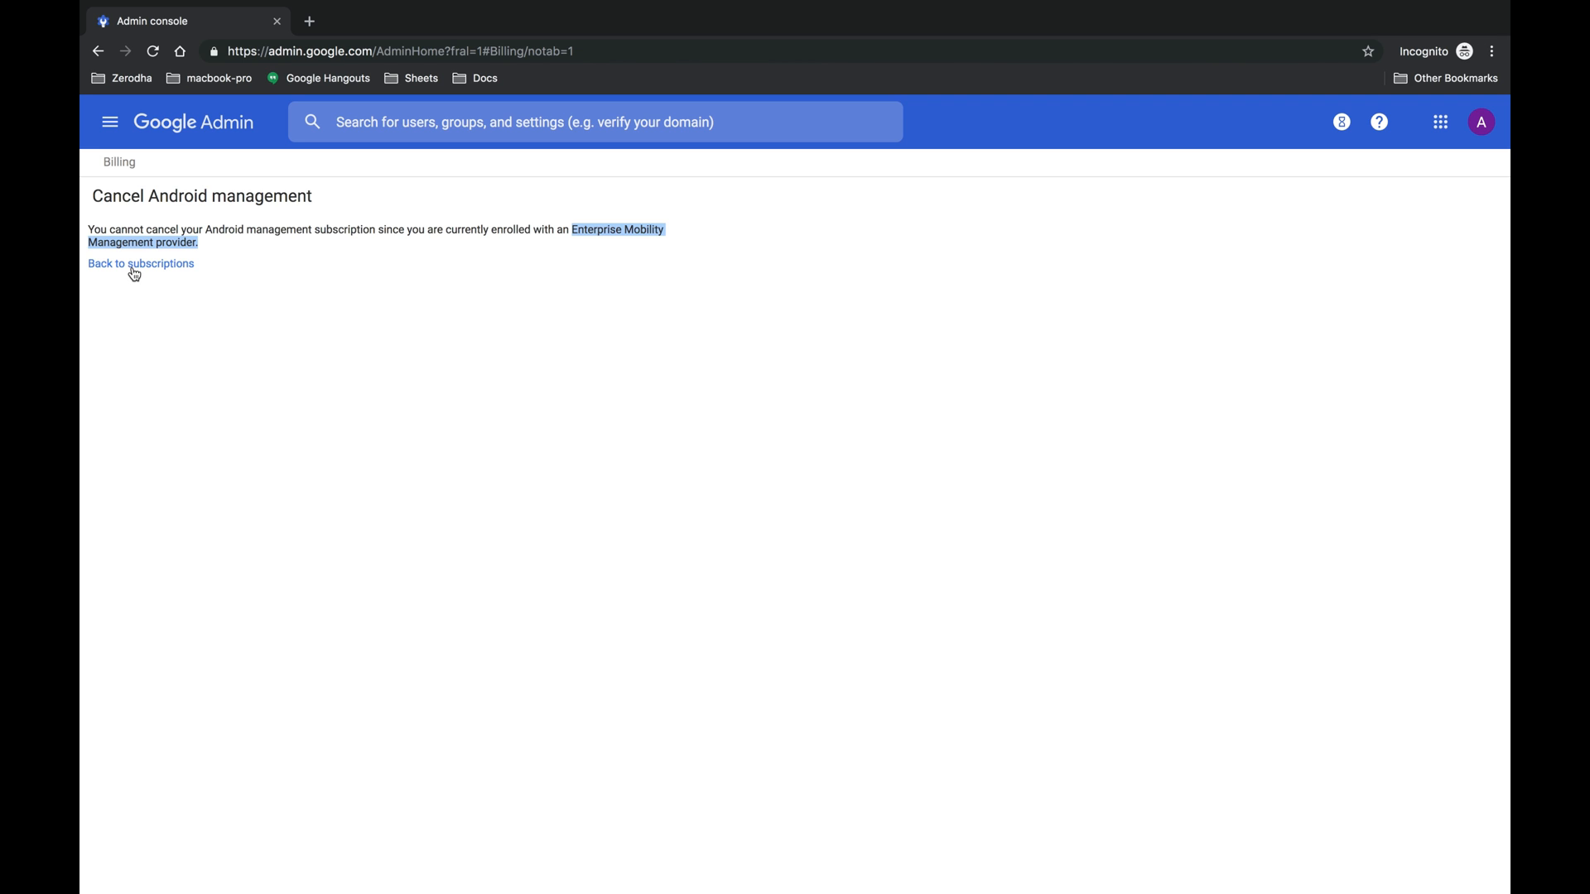
# Return to subscriptions, retry cancelling Android management, see the same EMM notice, and go back again.
pyautogui.click(139, 263)
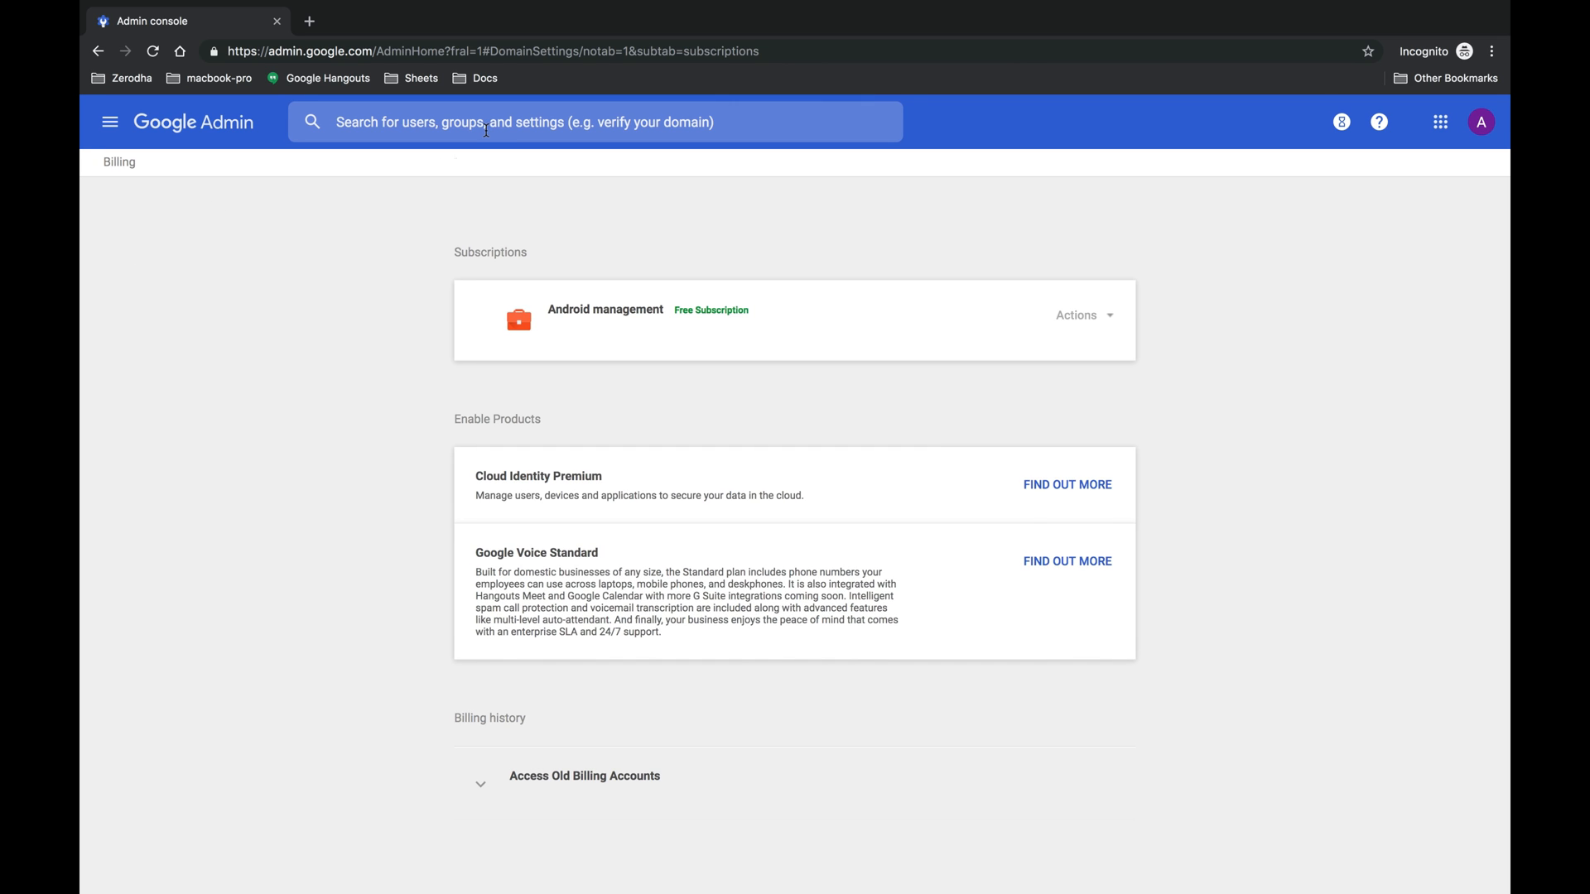
pyautogui.moveTo(964, 293)
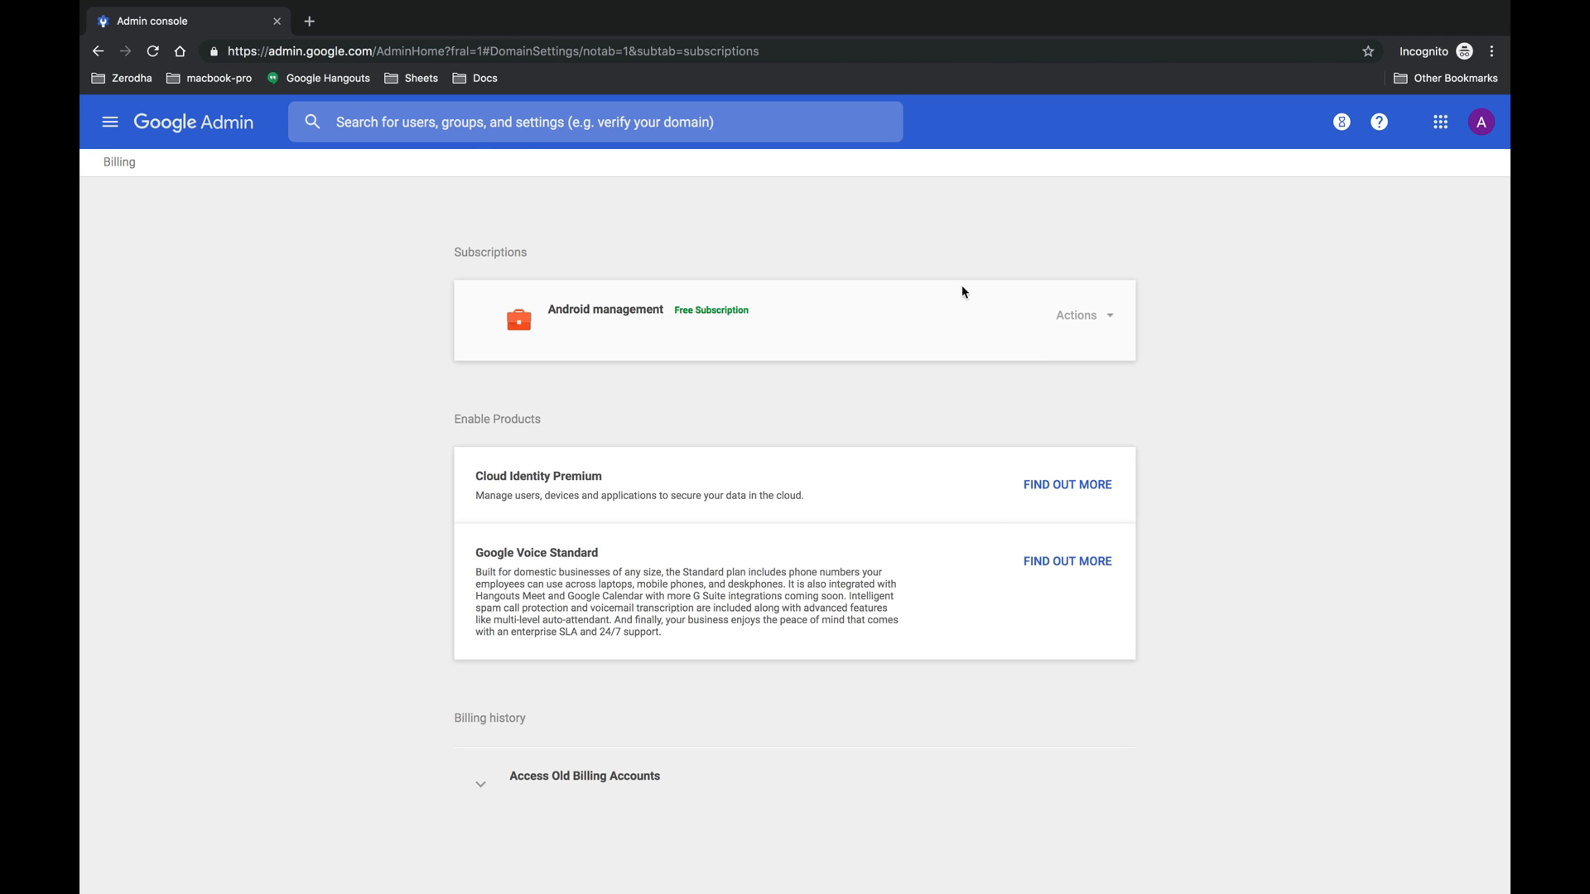
pyautogui.click(1078, 314)
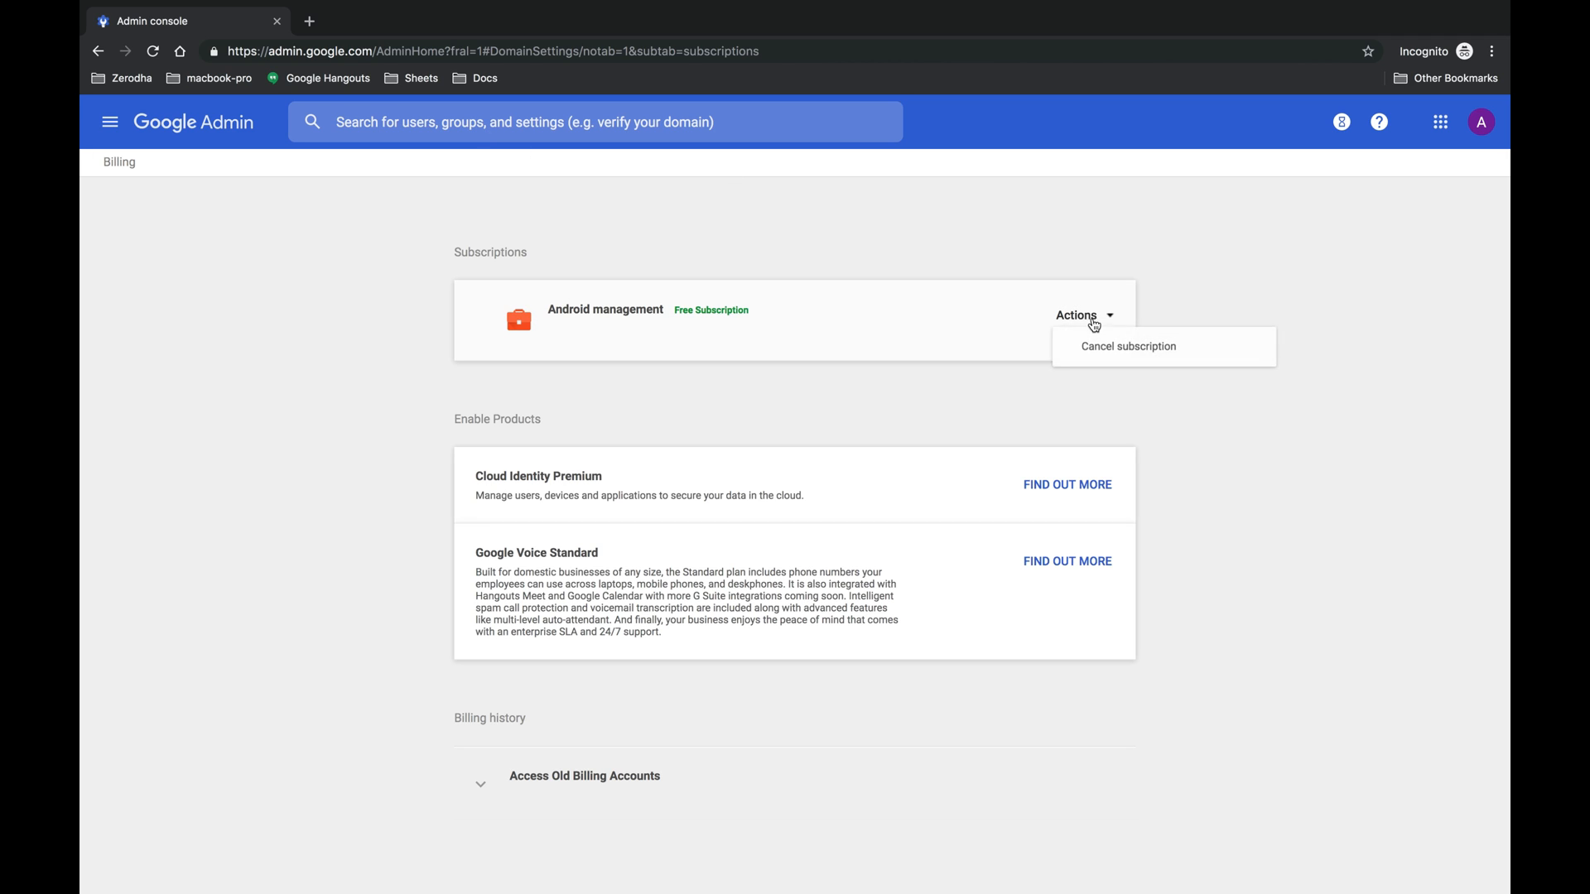
pyautogui.click(1126, 346)
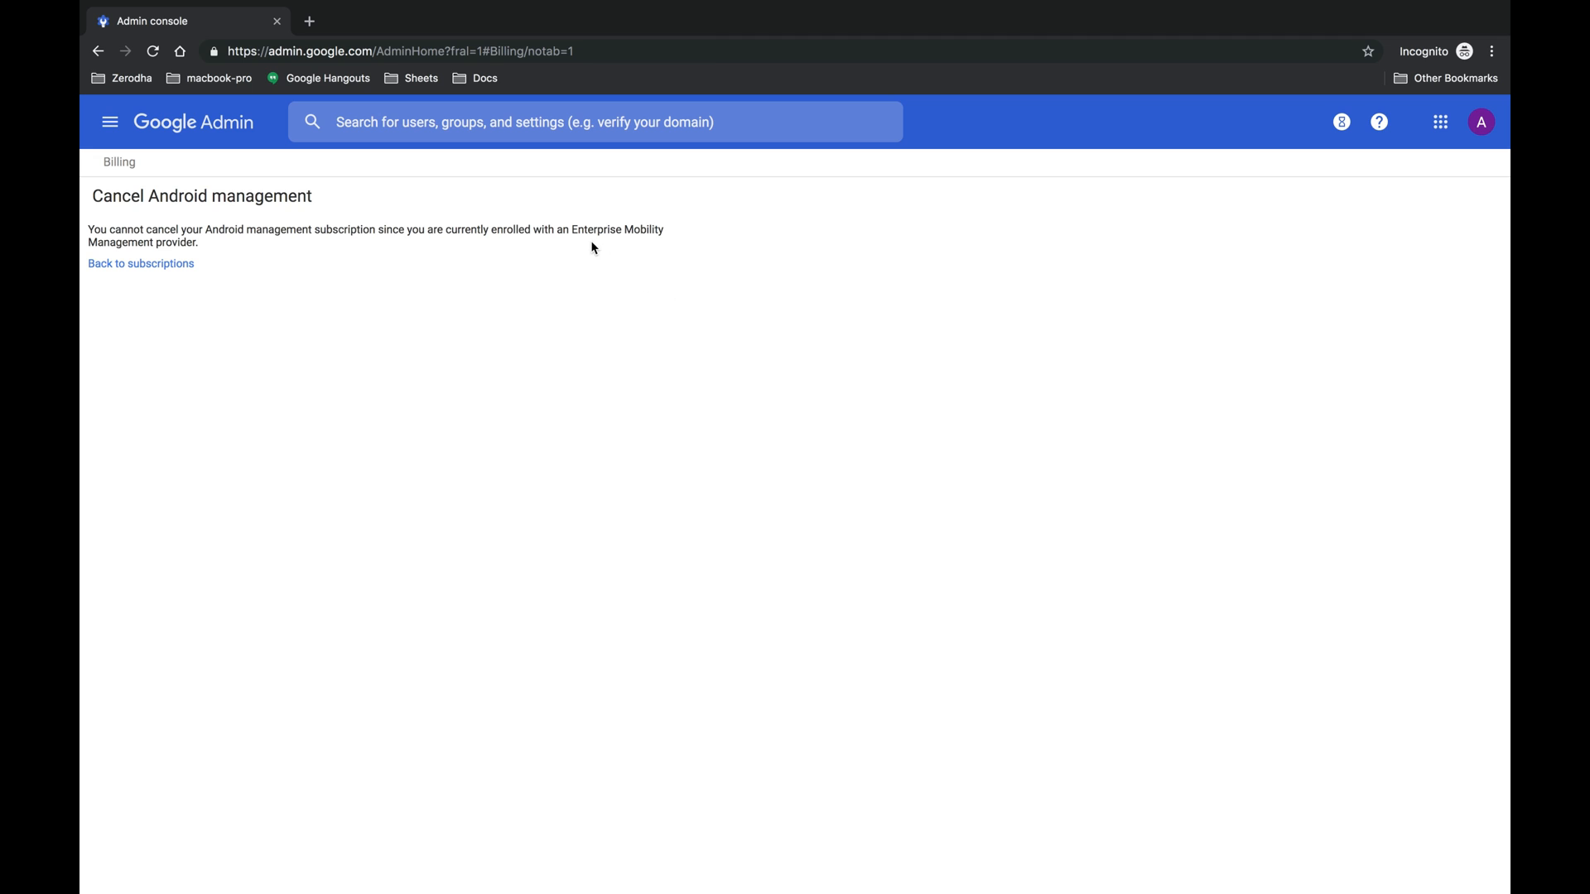
pyautogui.moveTo(132, 243)
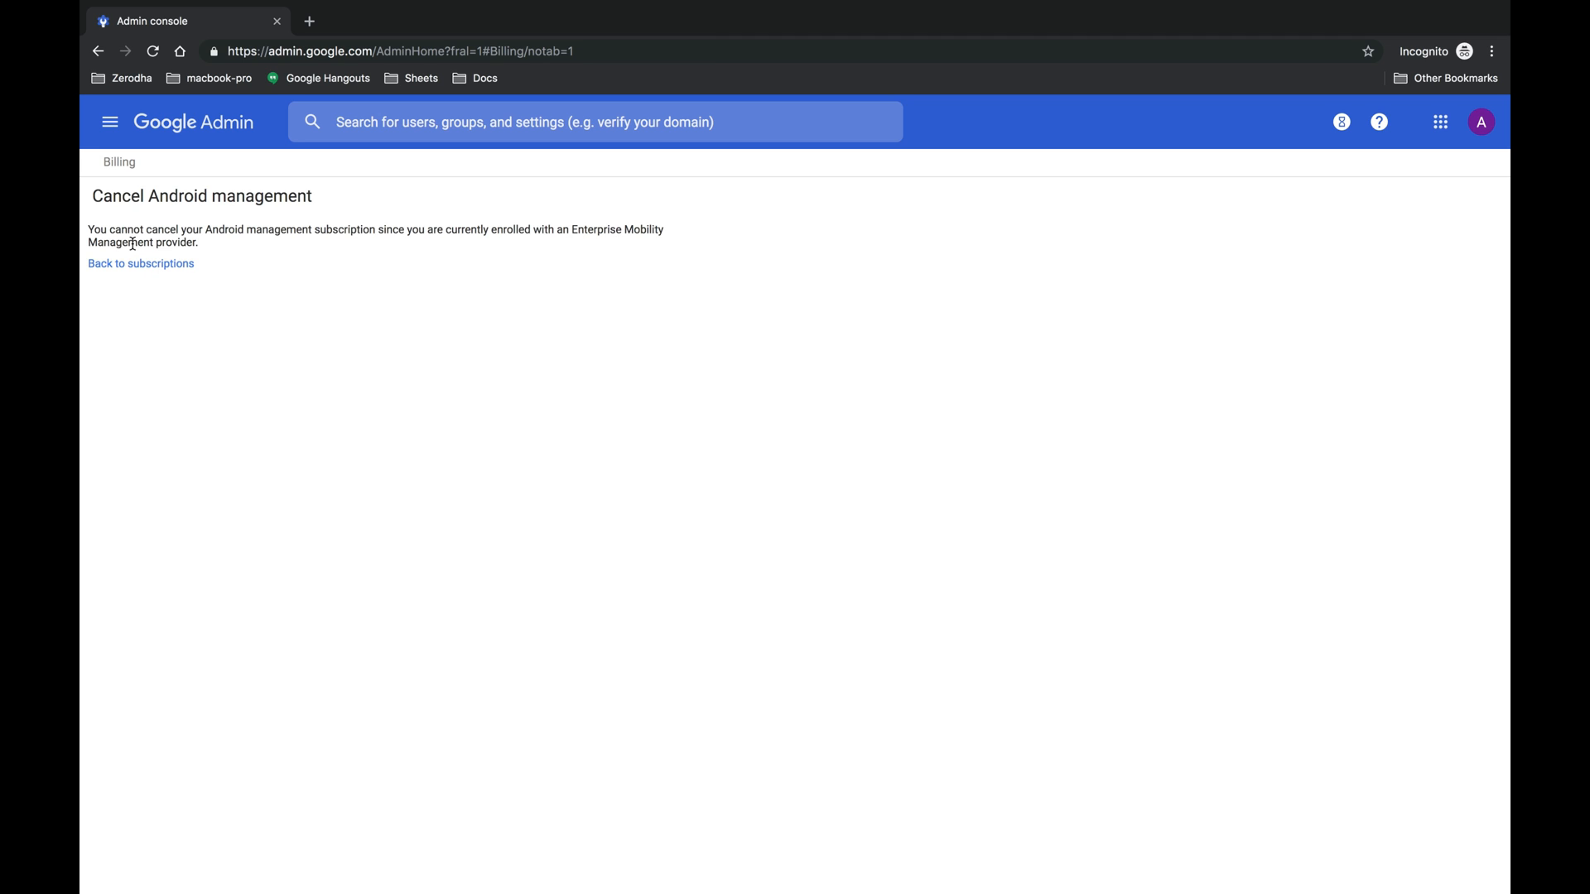
pyautogui.click(141, 264)
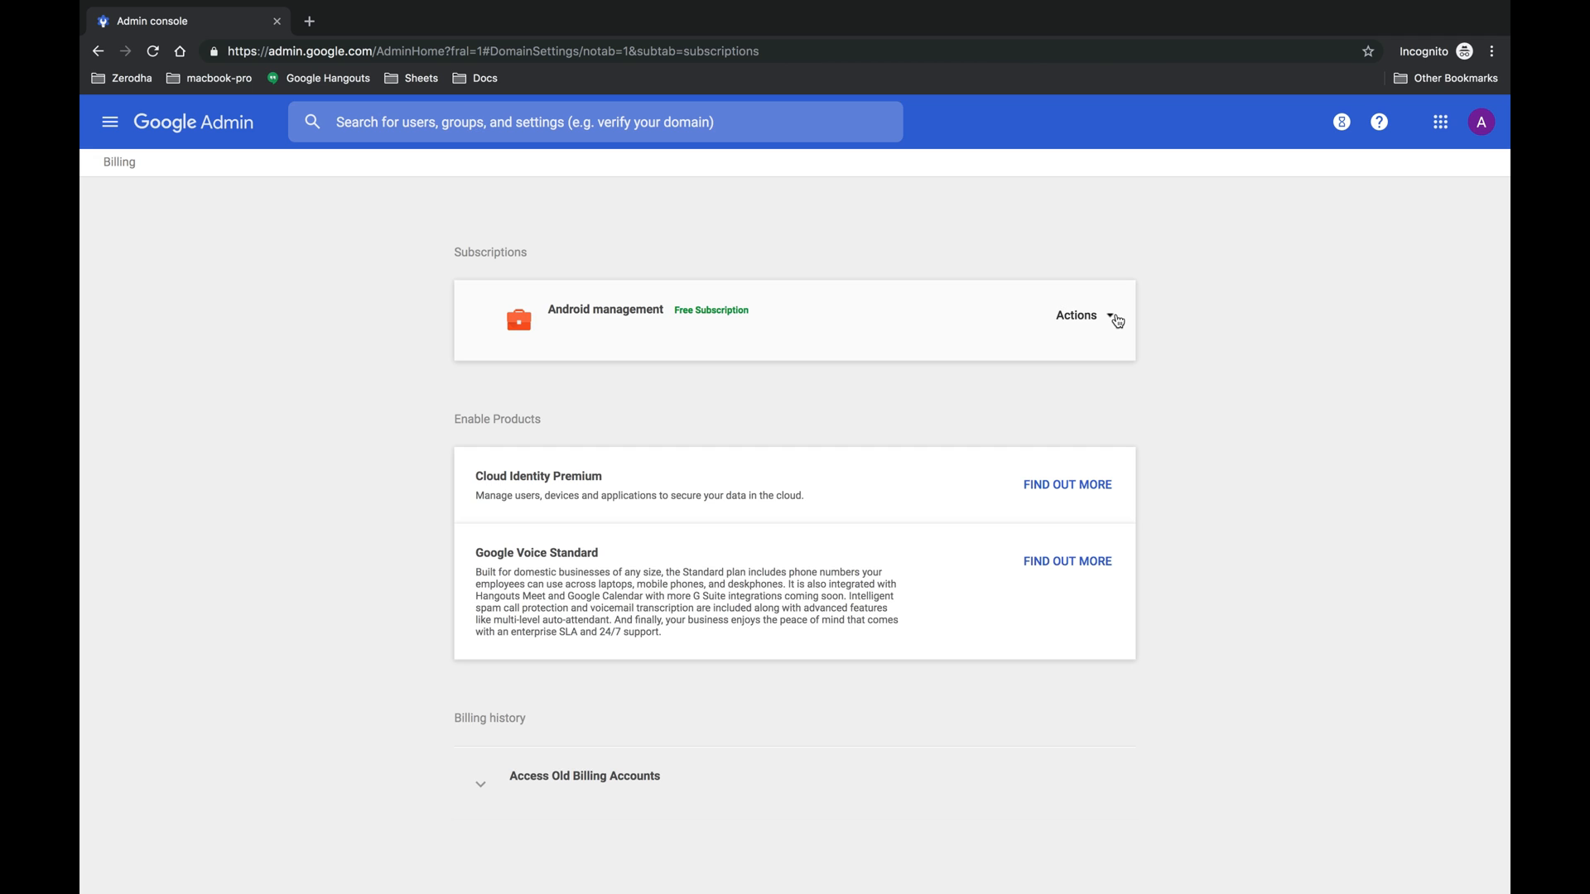
pyautogui.click(1077, 315)
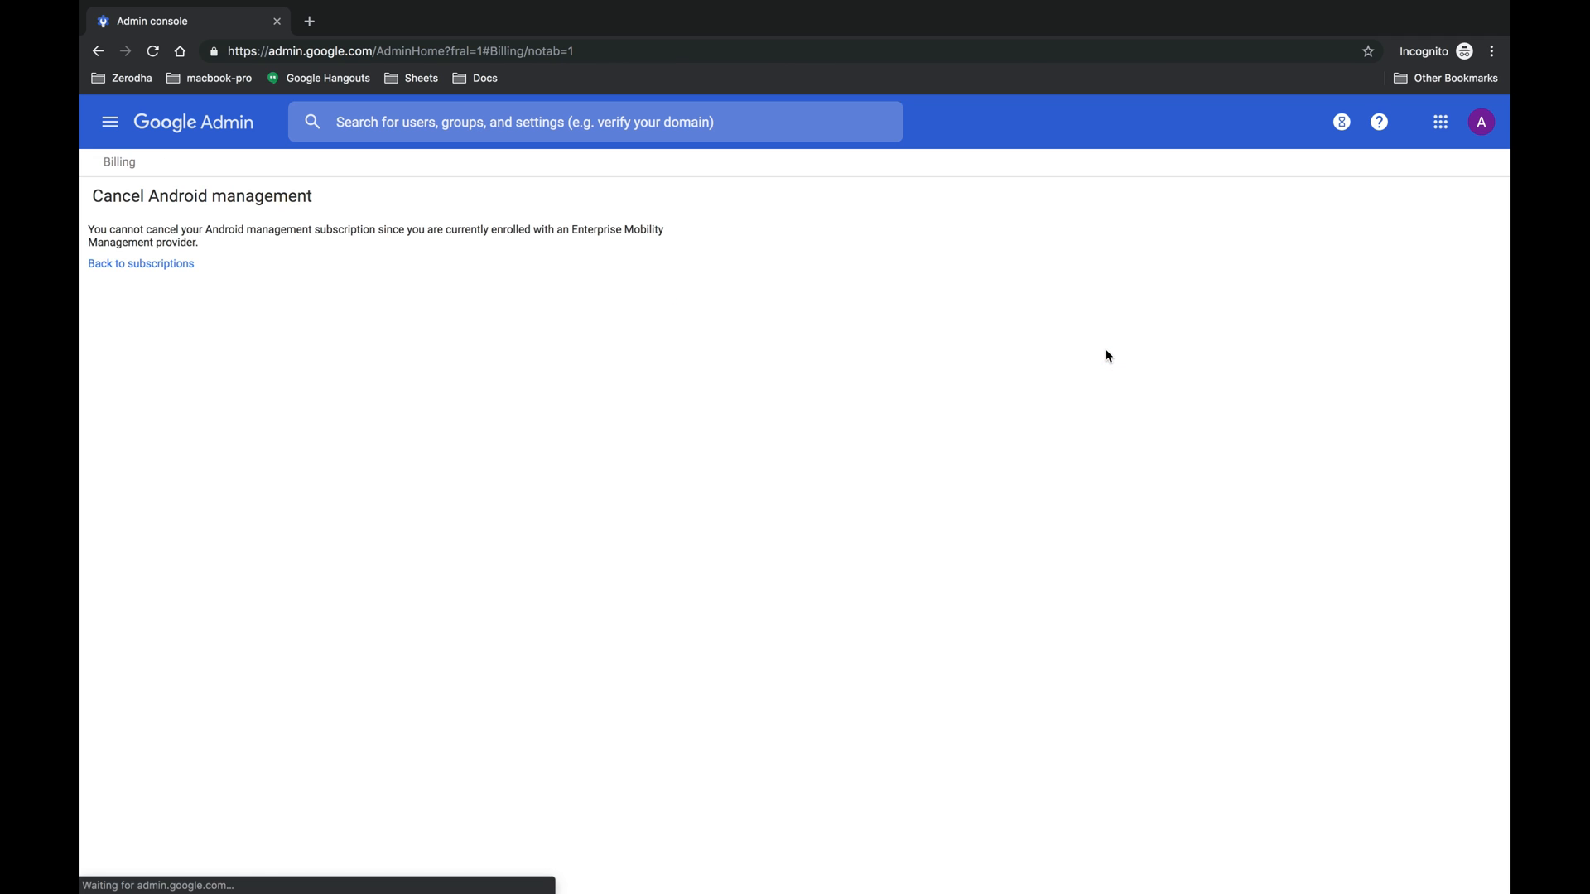
pyautogui.moveTo(745, 364)
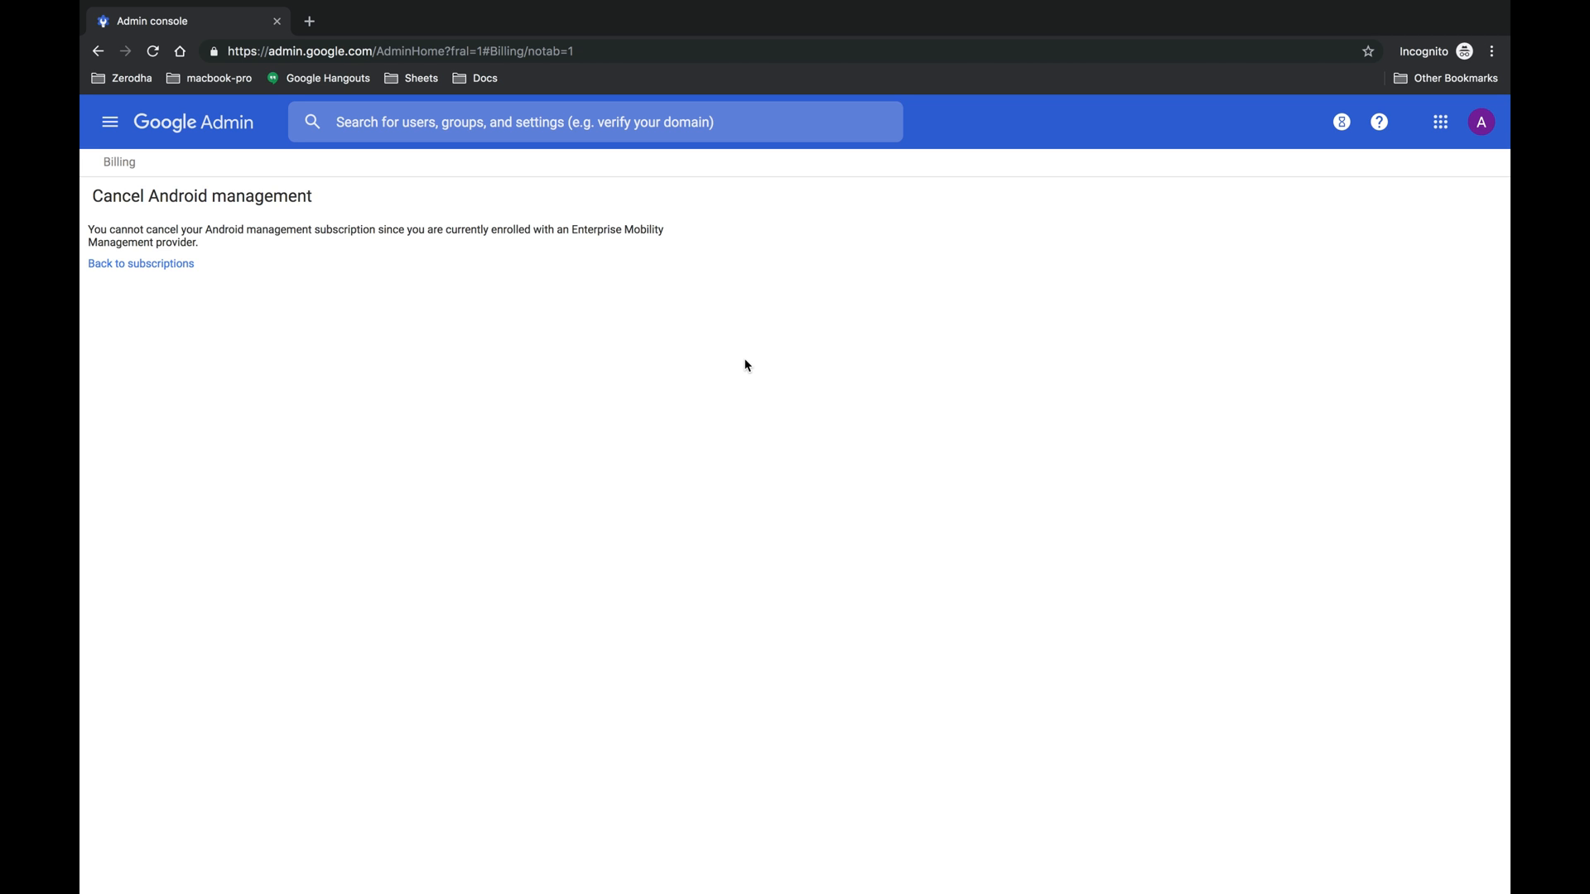
pyautogui.moveTo(578, 242)
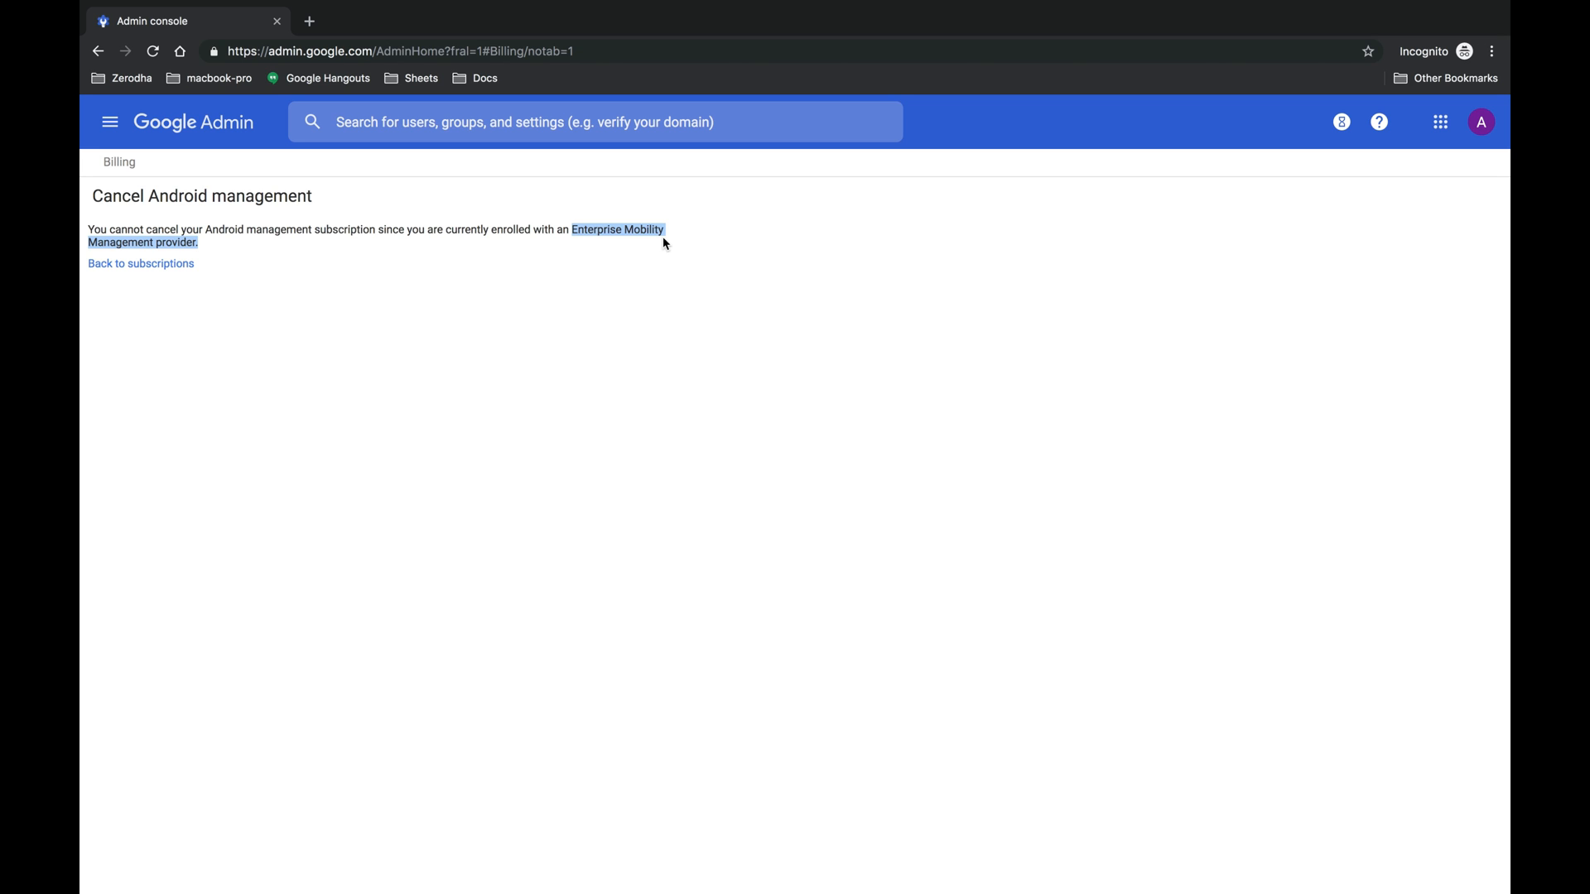
pyautogui.moveTo(598, 368)
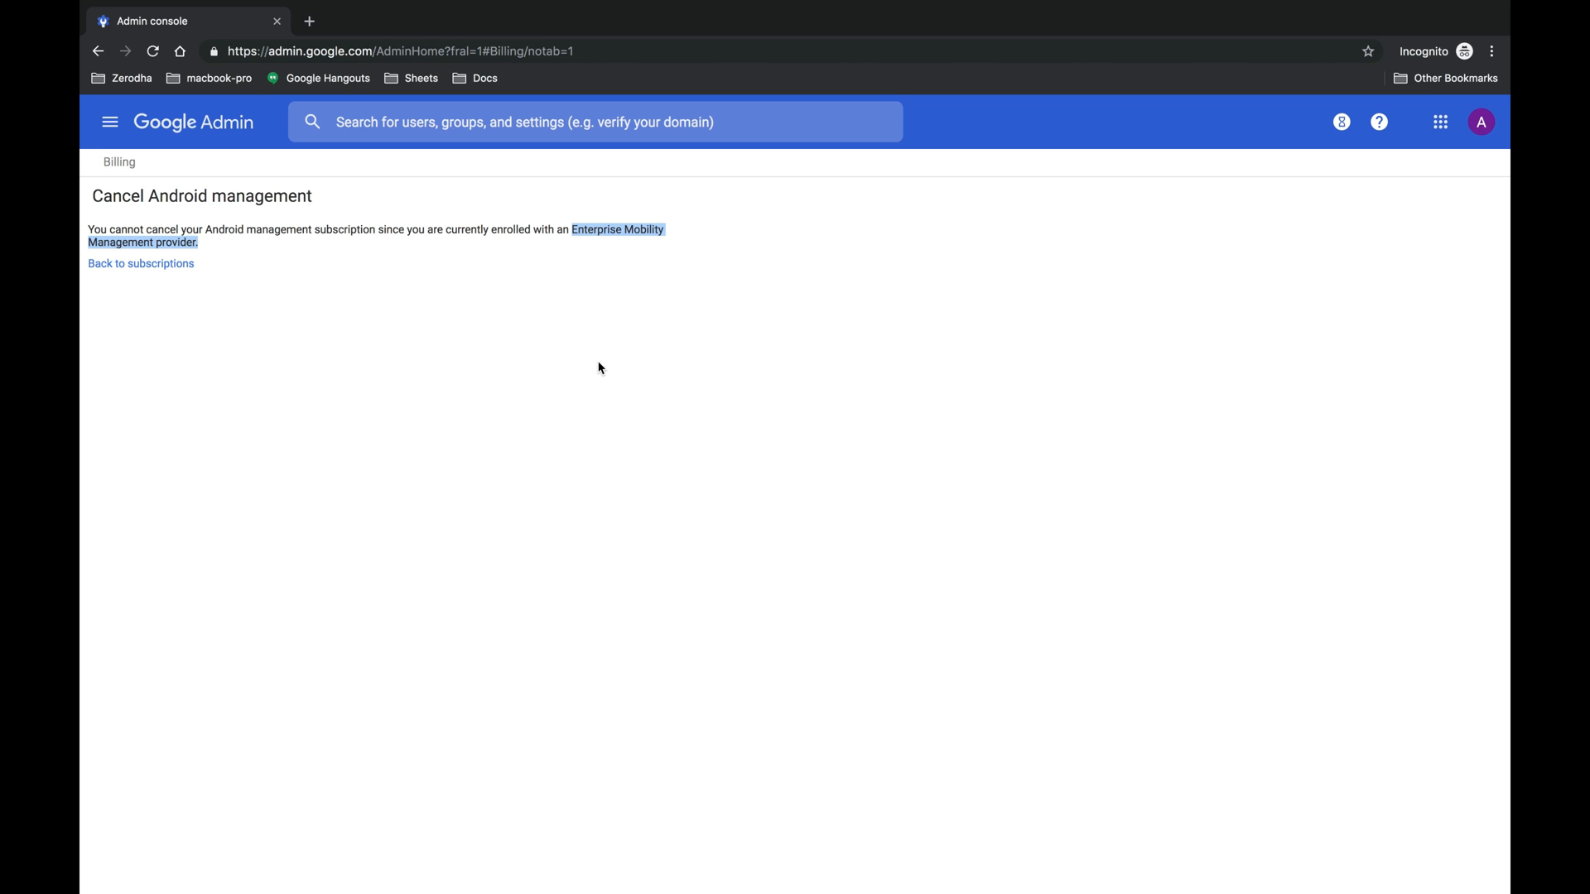
pyautogui.moveTo(346, 374)
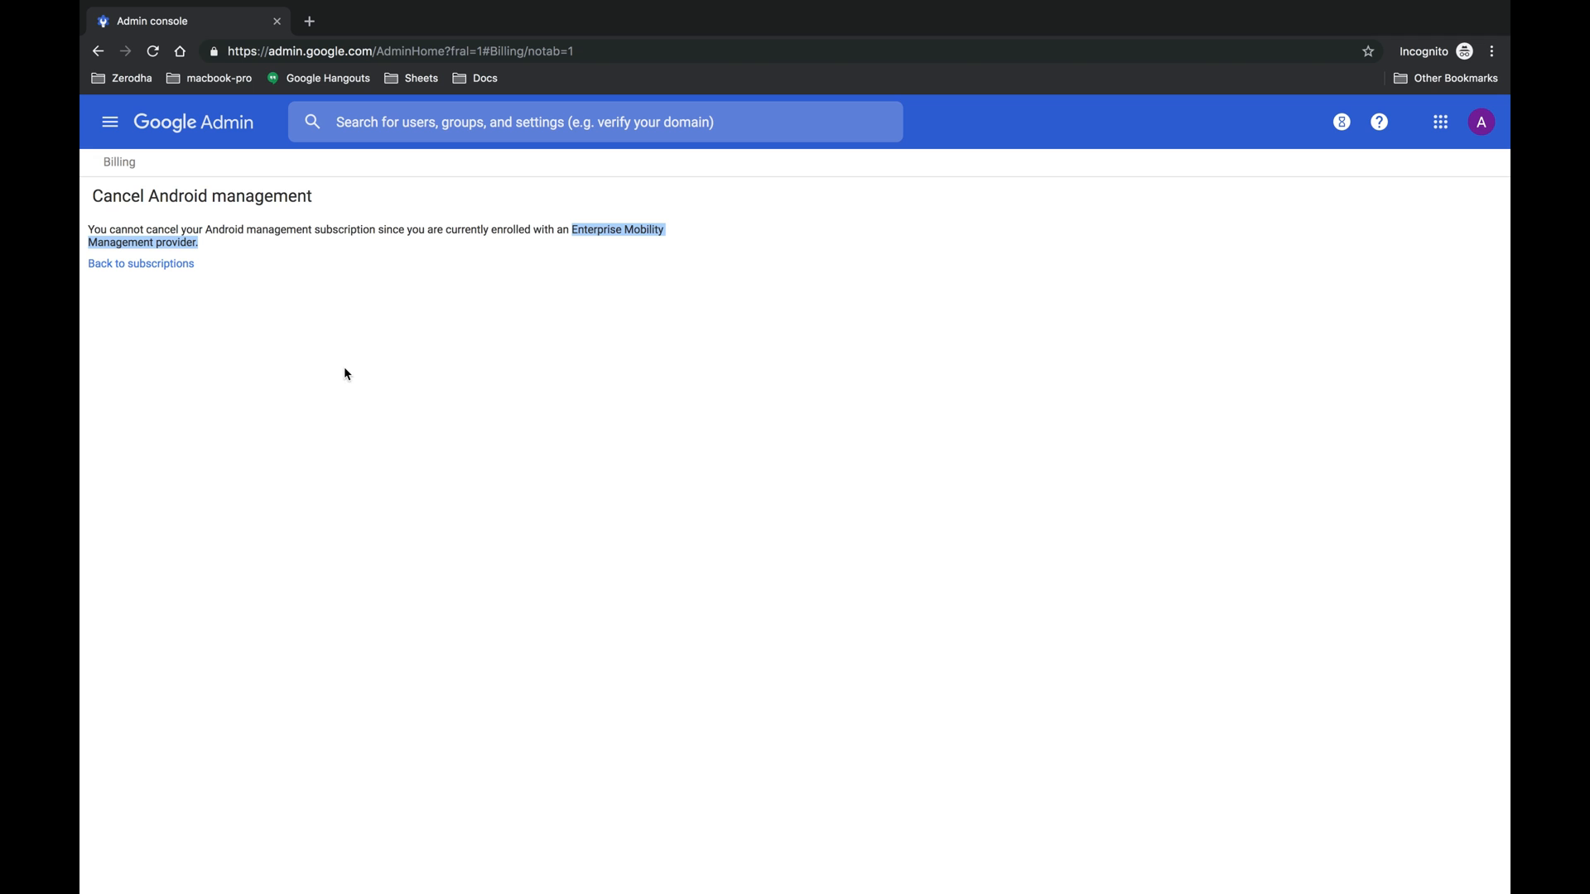
pyautogui.moveTo(134, 273)
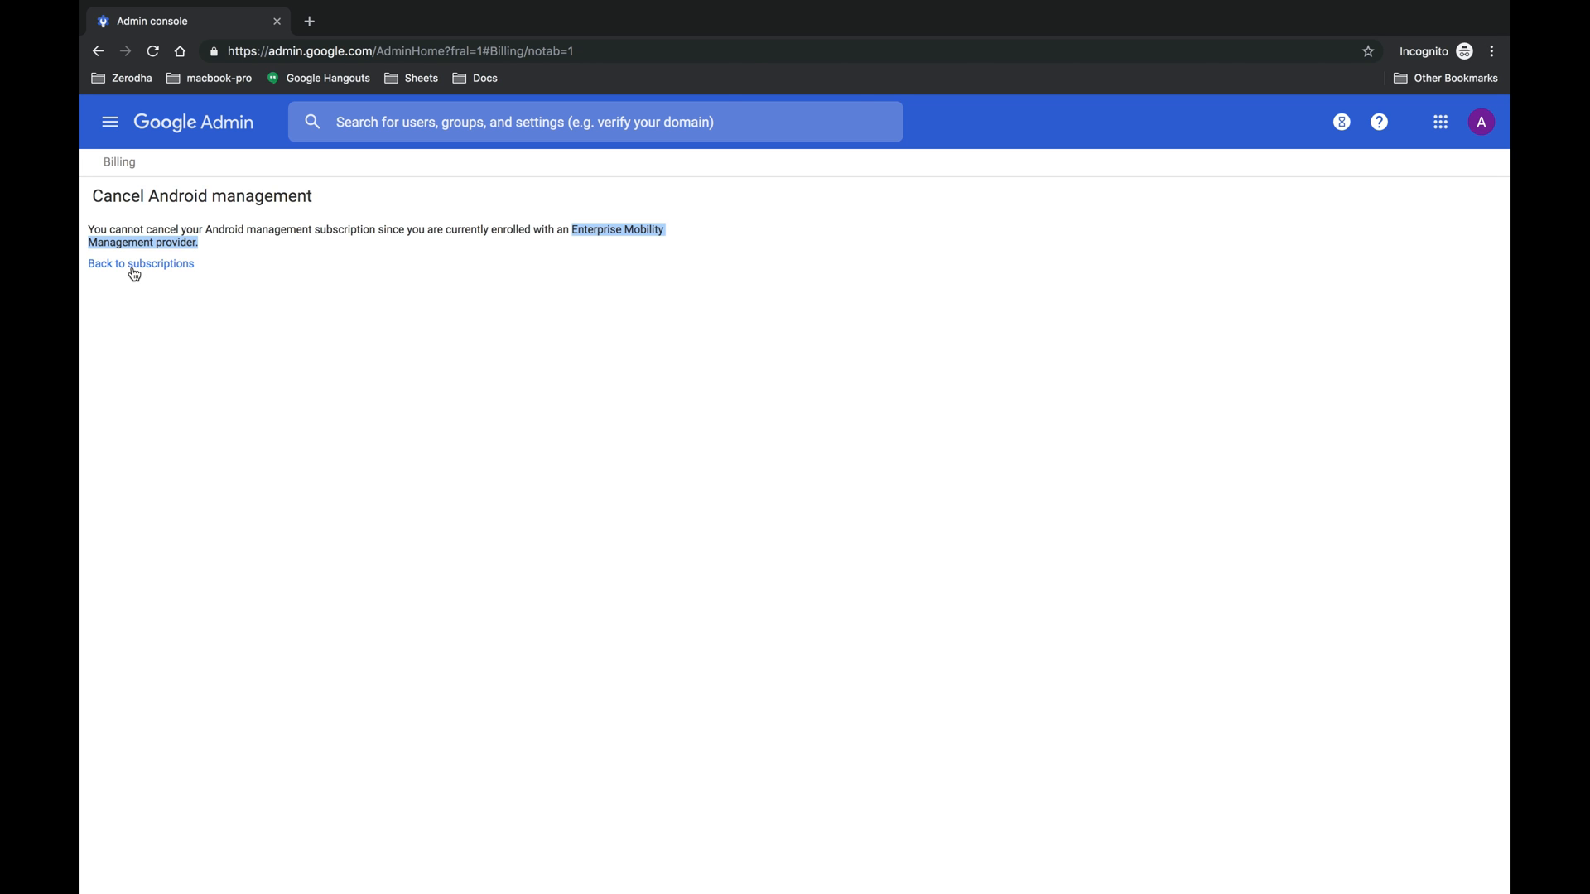
pyautogui.click(140, 263)
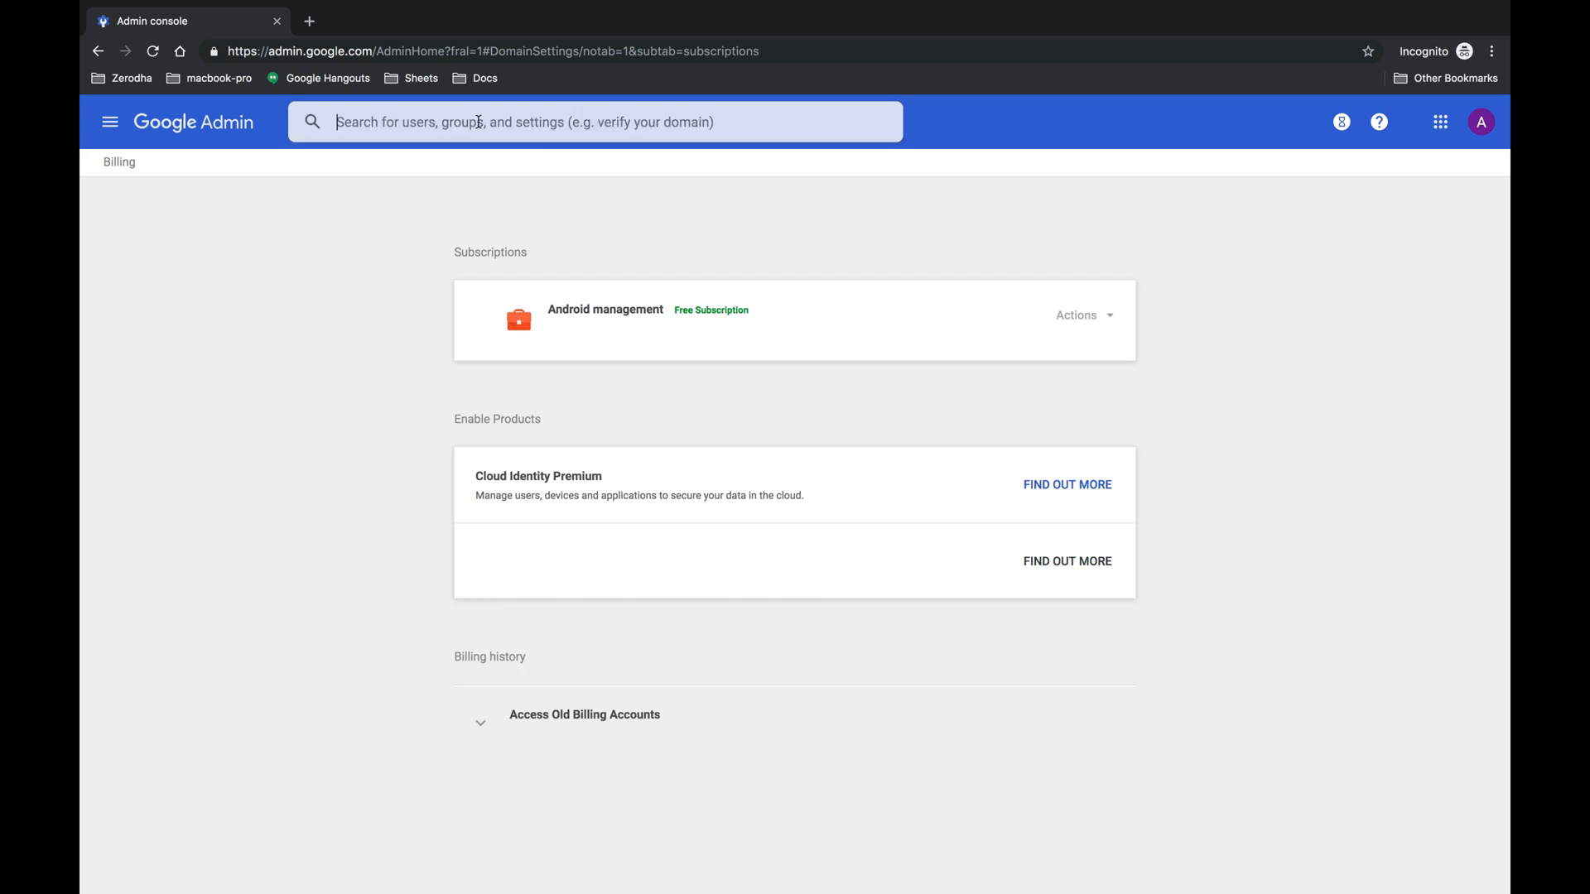
# Search the Admin console for 'EMM' to list the Manage EMM provider settings.
pyautogui.write('EMM')
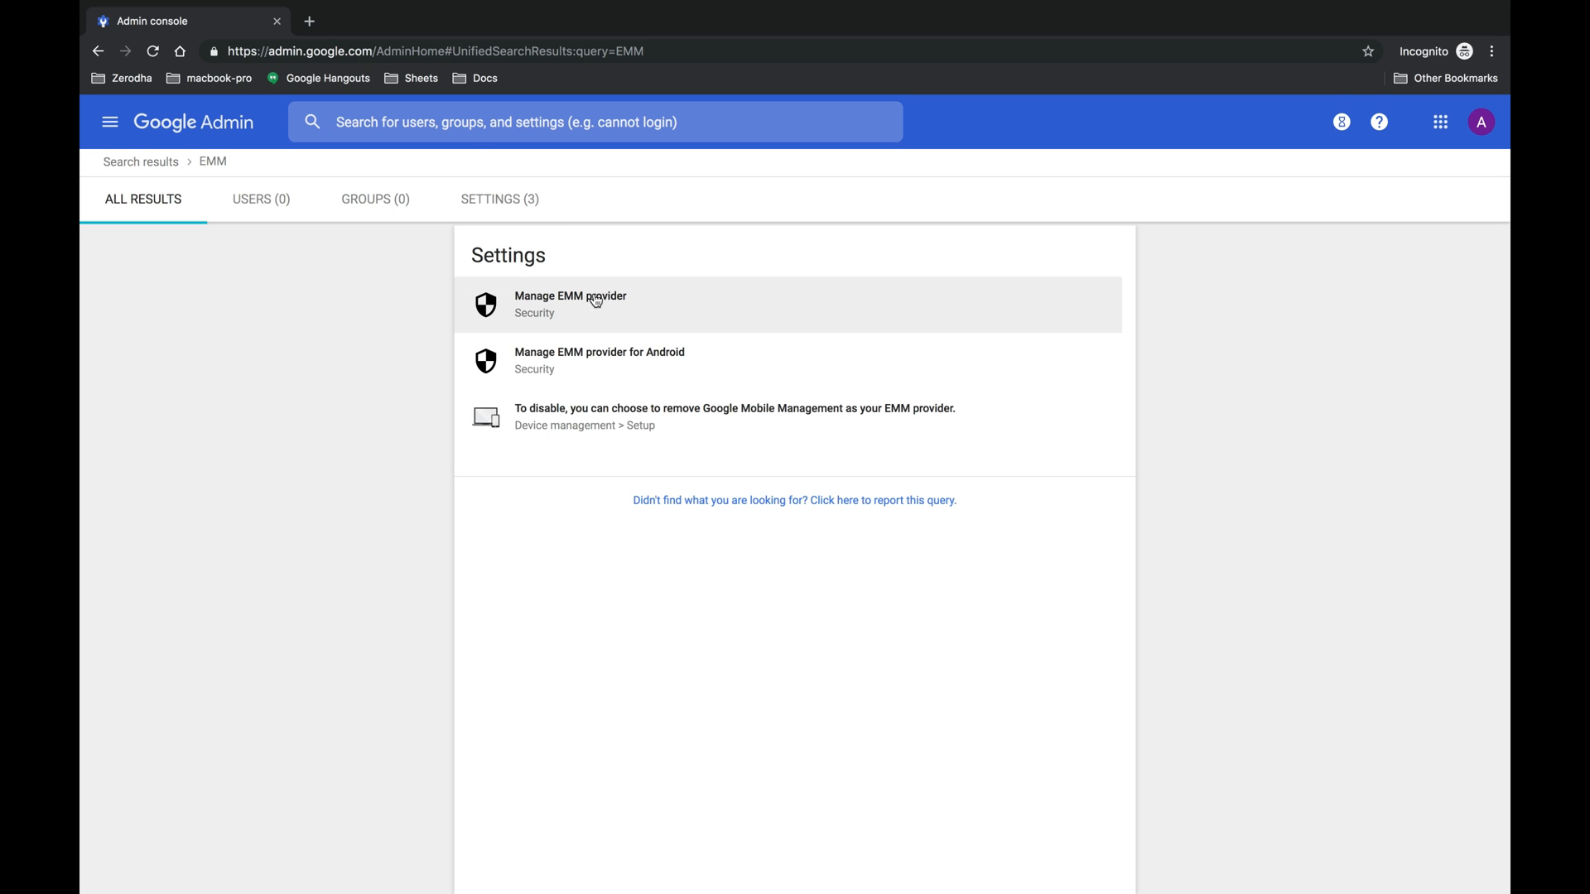
pyautogui.moveTo(626, 368)
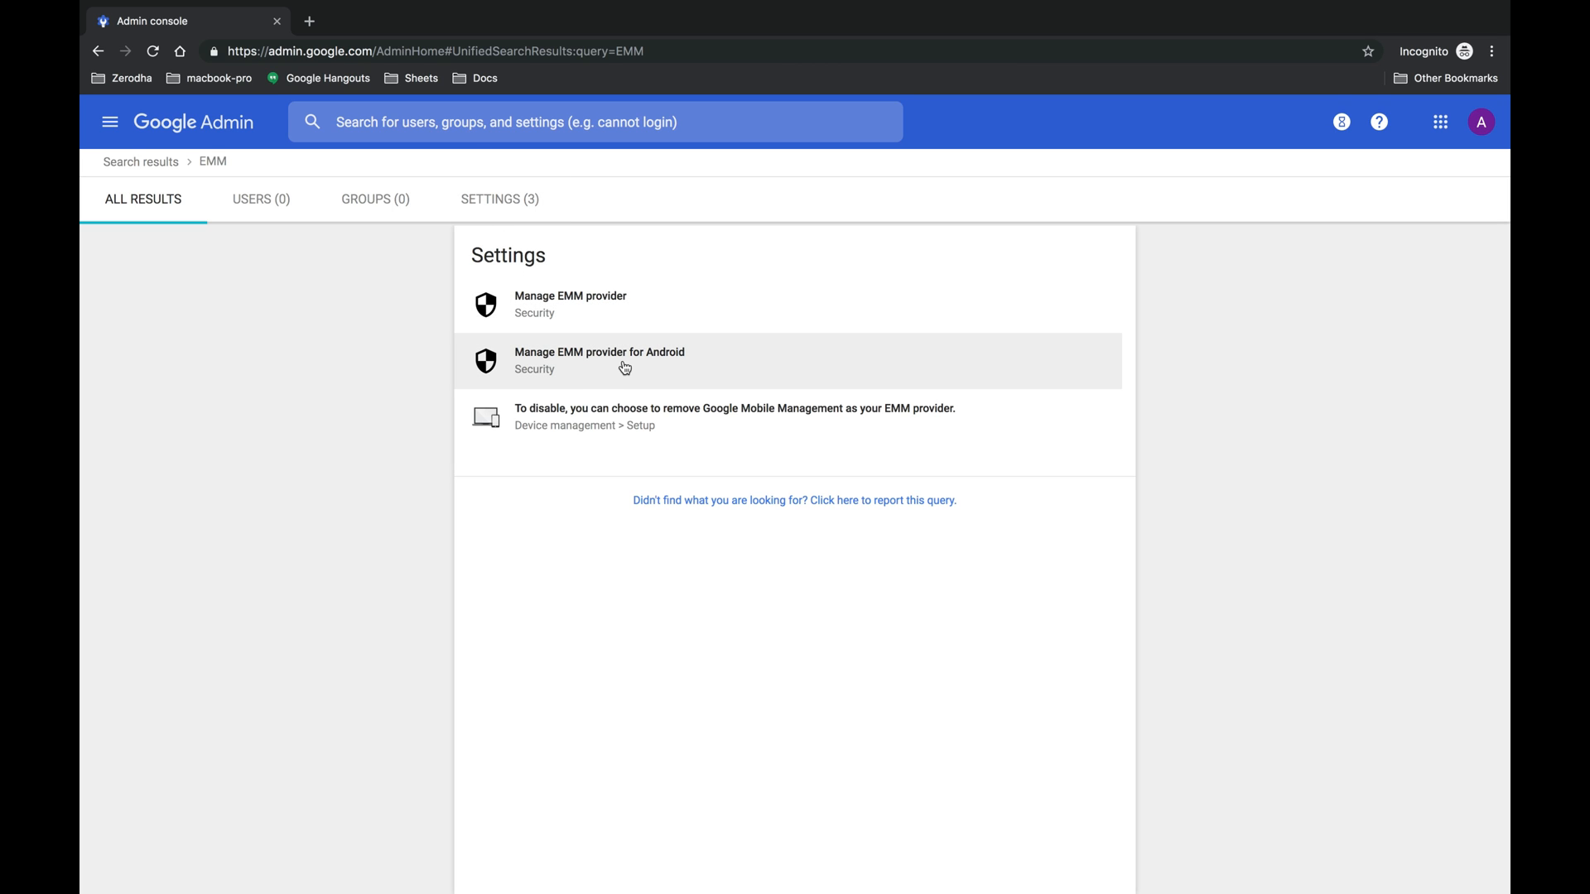
pyautogui.moveTo(634, 416)
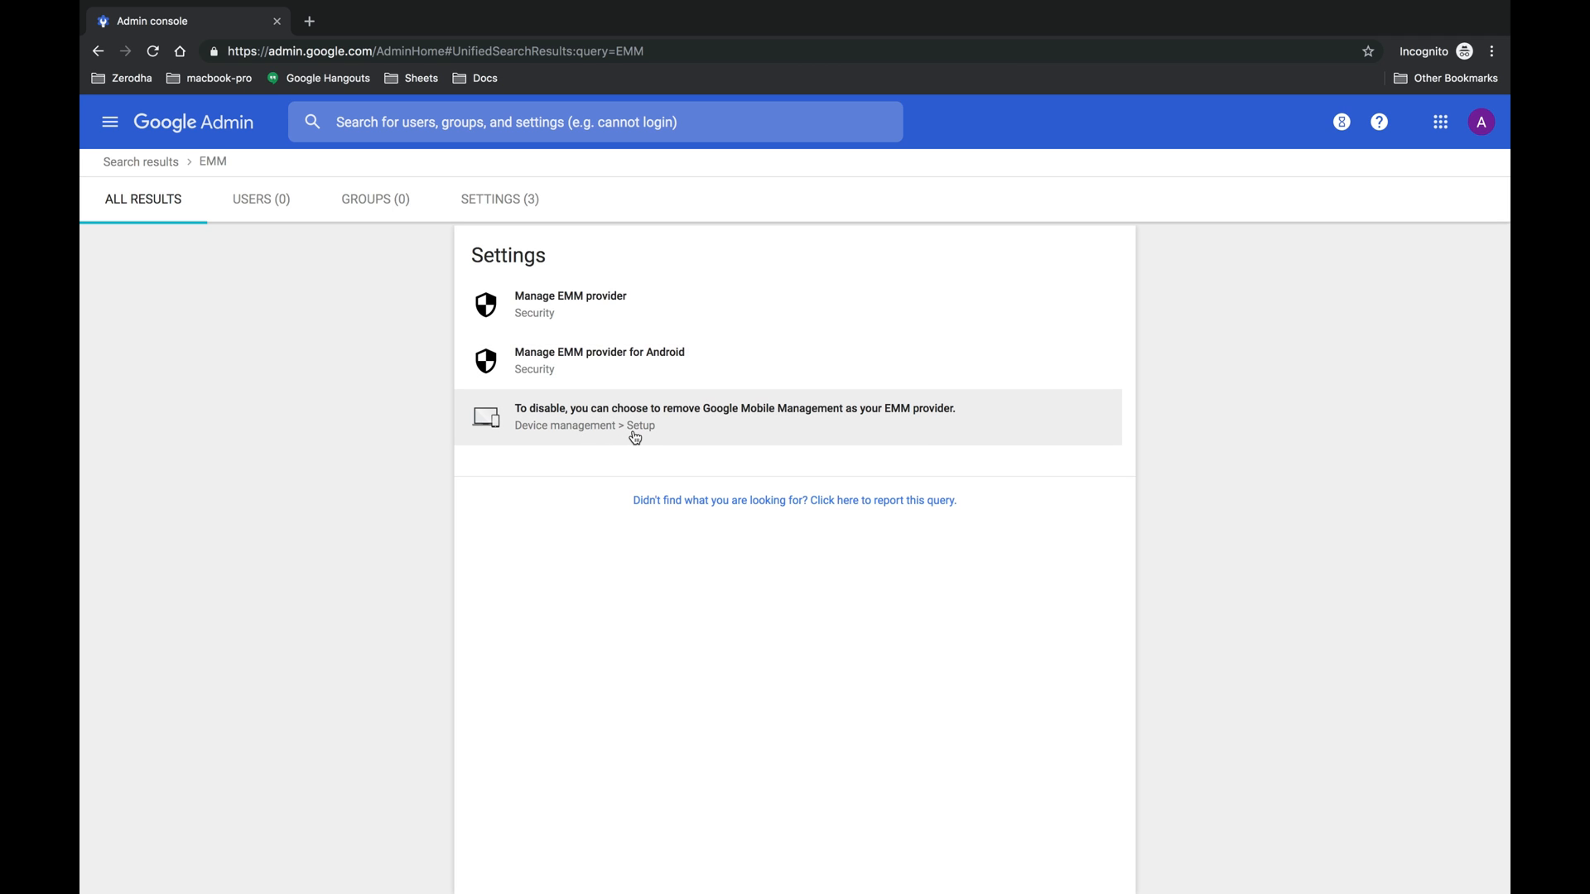
pyautogui.moveTo(630, 447)
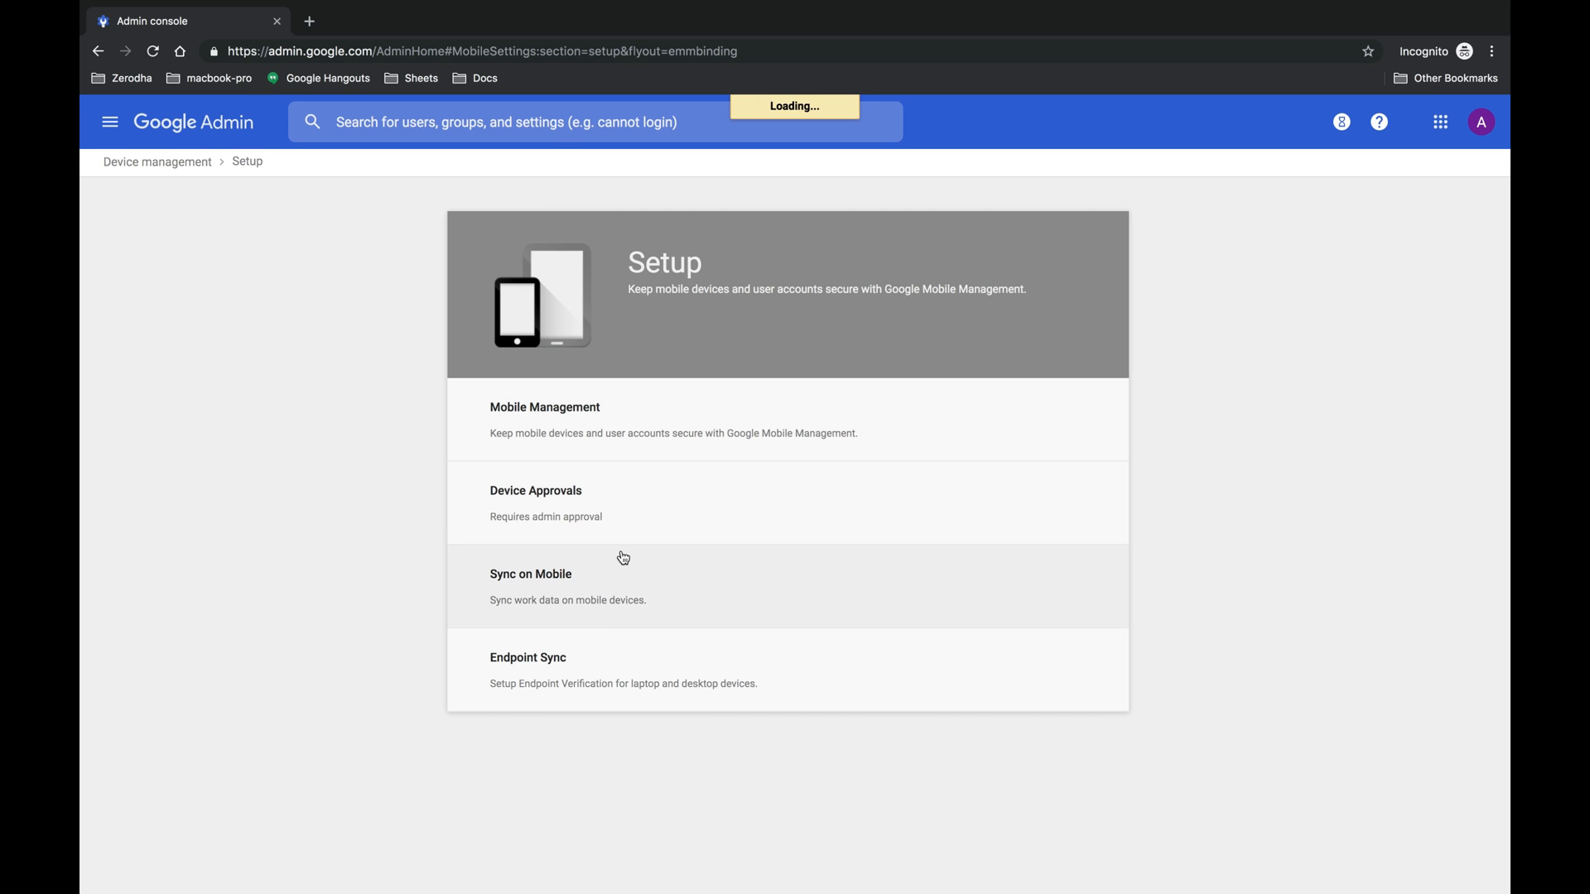
# Use the 'remove' link under Android App Management to start disabling Google Mobile Management as EMM provider.
pyautogui.scroll(-3)
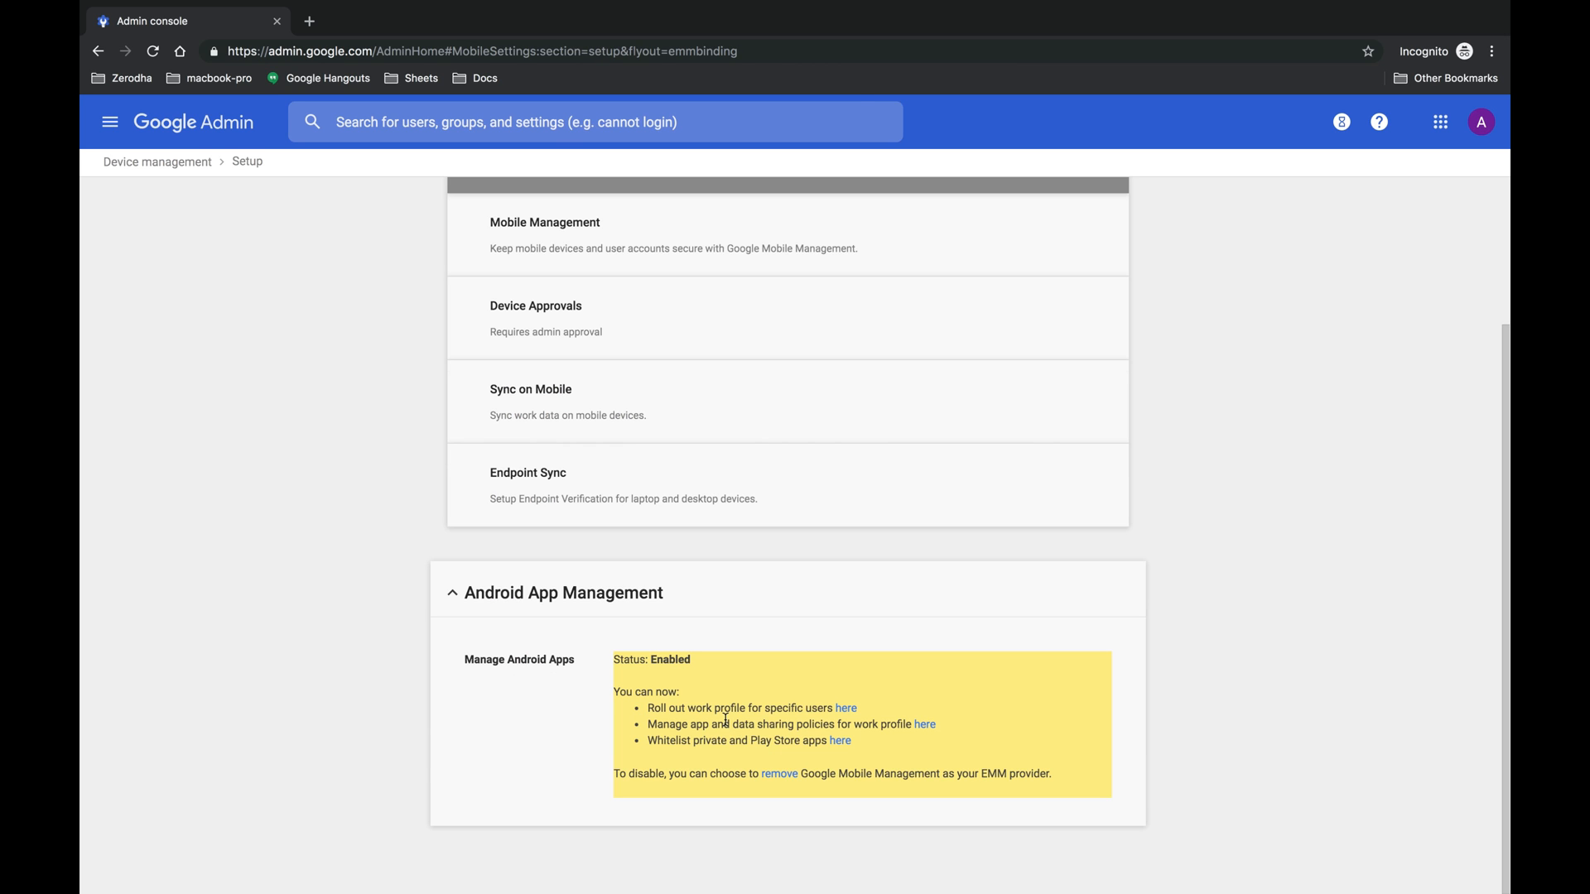
pyautogui.moveTo(817, 681)
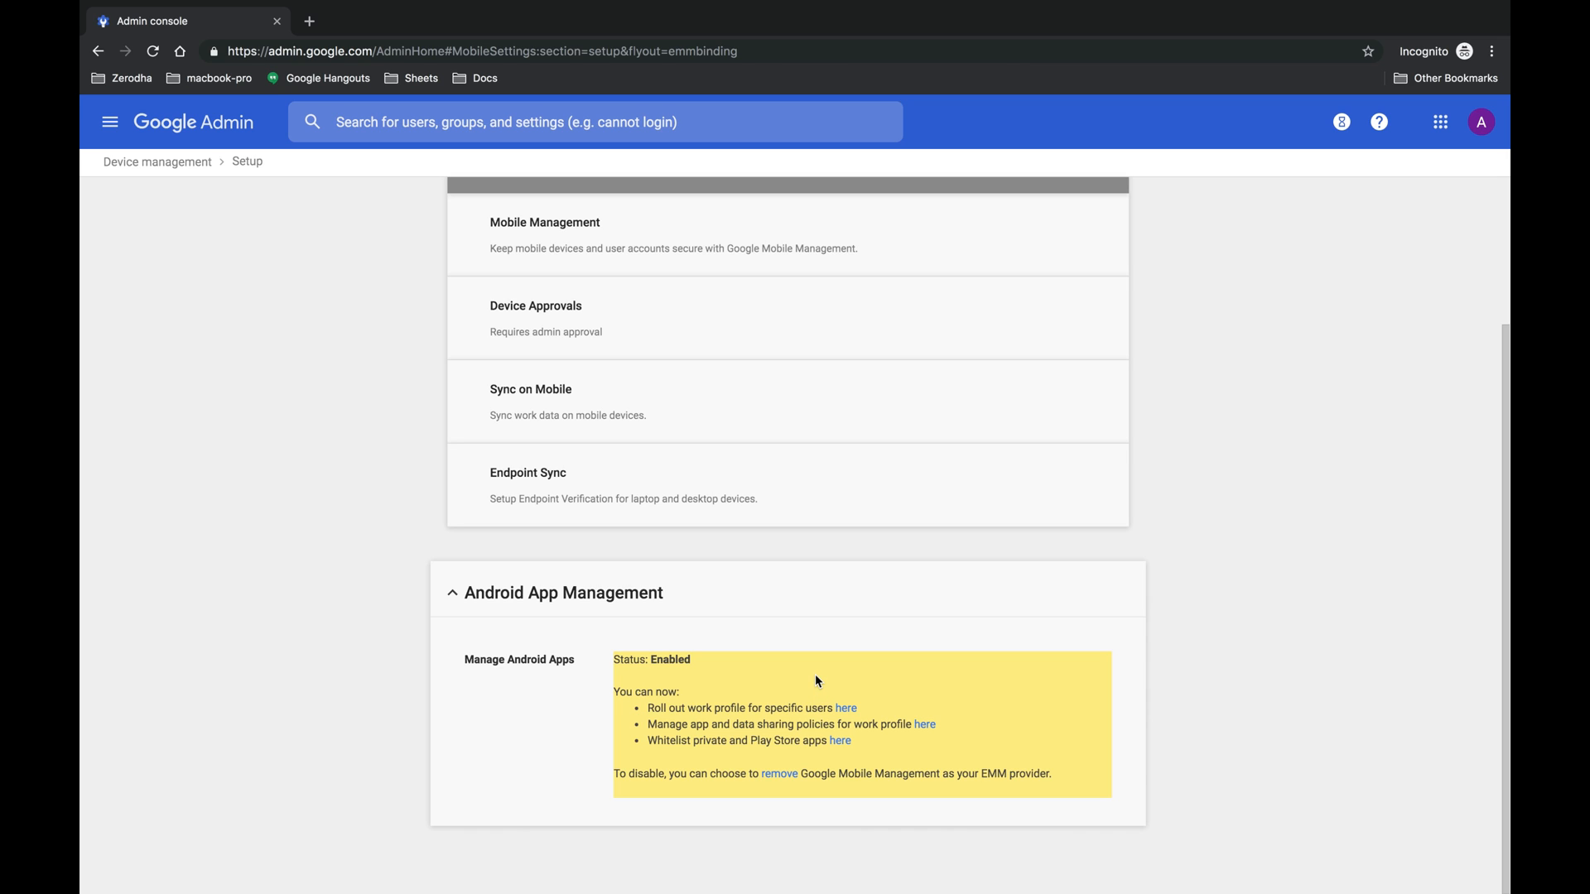
pyautogui.moveTo(796, 786)
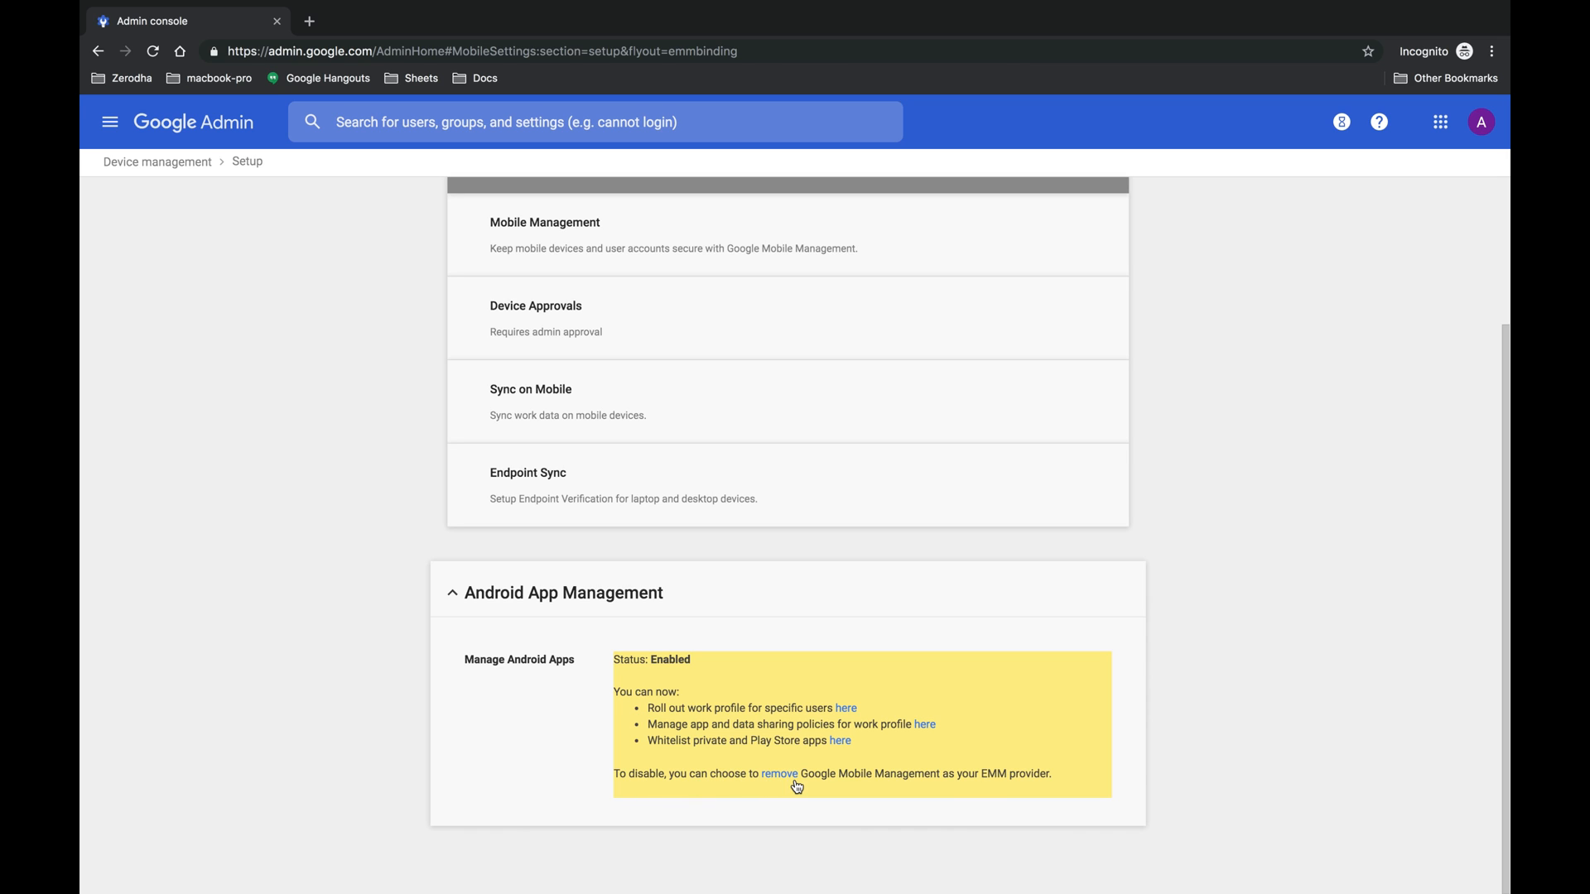
pyautogui.moveTo(809, 799)
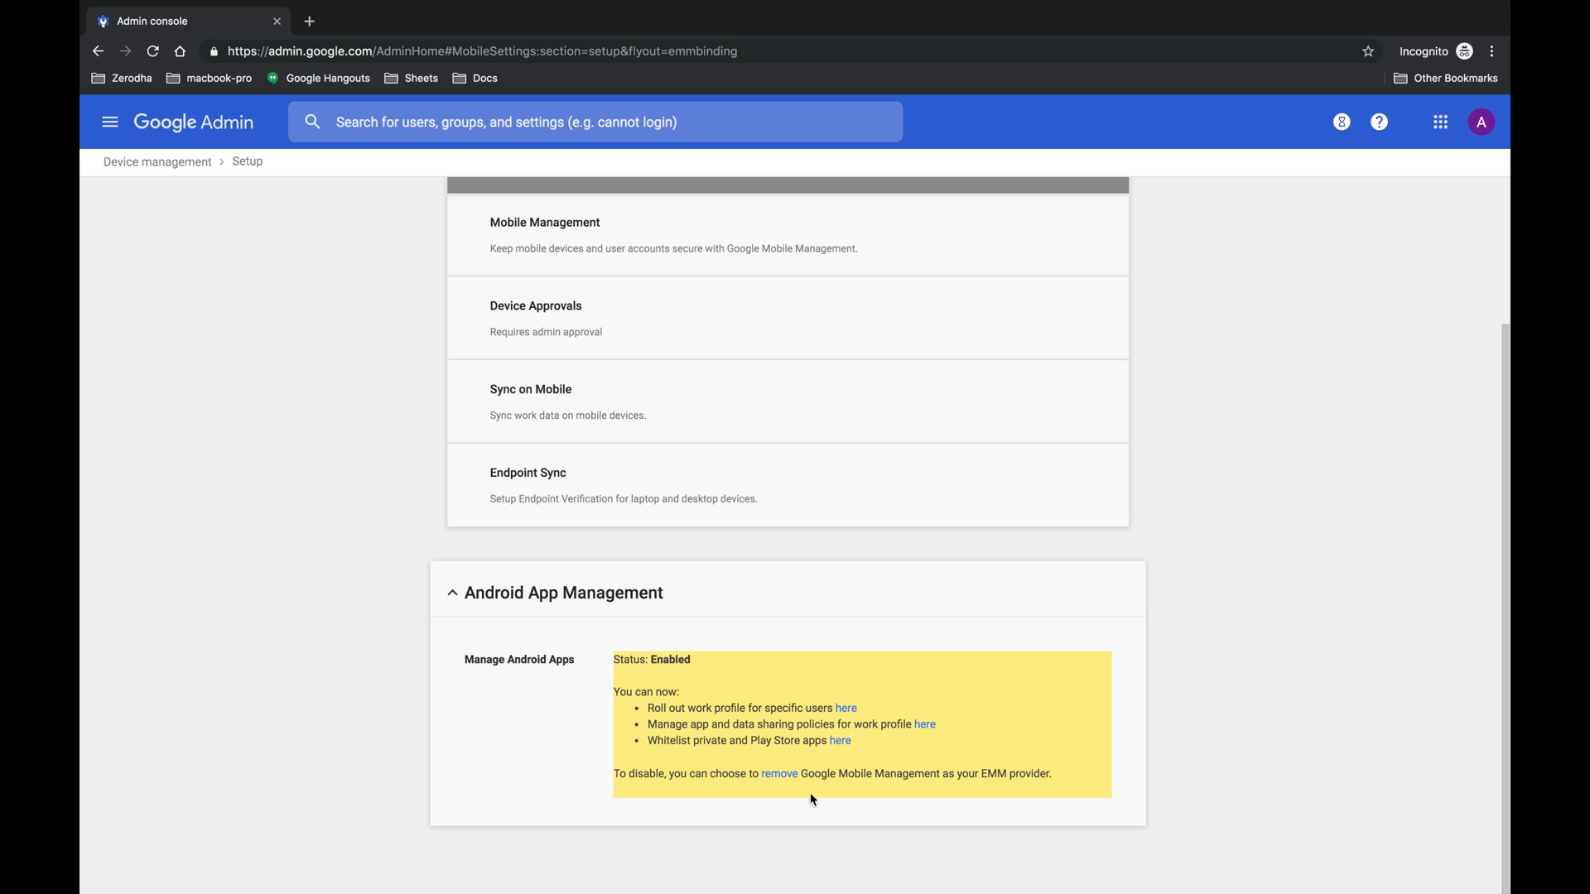
pyautogui.moveTo(778, 774)
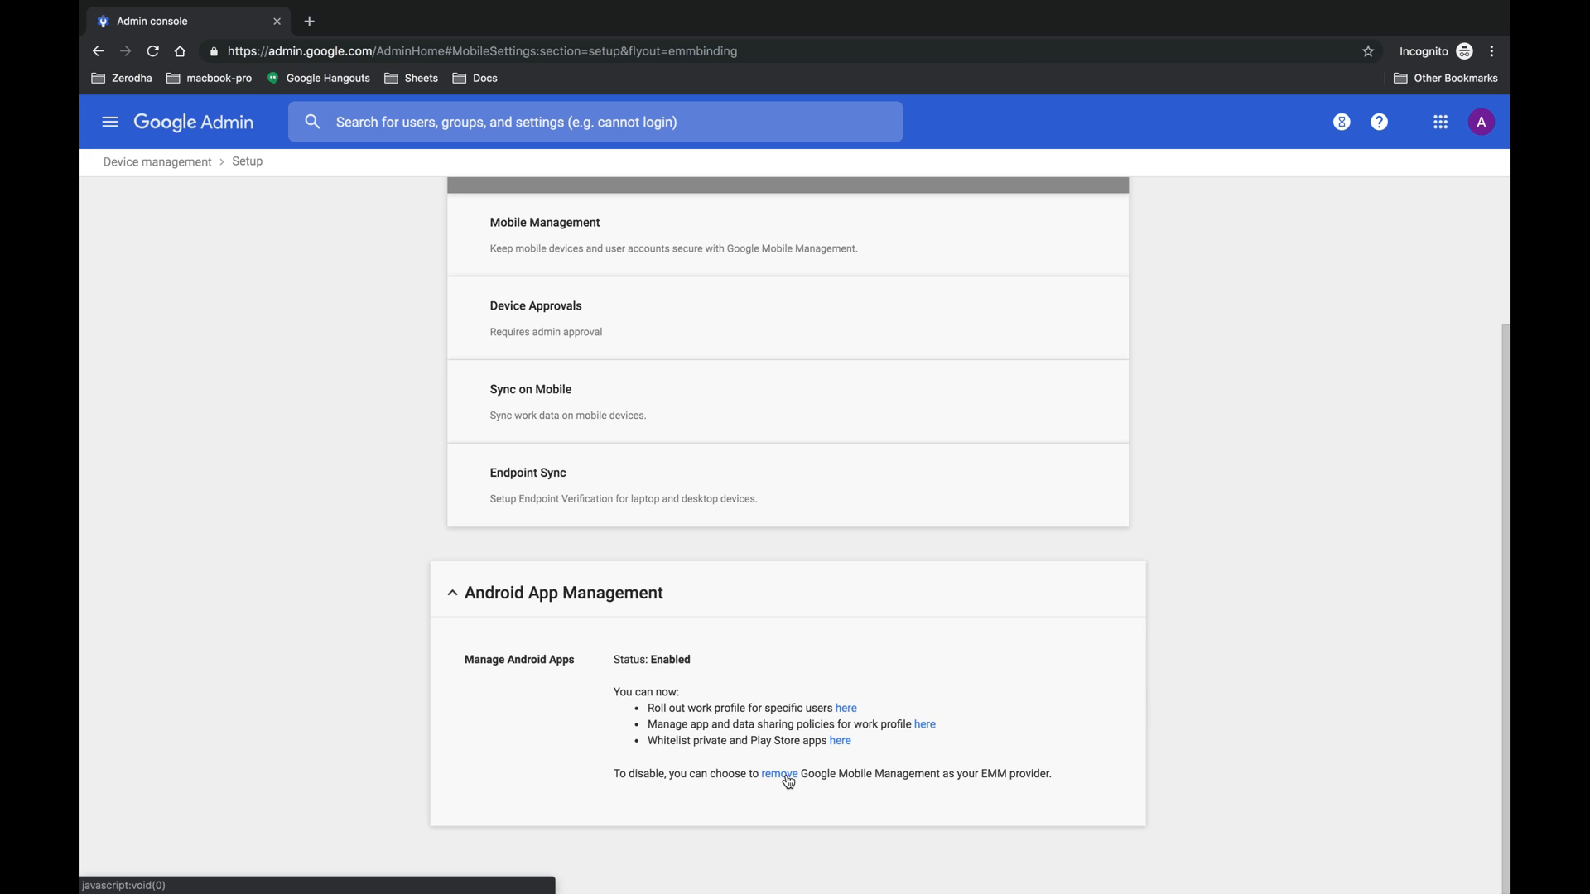
pyautogui.click(779, 774)
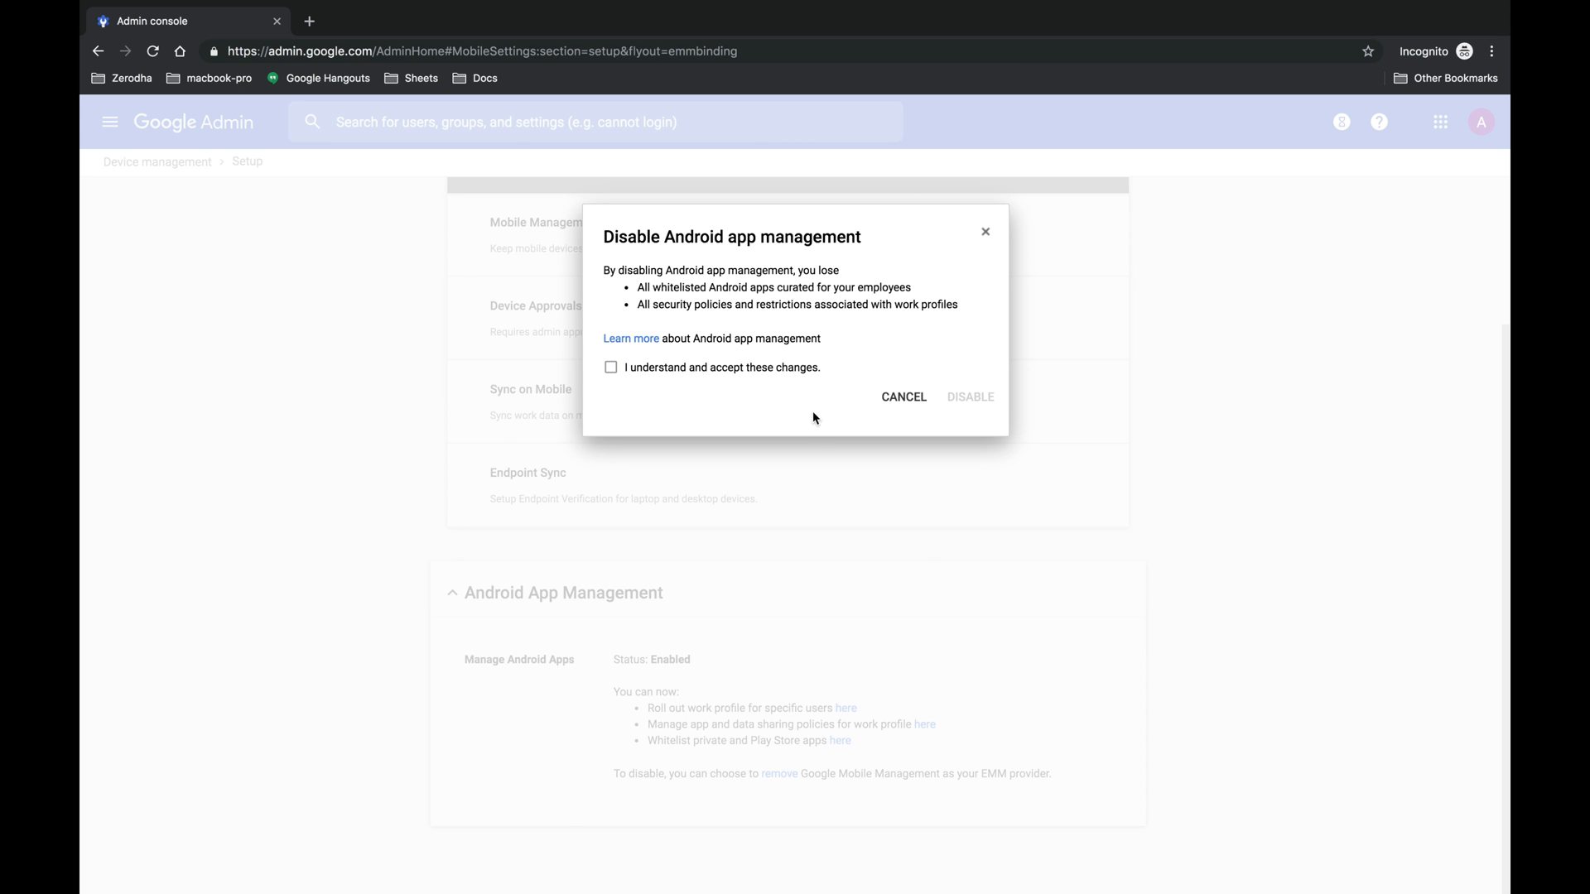
pyautogui.moveTo(808, 259)
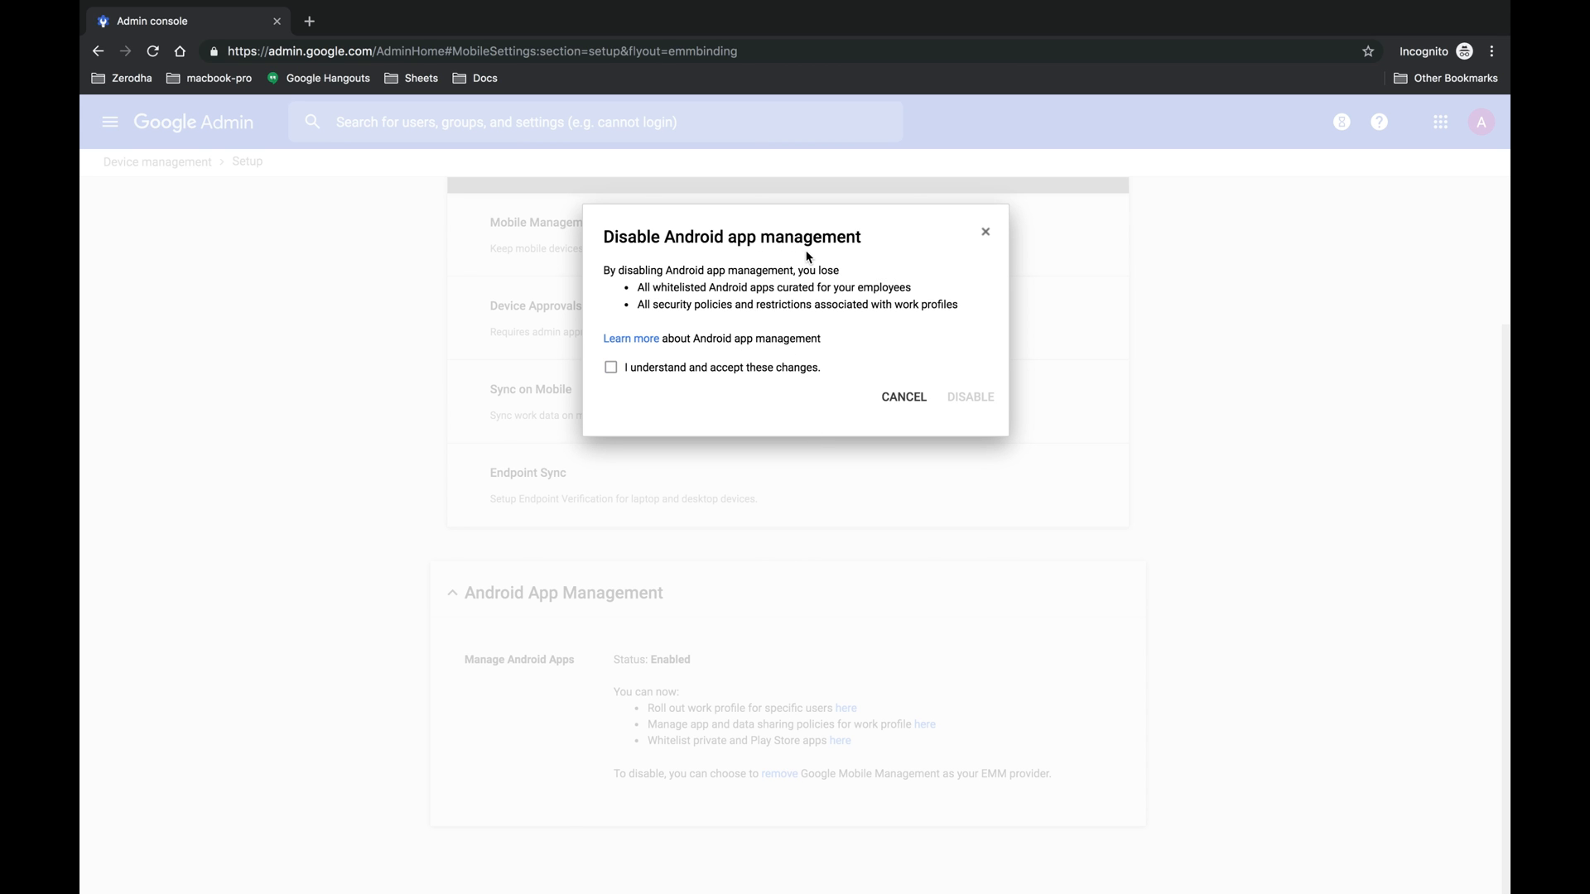
pyautogui.moveTo(689, 287)
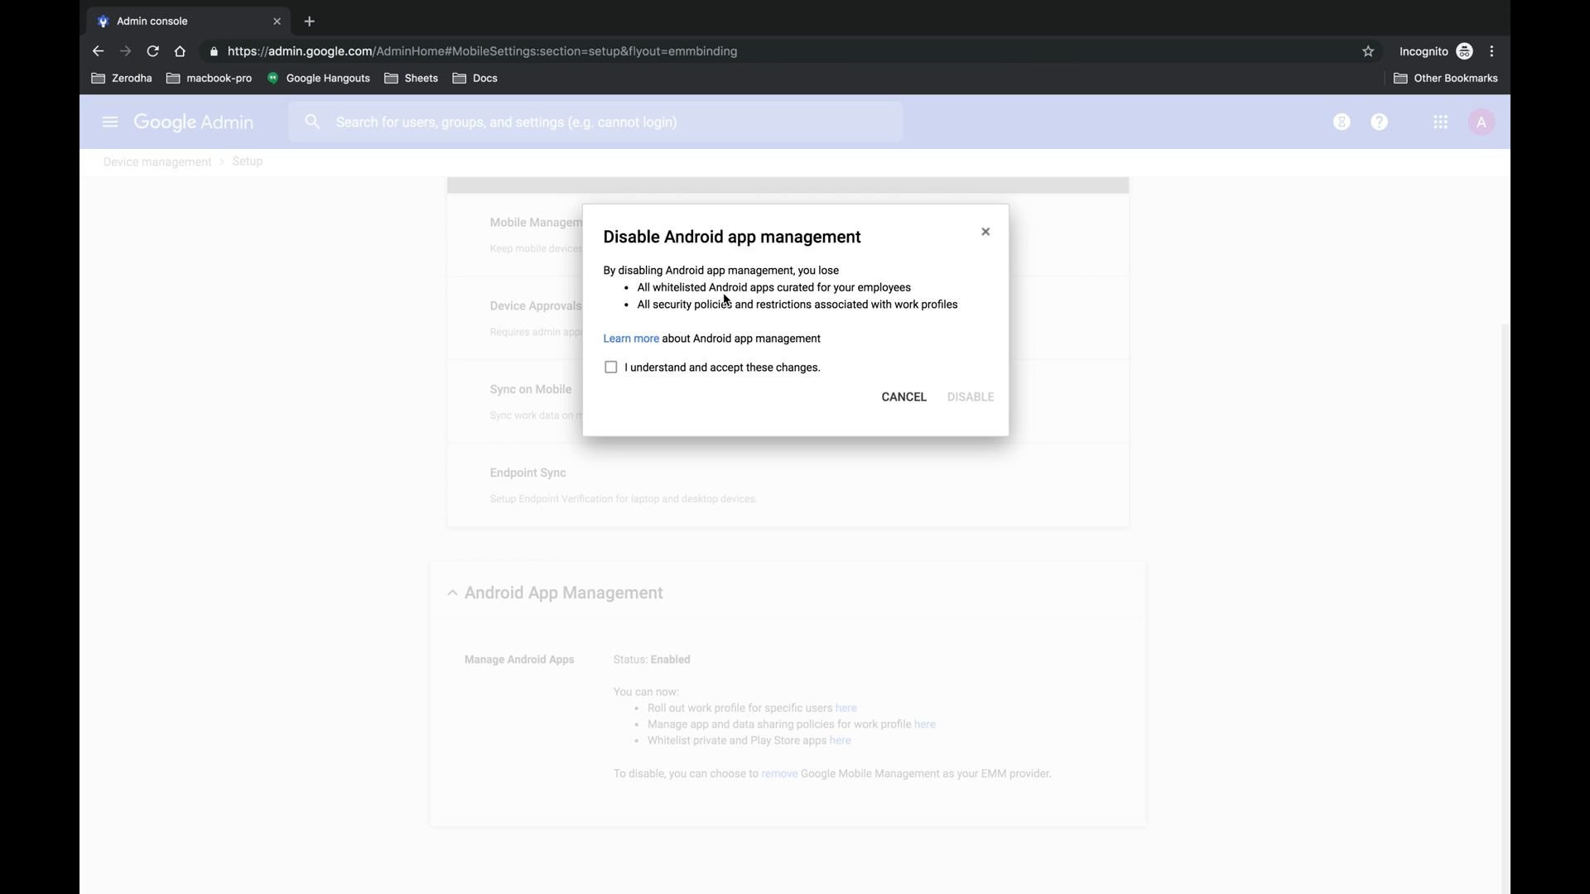
# Accept the changes and disable Android app management, removing Google Mobile Management as EMM provider.
pyautogui.click(611, 367)
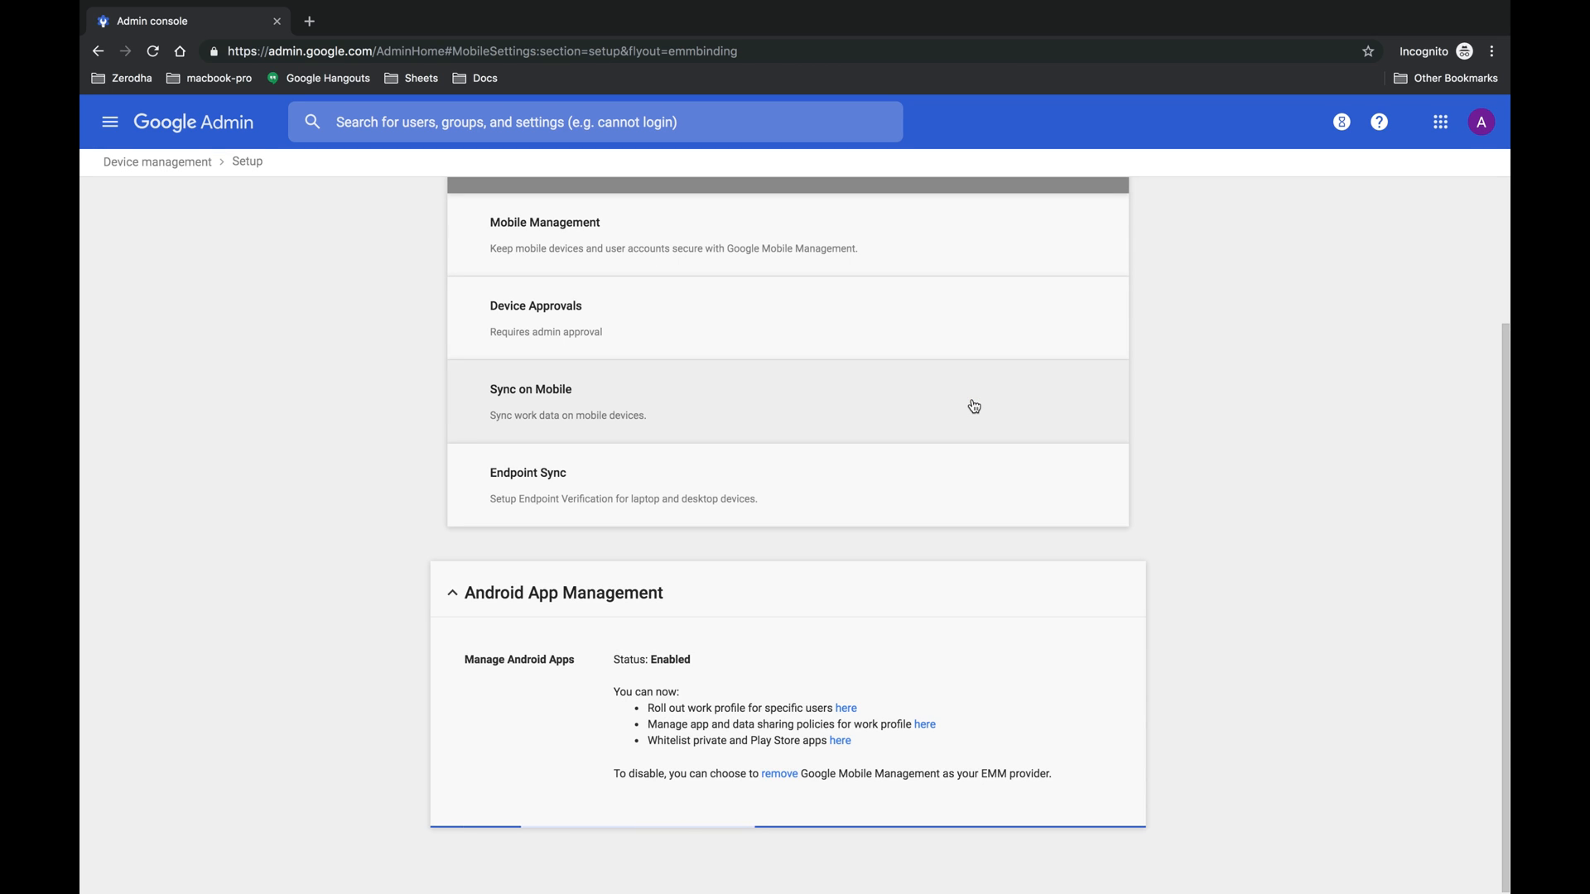
pyautogui.click(778, 773)
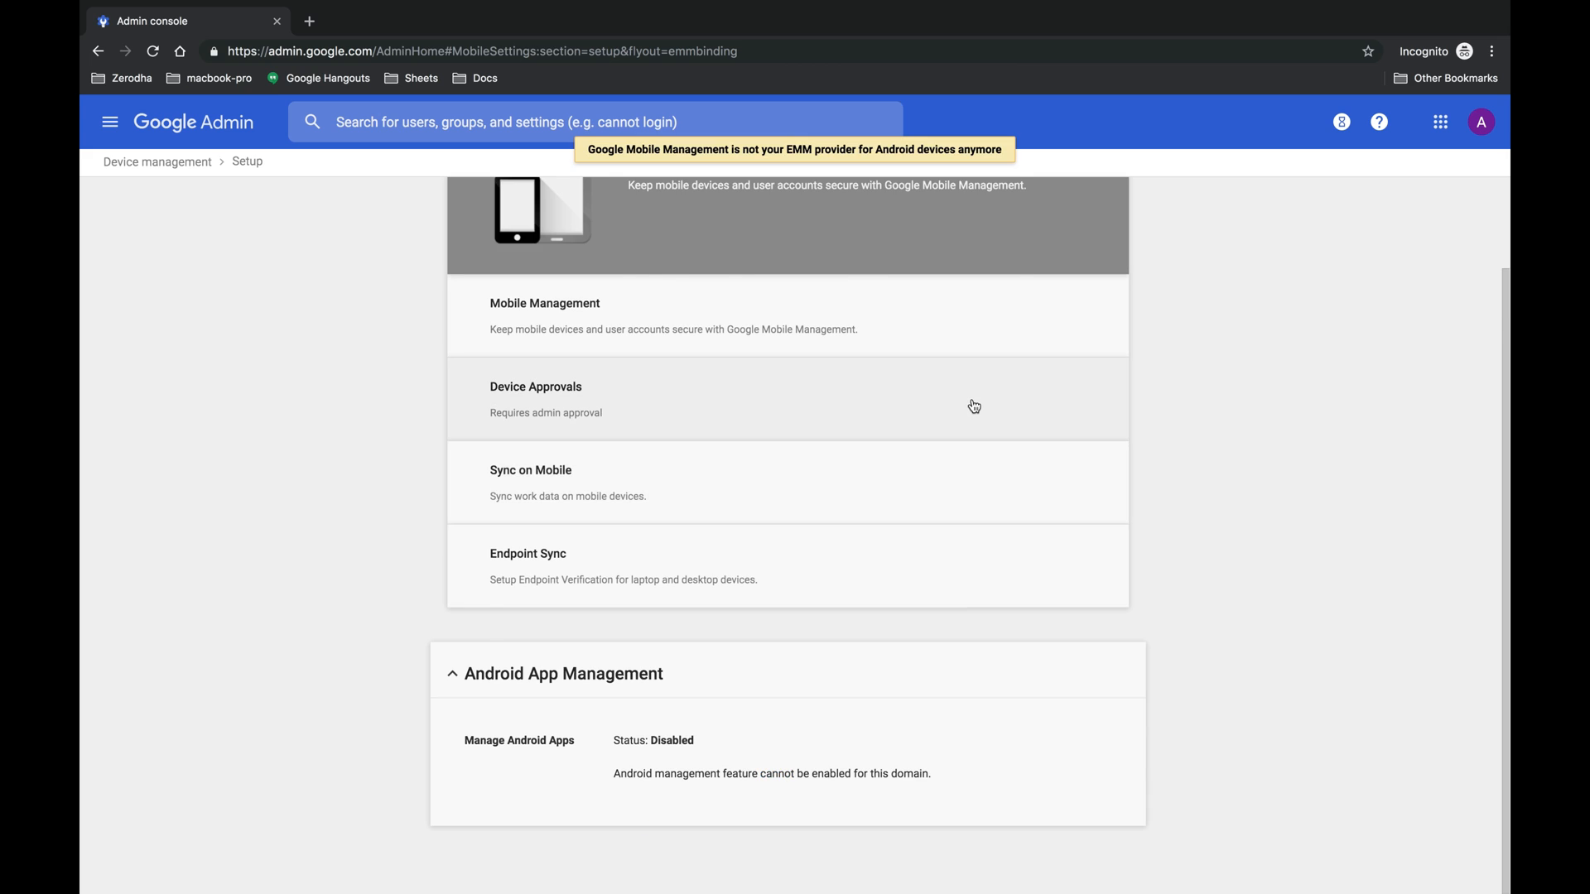
pyautogui.moveTo(764, 788)
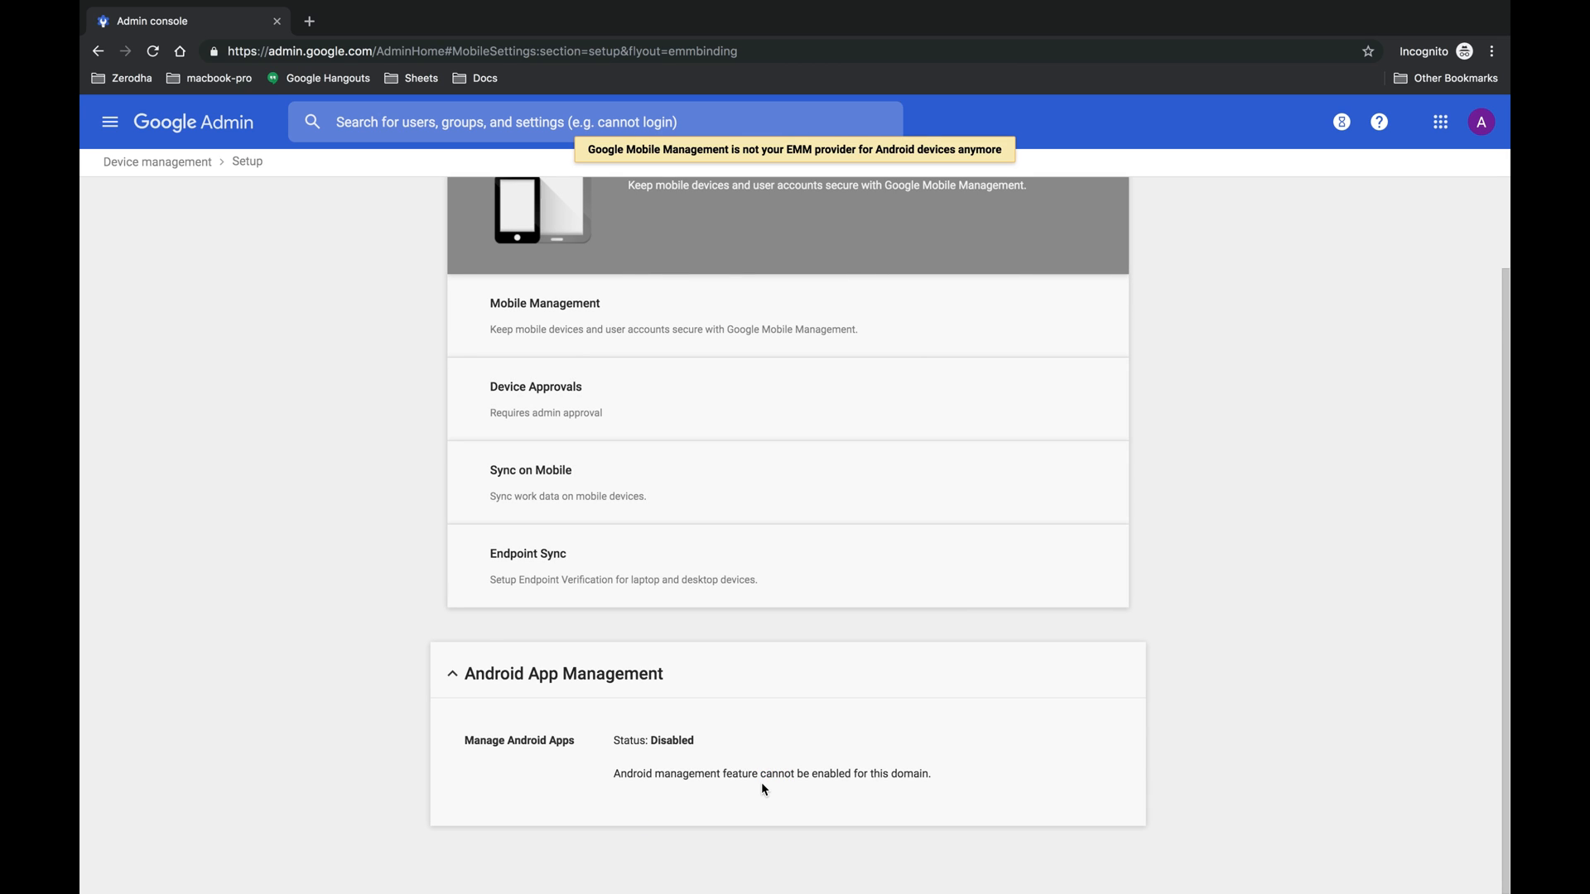
pyautogui.moveTo(718, 152)
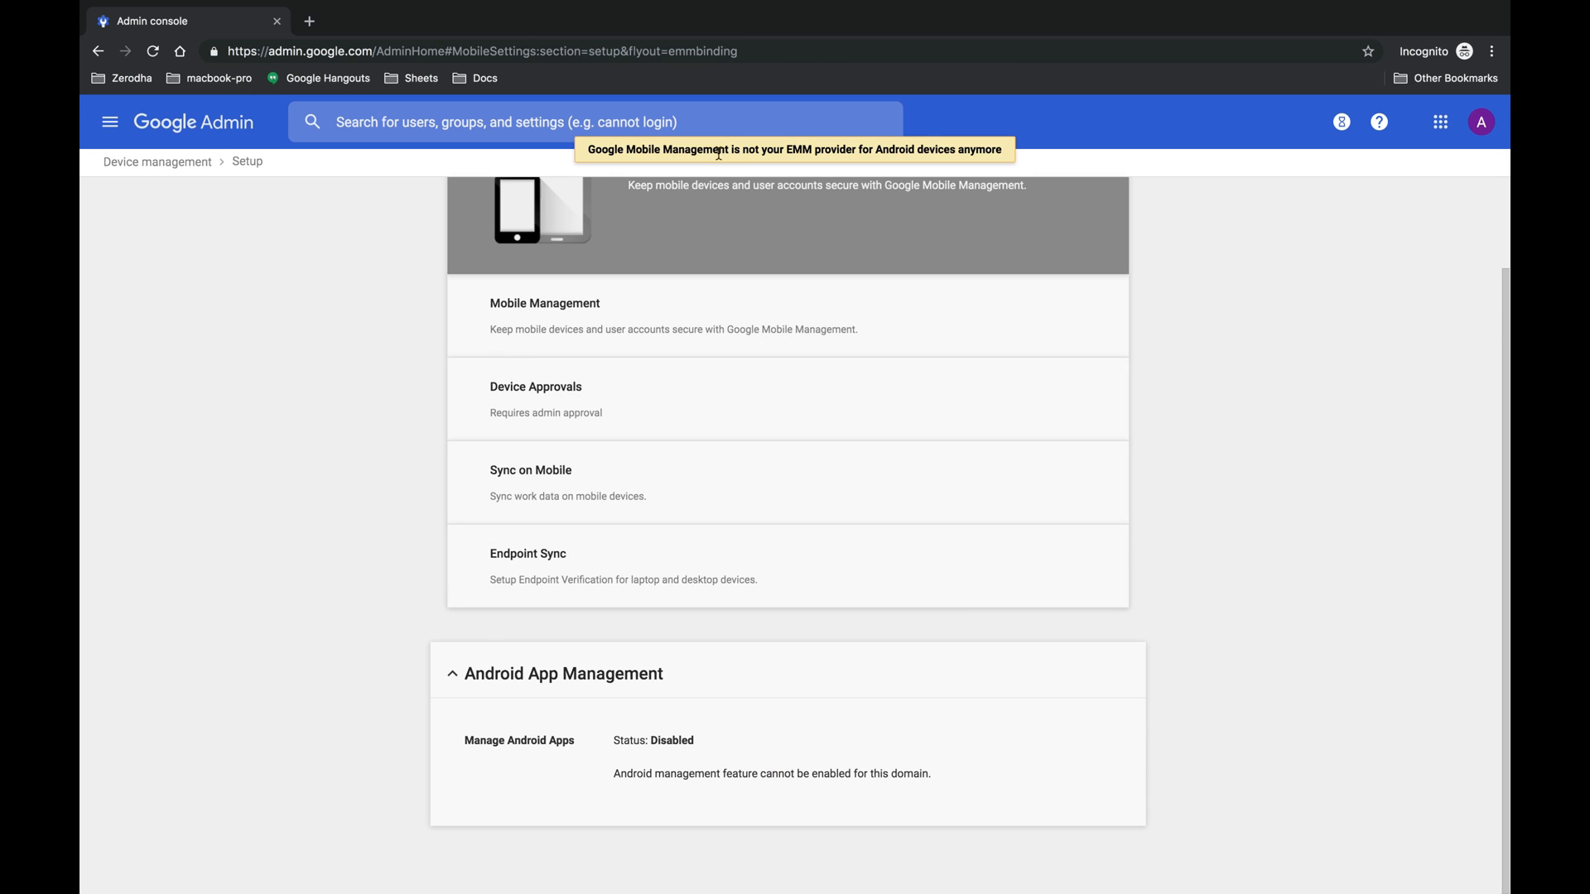
pyautogui.moveTo(918, 153)
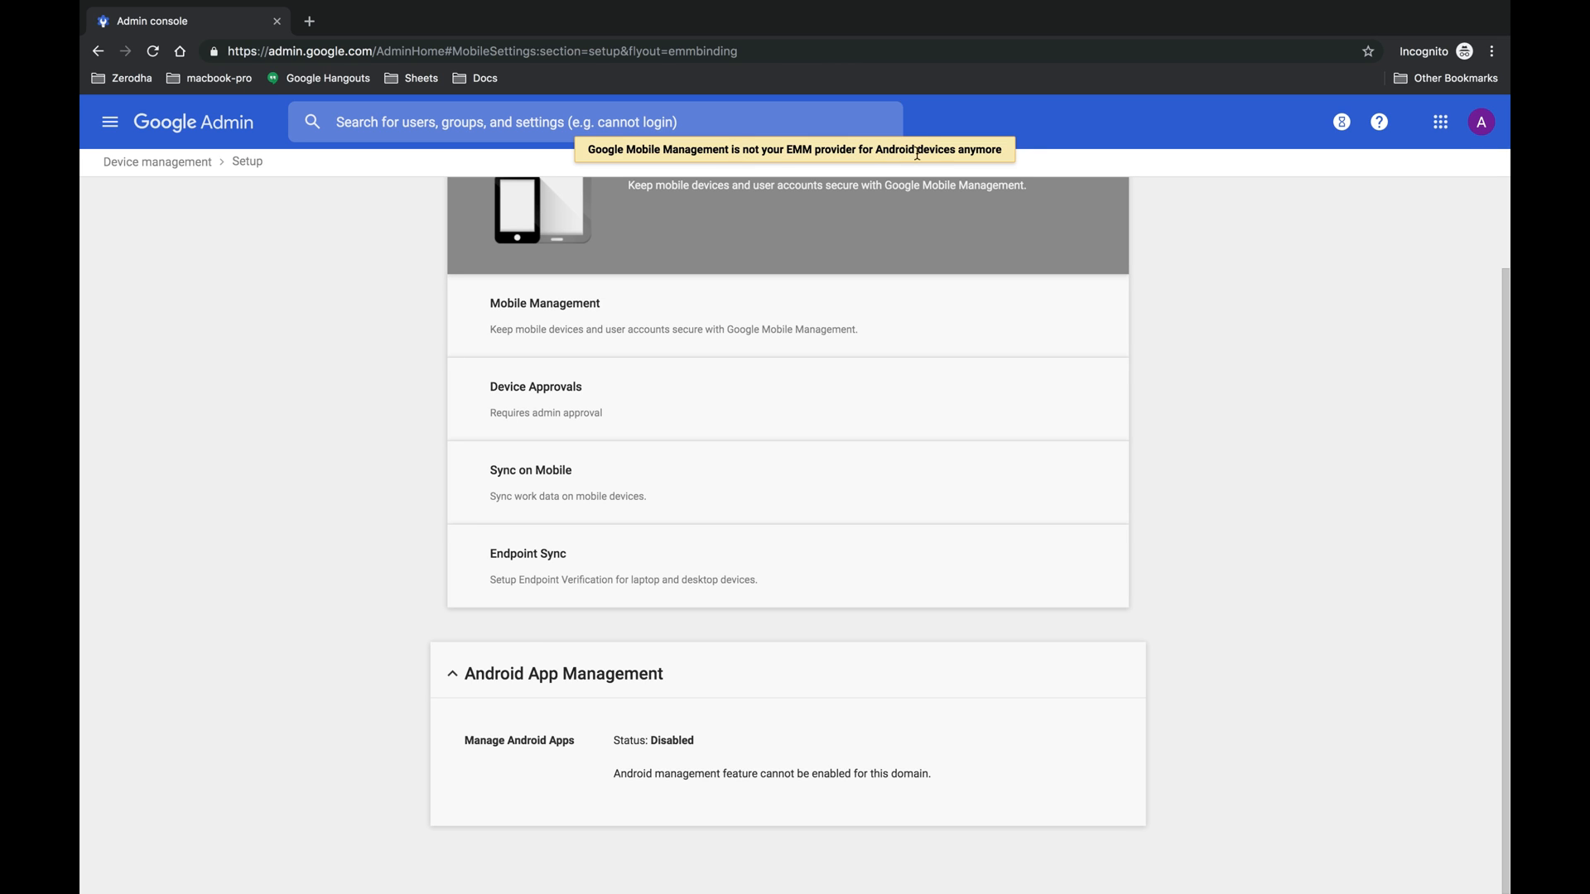
pyautogui.moveTo(978, 152)
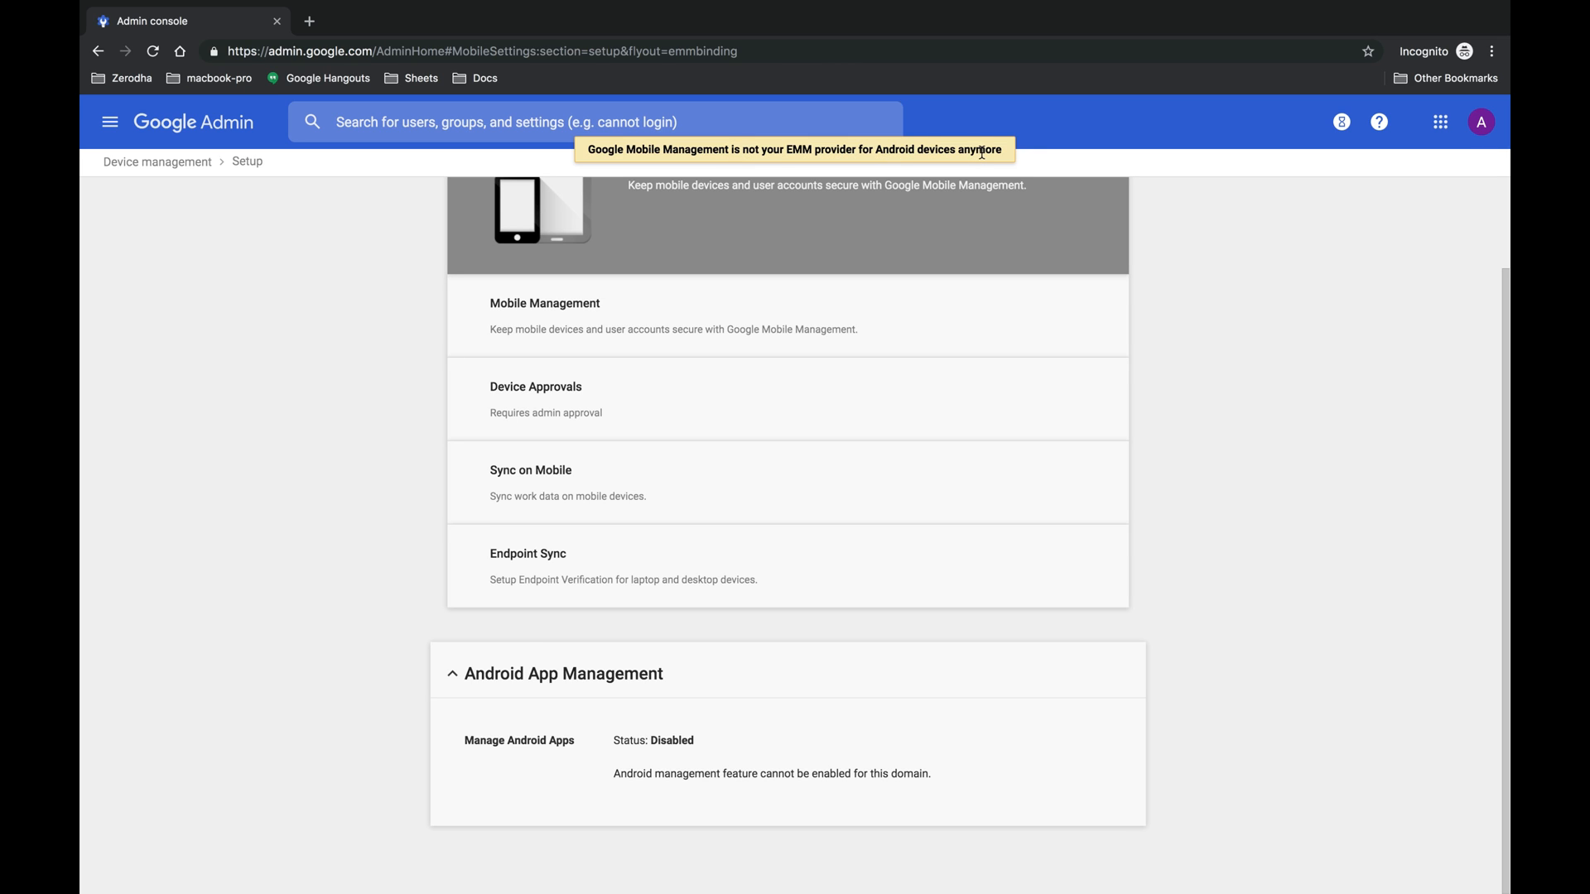
# Return to Billing subscriptions and show the Actions menu for Android management.
pyautogui.click(111, 121)
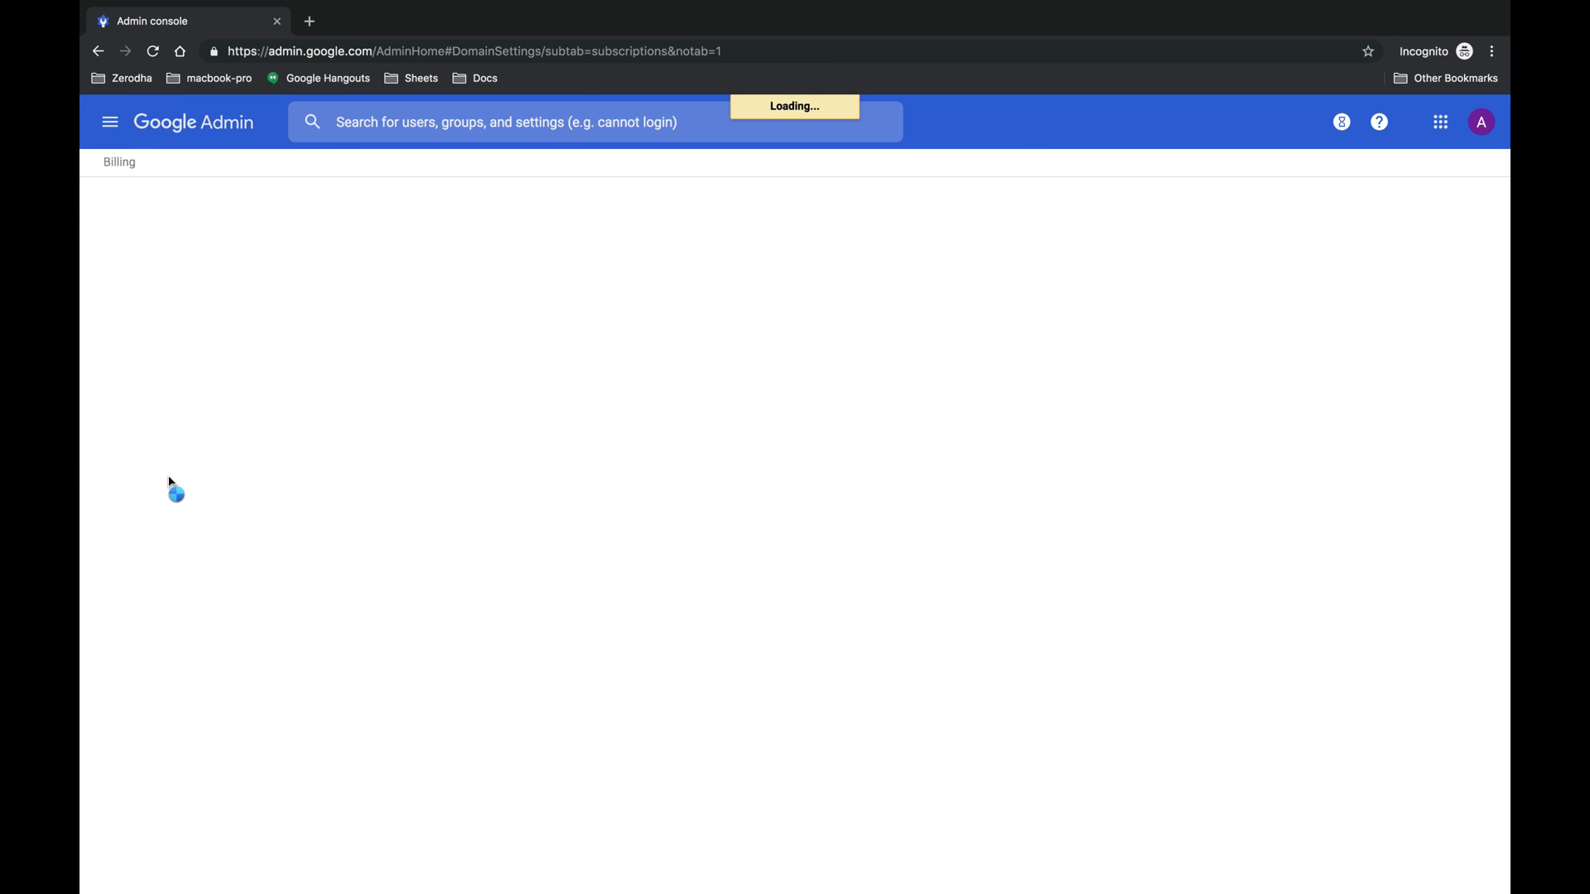
pyautogui.click(1083, 315)
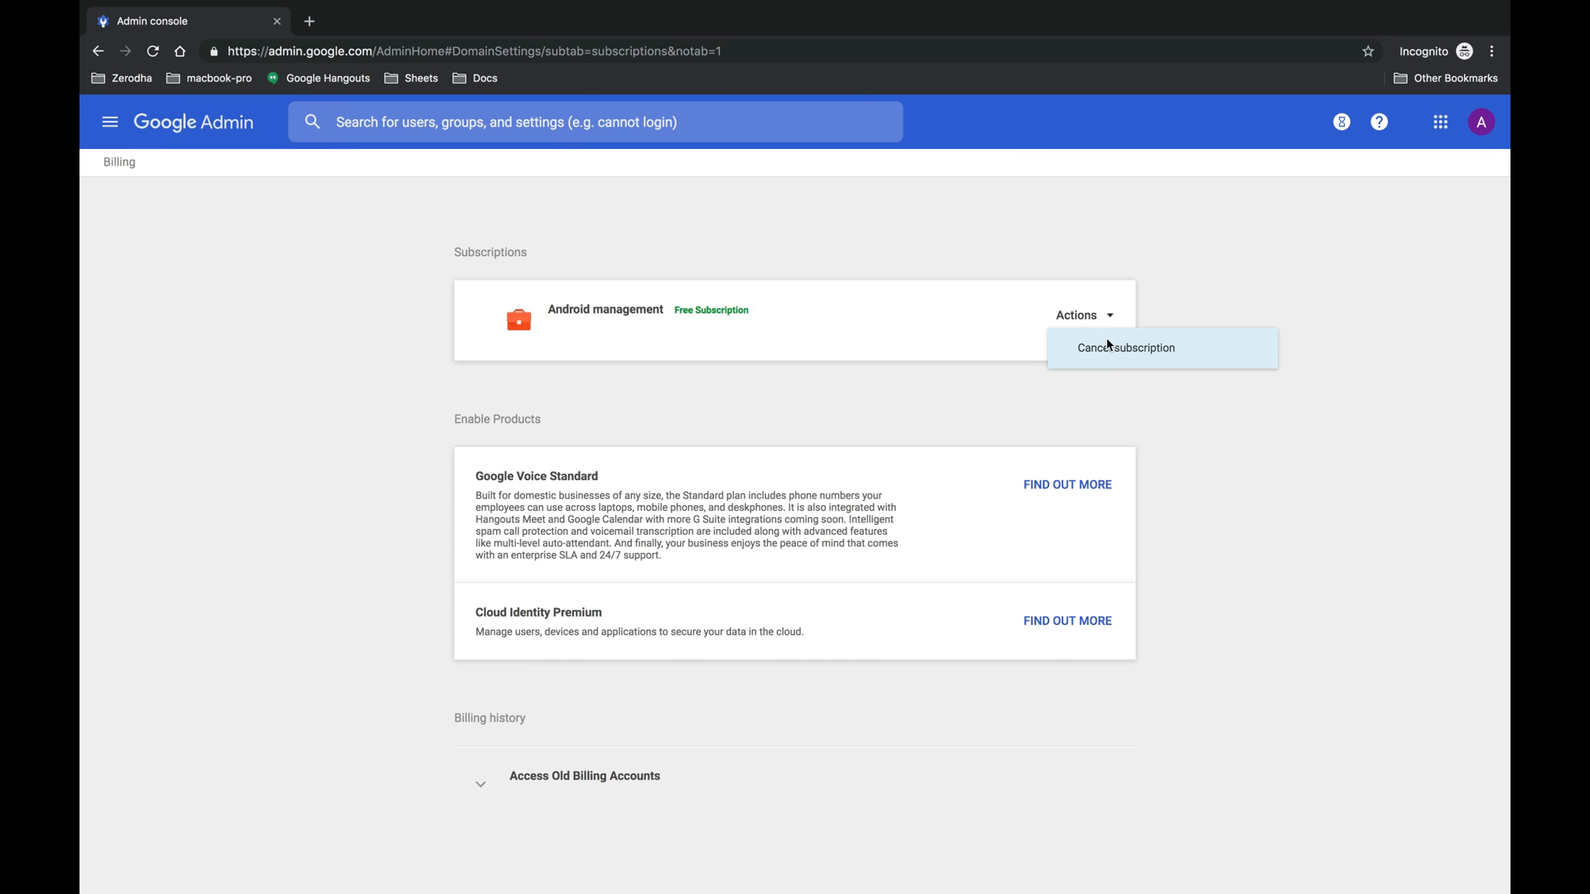
# Cancel the Android management subscription now with data deletion and continue with cancellation until it disappears.
pyautogui.click(1124, 348)
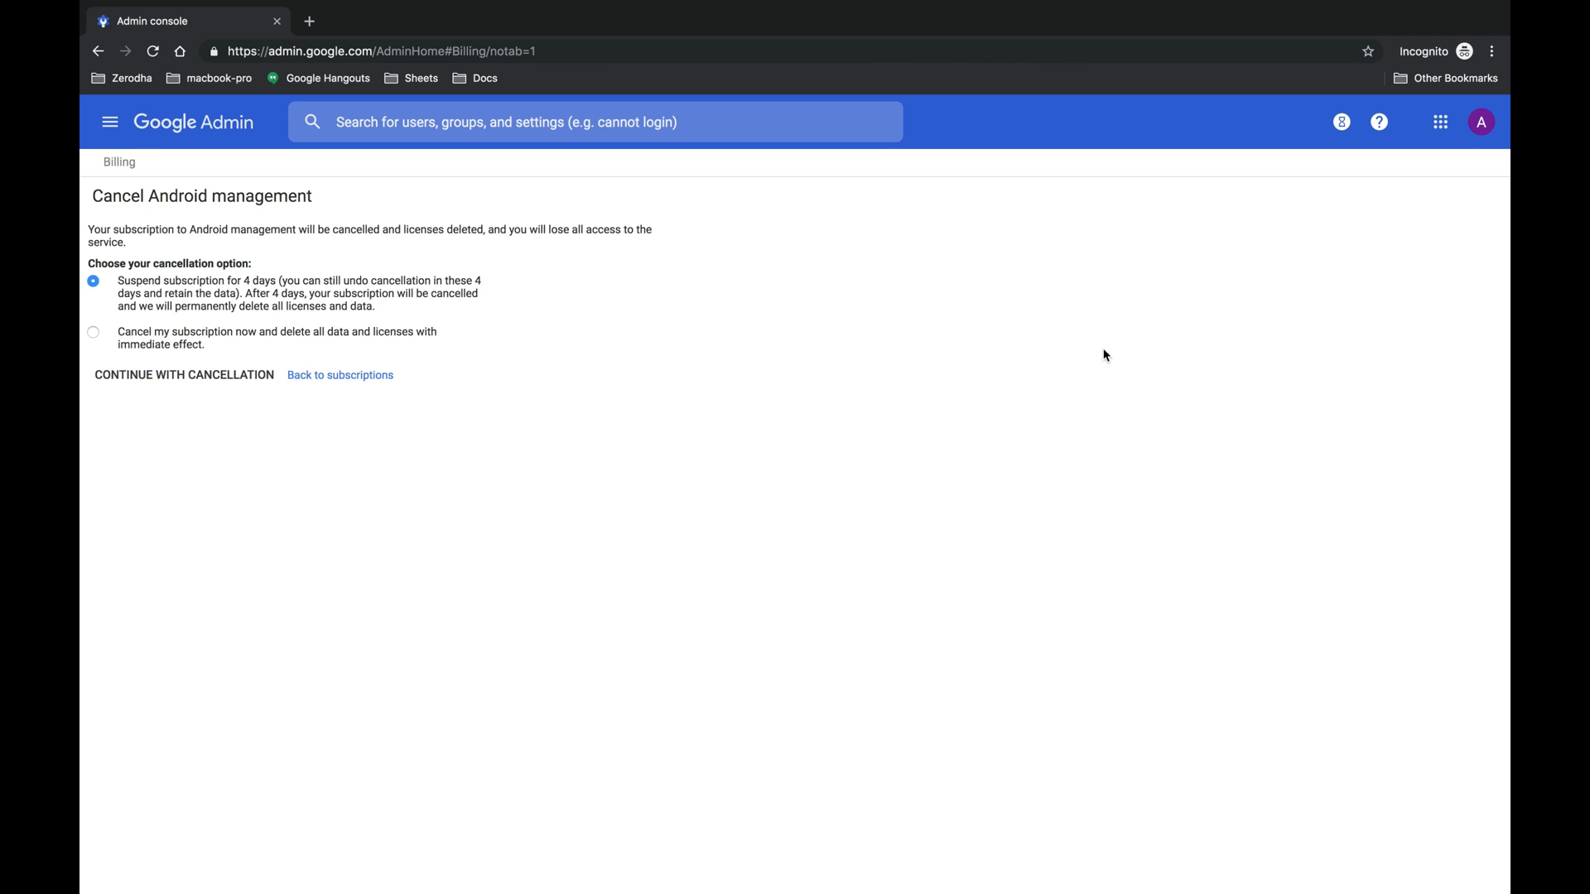
pyautogui.moveTo(429, 288)
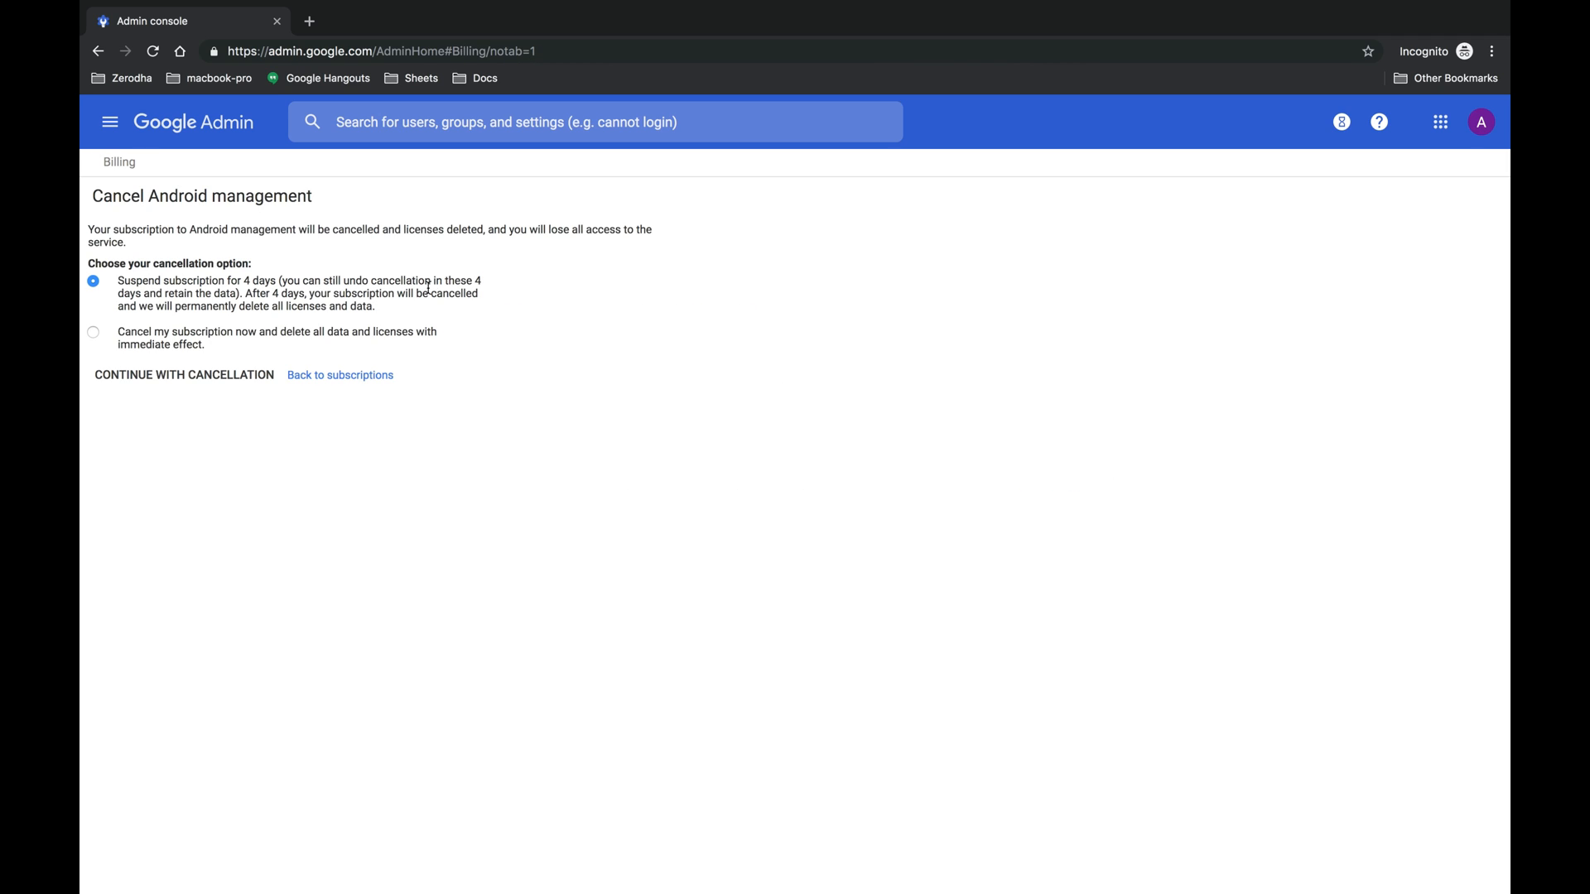
pyautogui.click(92, 332)
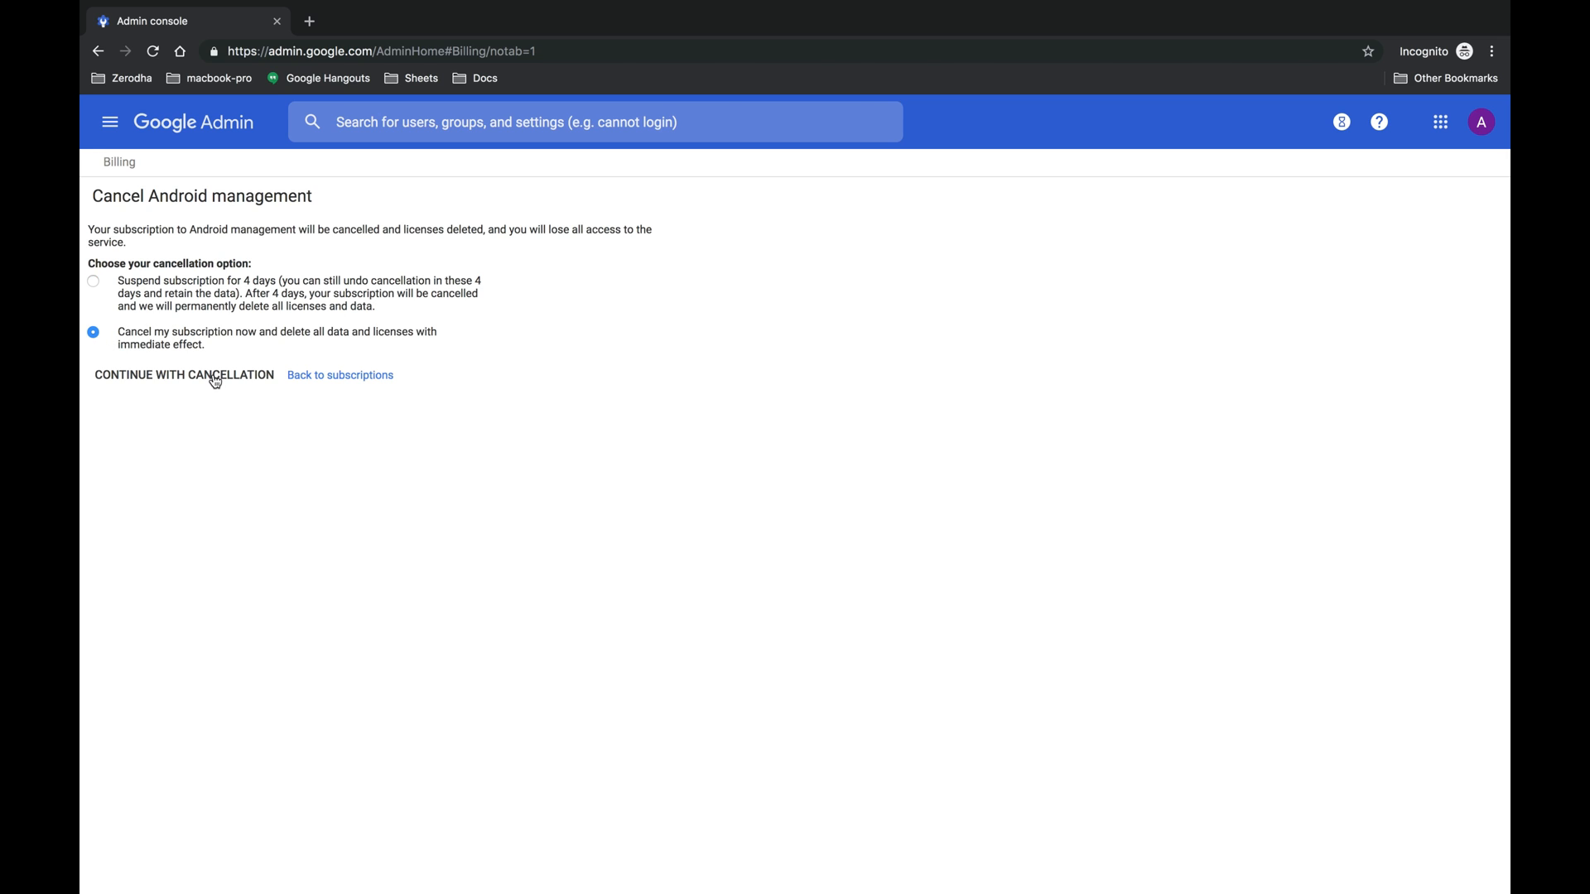
pyautogui.click(184, 376)
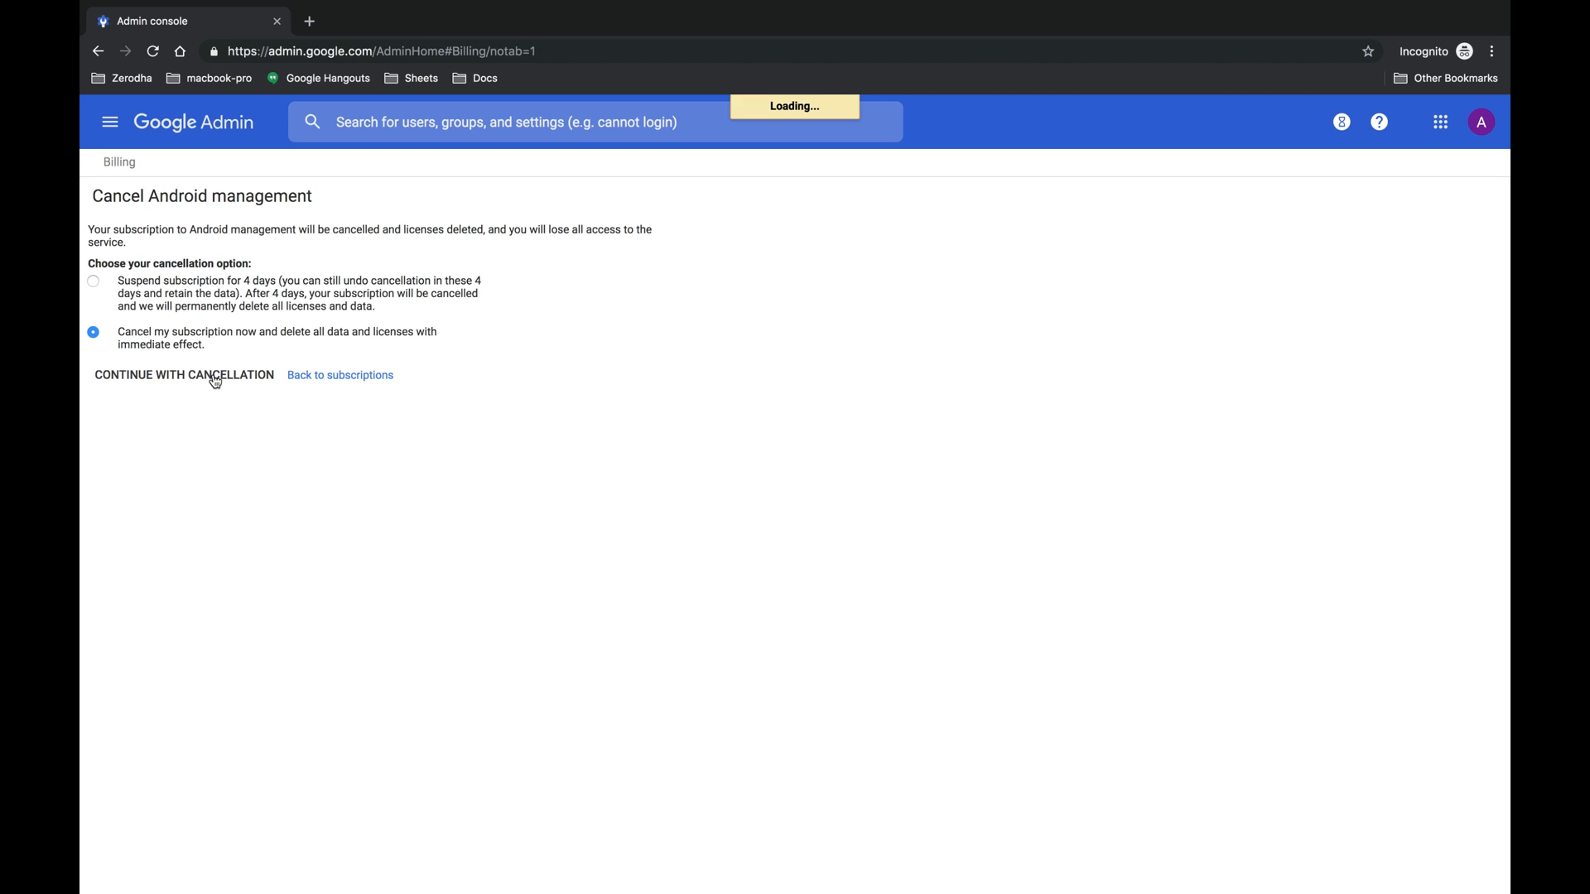
pyautogui.click(183, 376)
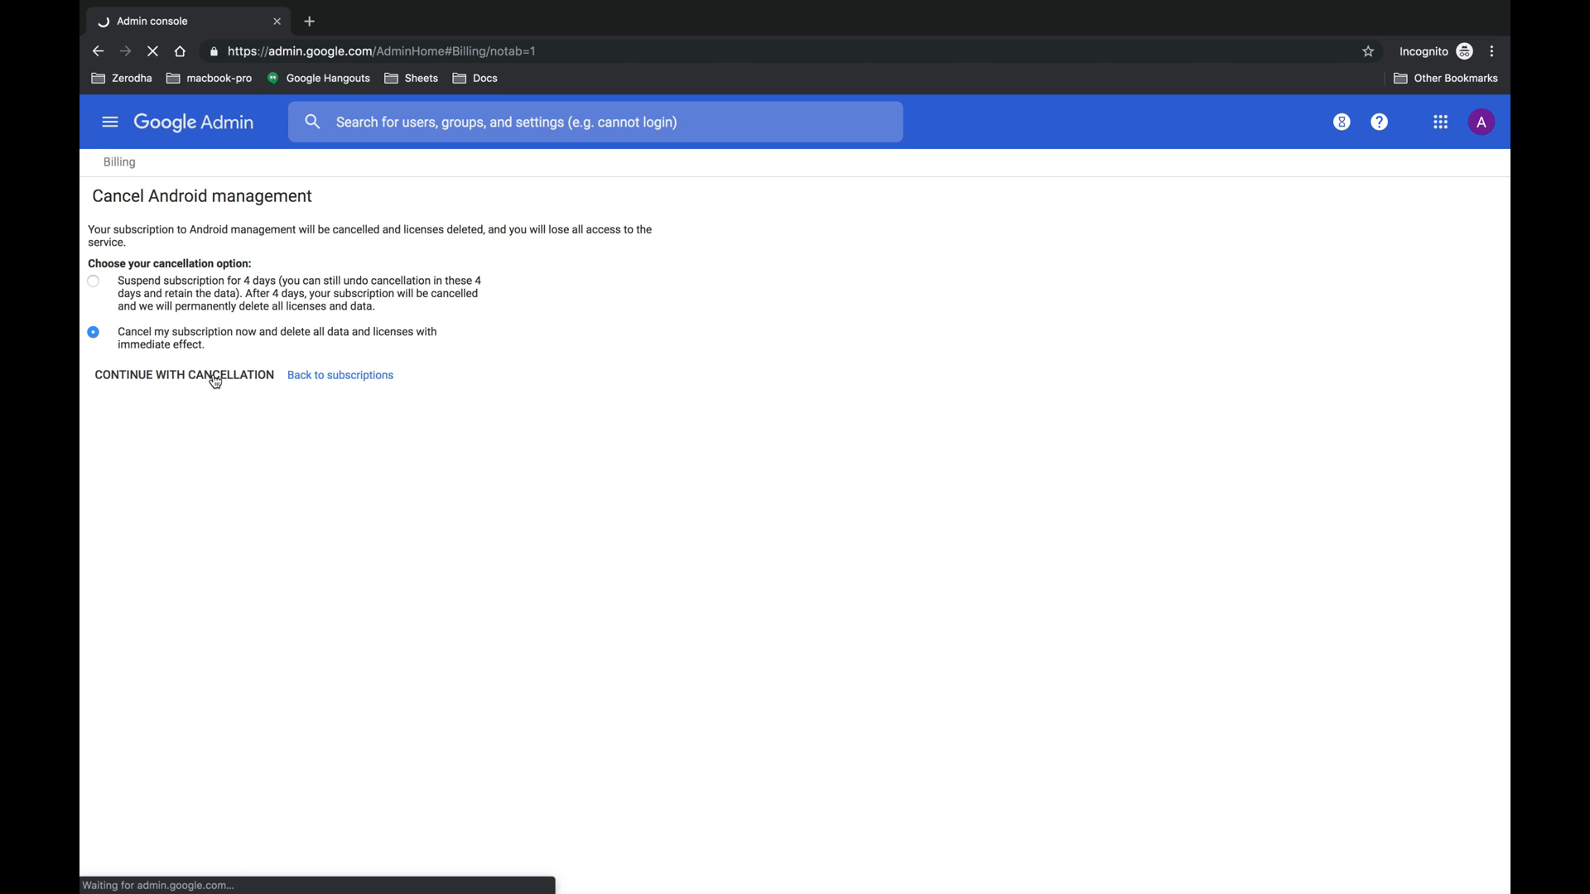
pyautogui.click(339, 375)
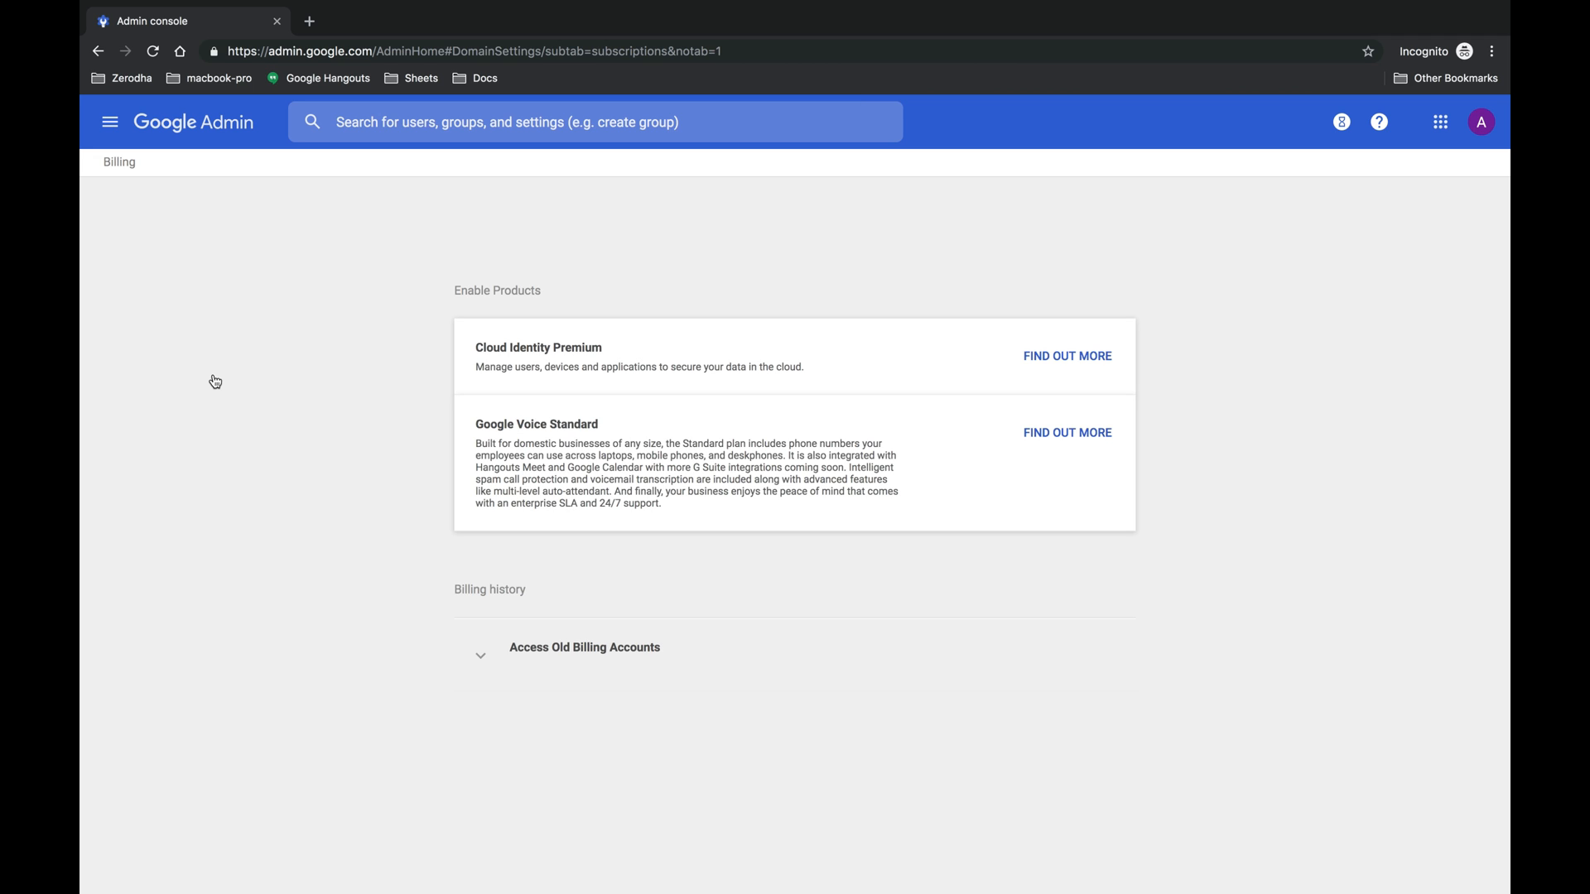
# Go to Company profile > Account management to reach the Delete Account section.
pyautogui.click(109, 121)
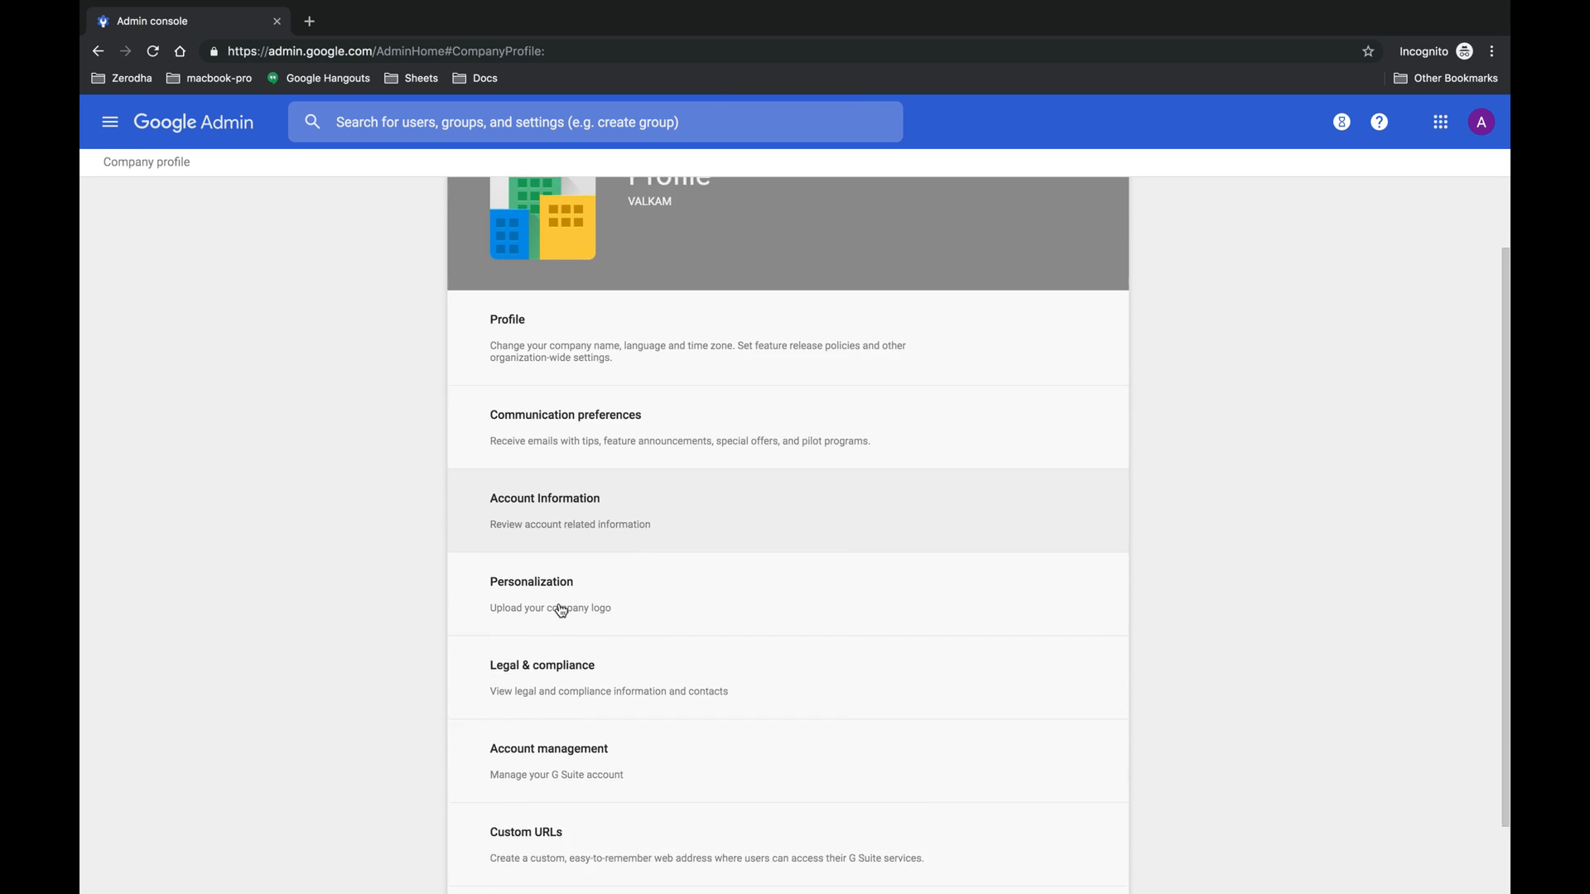
pyautogui.click(548, 748)
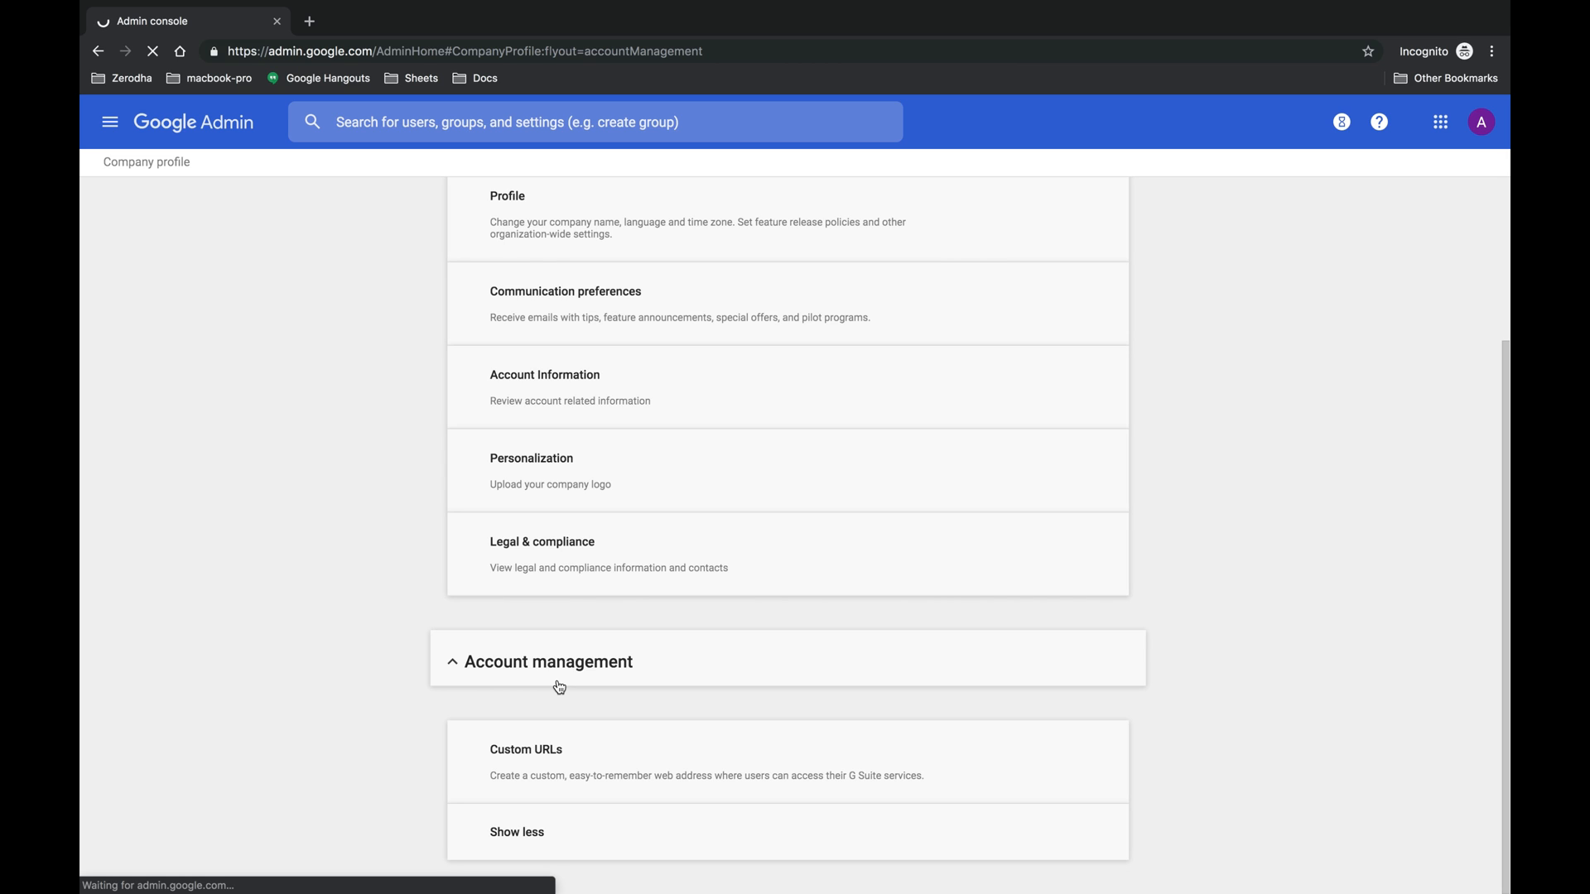
pyautogui.click(548, 663)
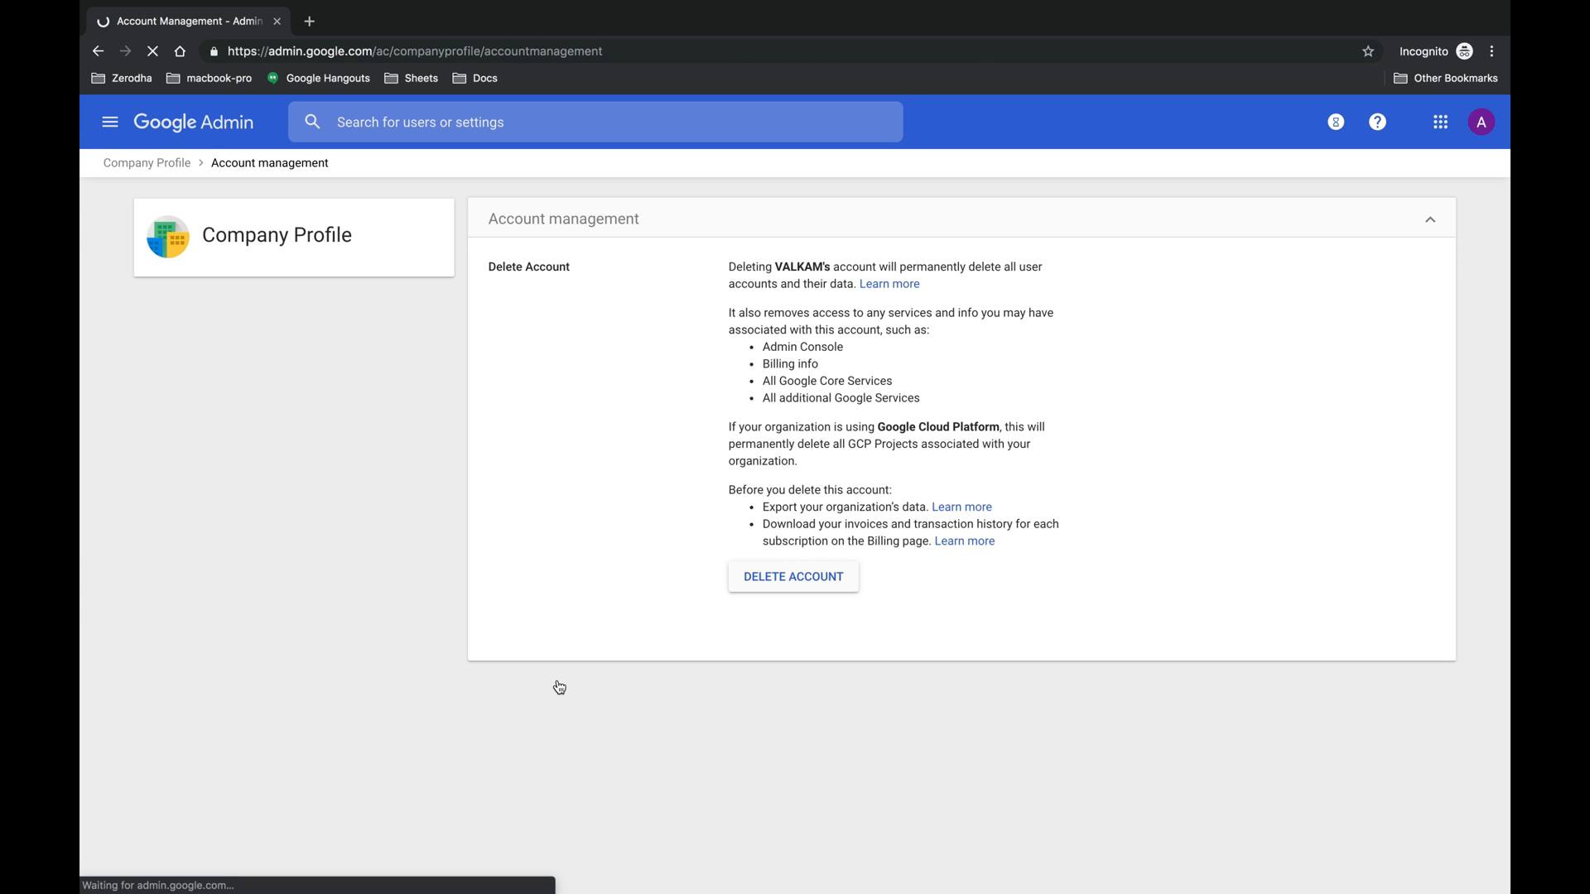
# Request deletion of VALKAM's Google account, acknowledge the warning, and confirm Delete Account.
pyautogui.click(791, 576)
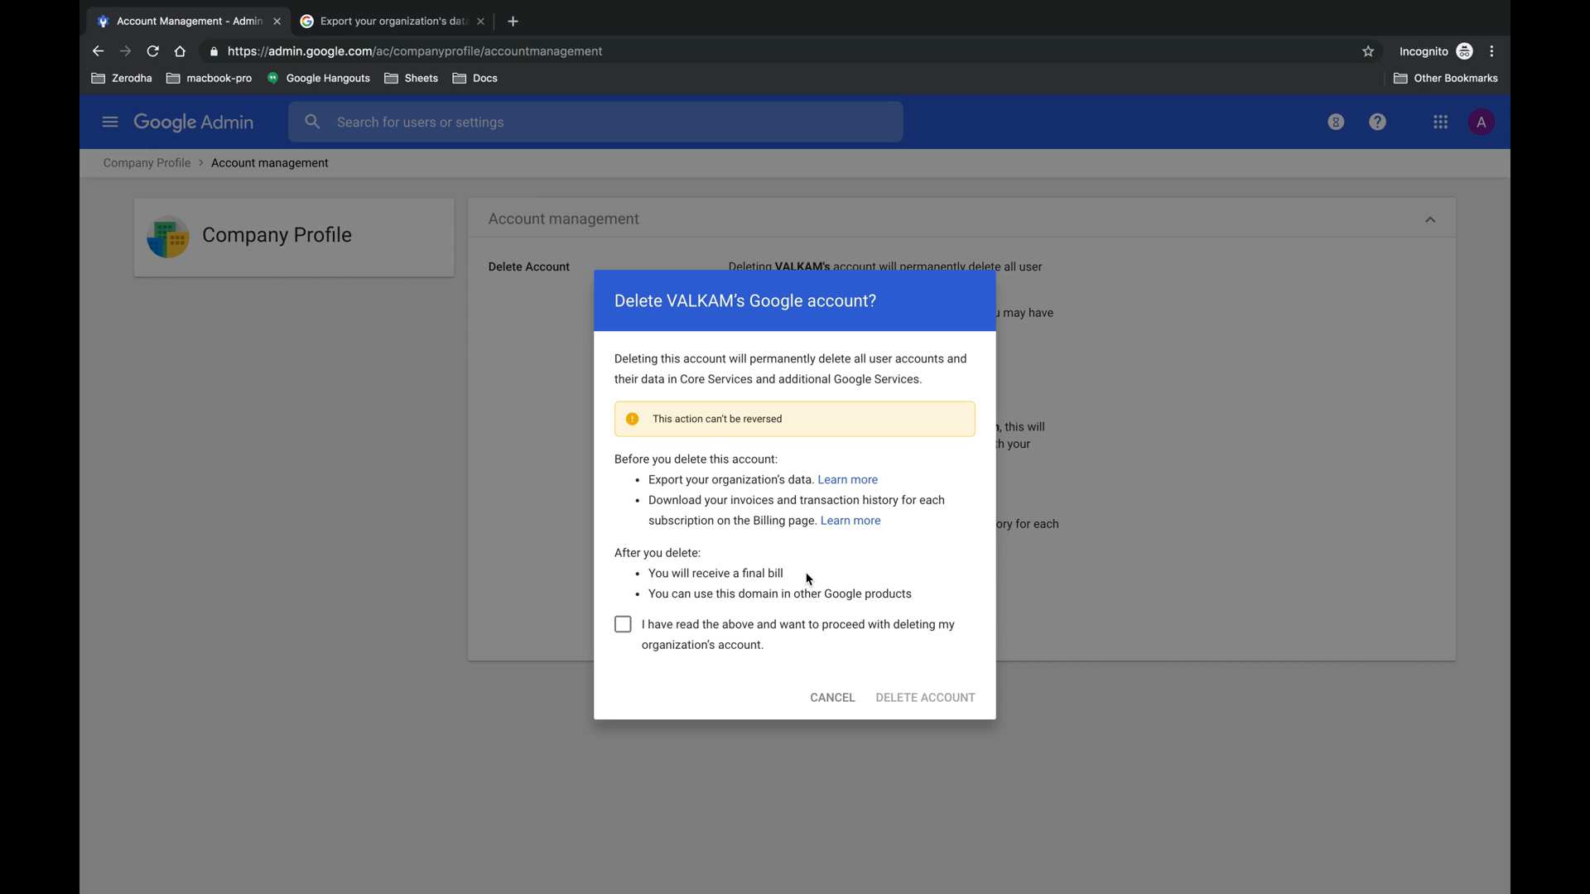
pyautogui.moveTo(768, 548)
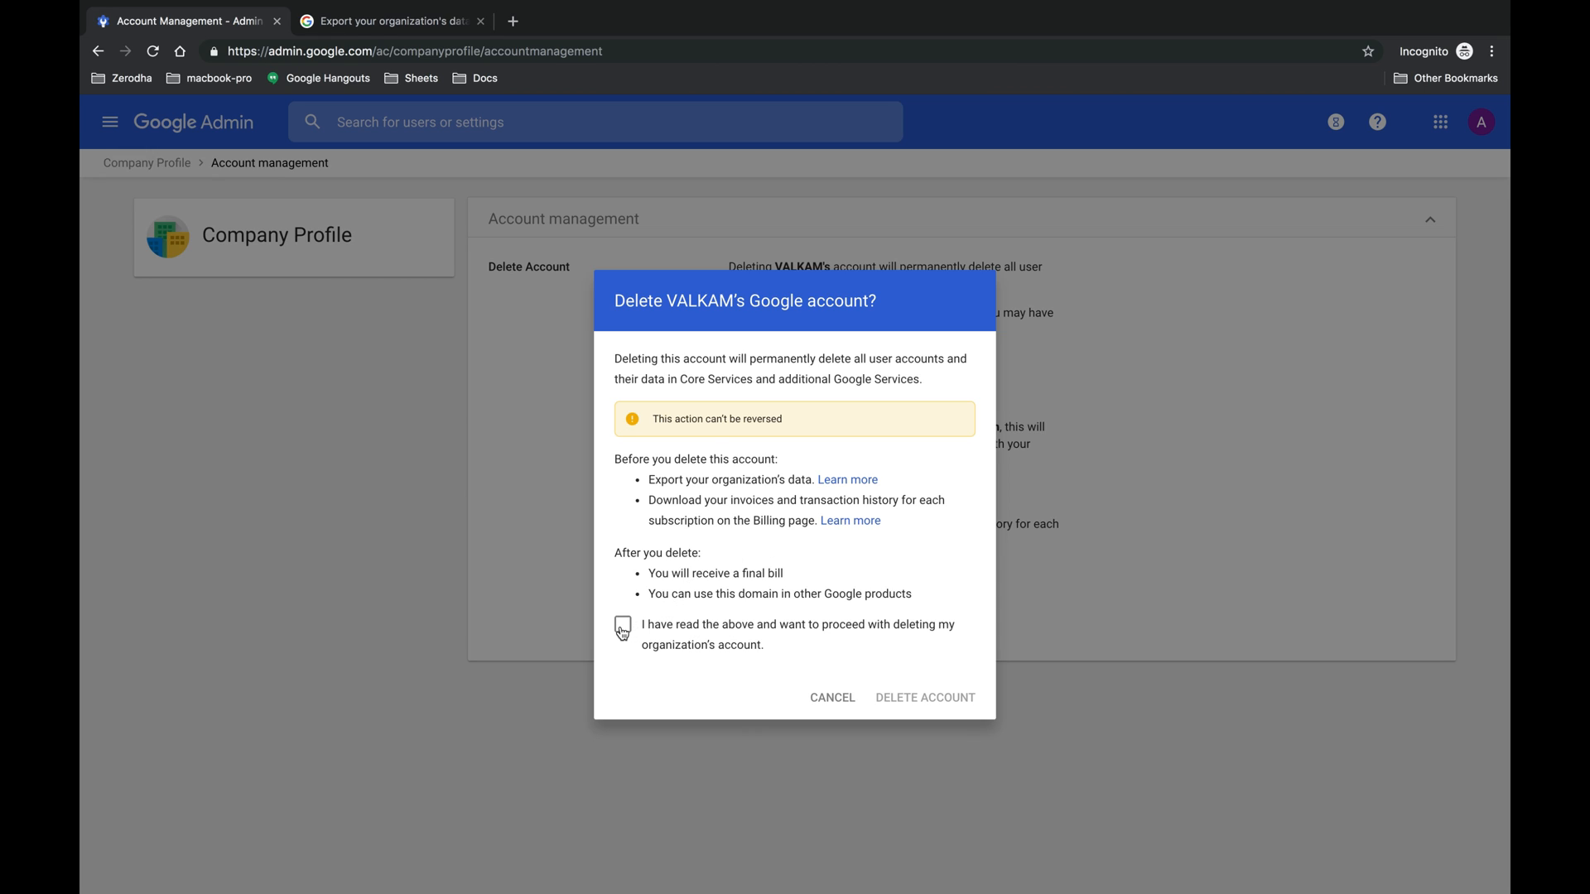
pyautogui.click(621, 625)
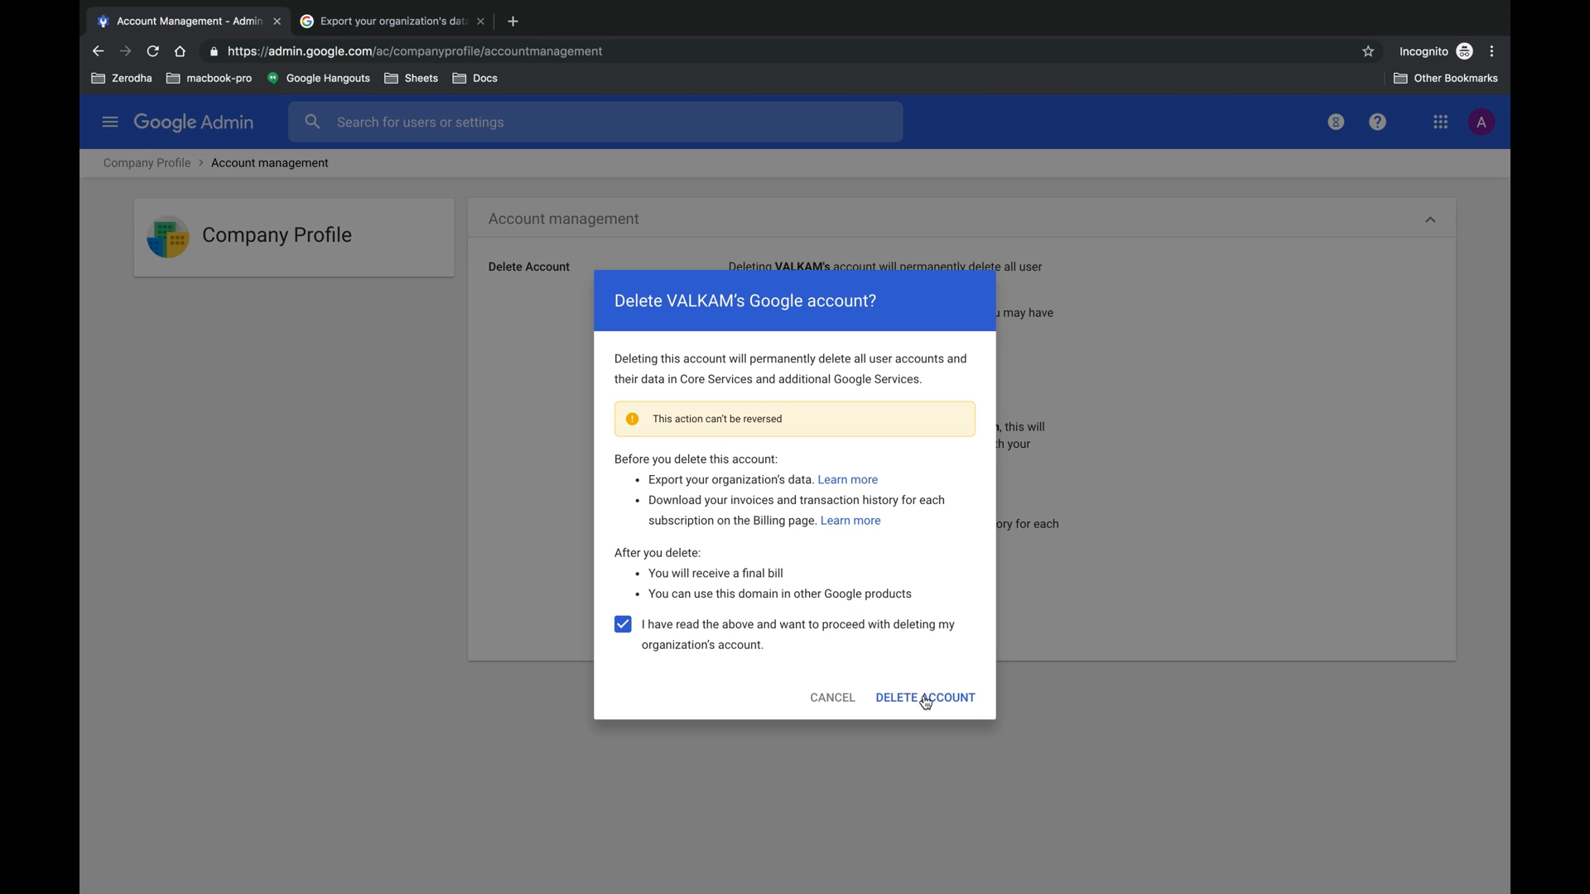
pyautogui.click(924, 697)
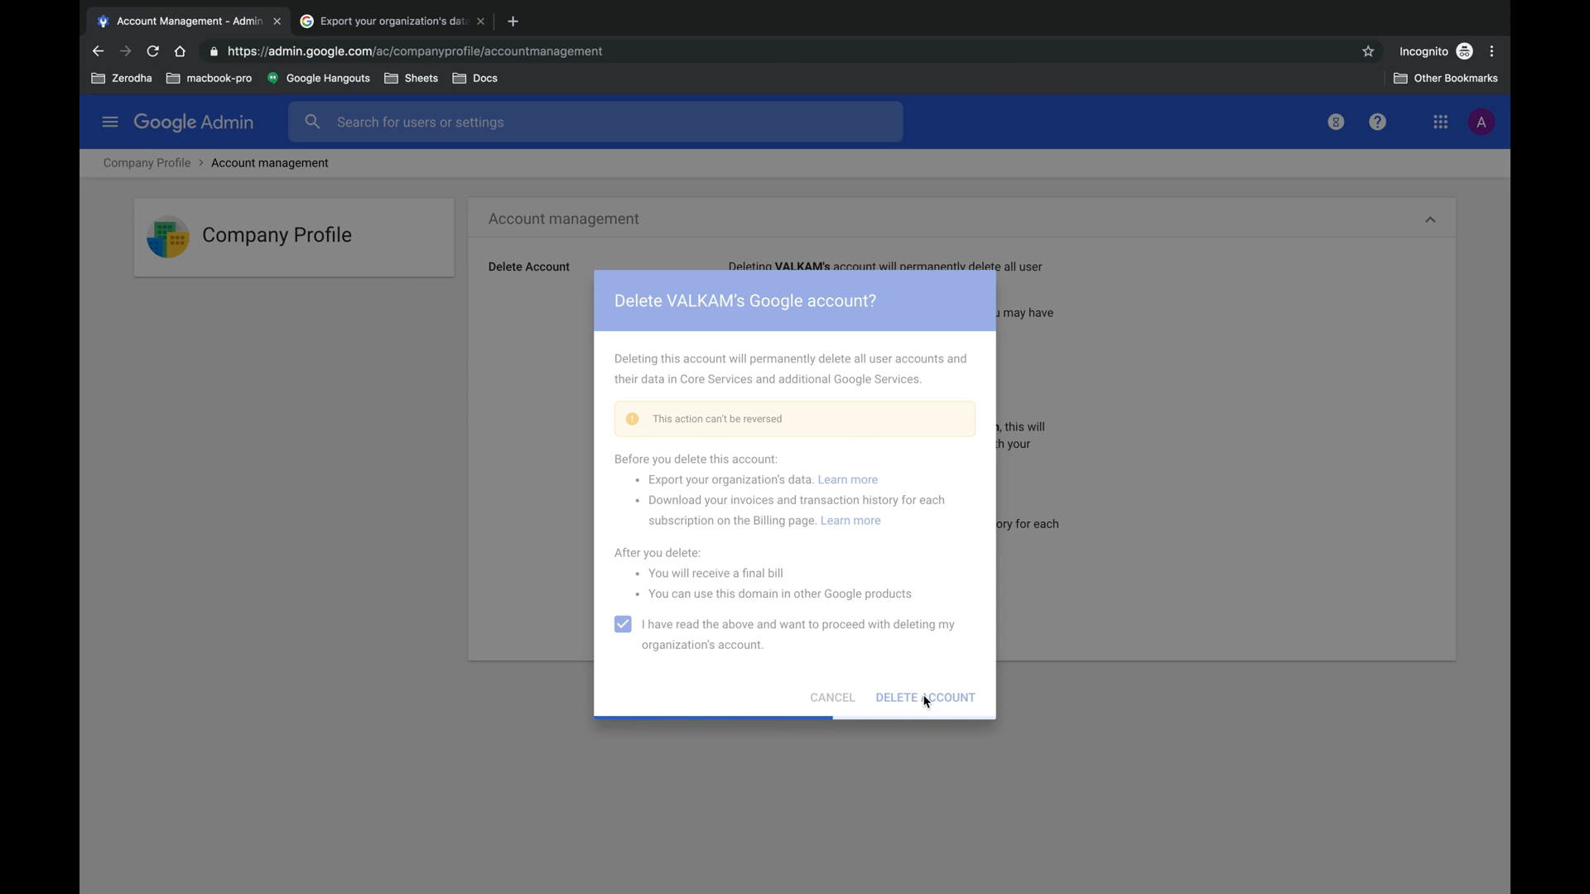